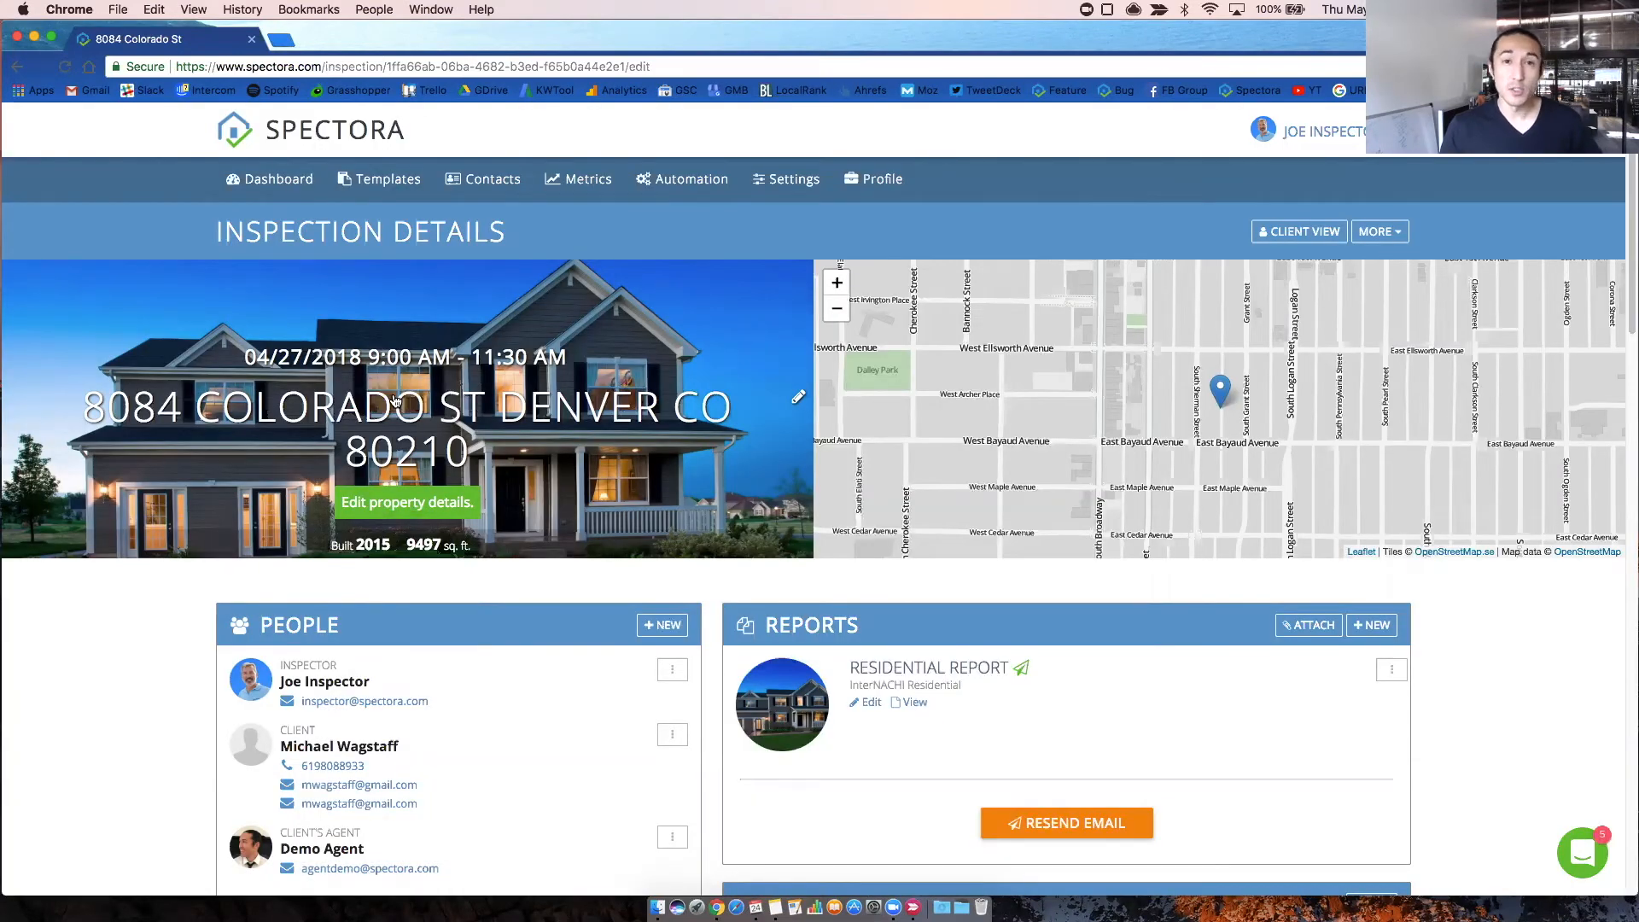
- Peek at the property details editor, then select and copy the client view page address
click(406, 502)
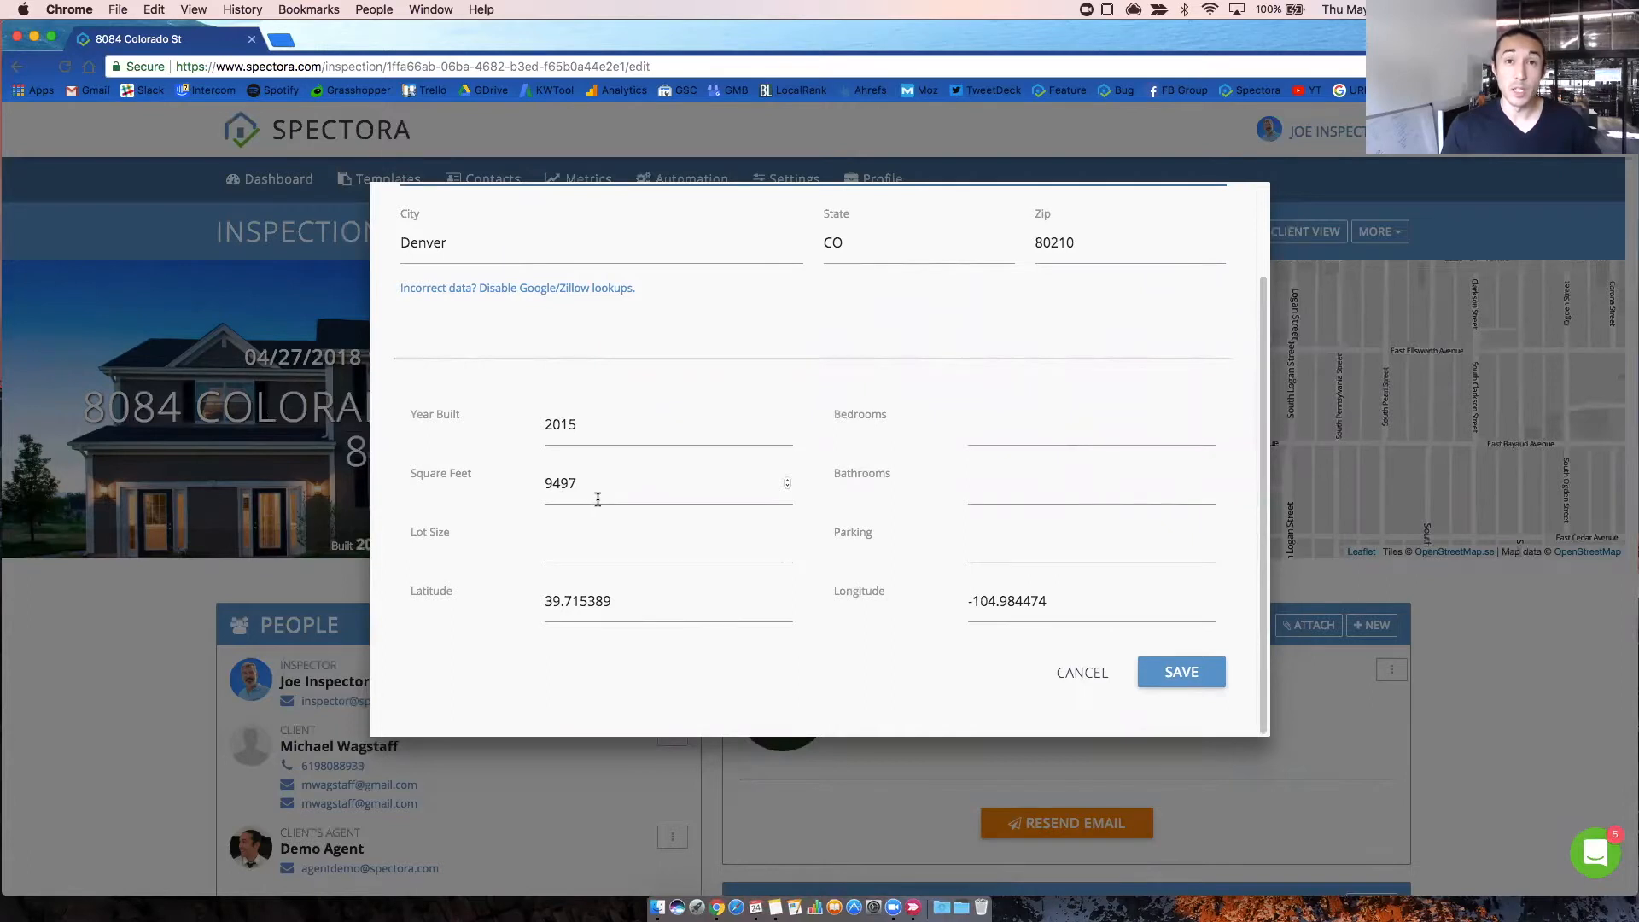
click(1182, 673)
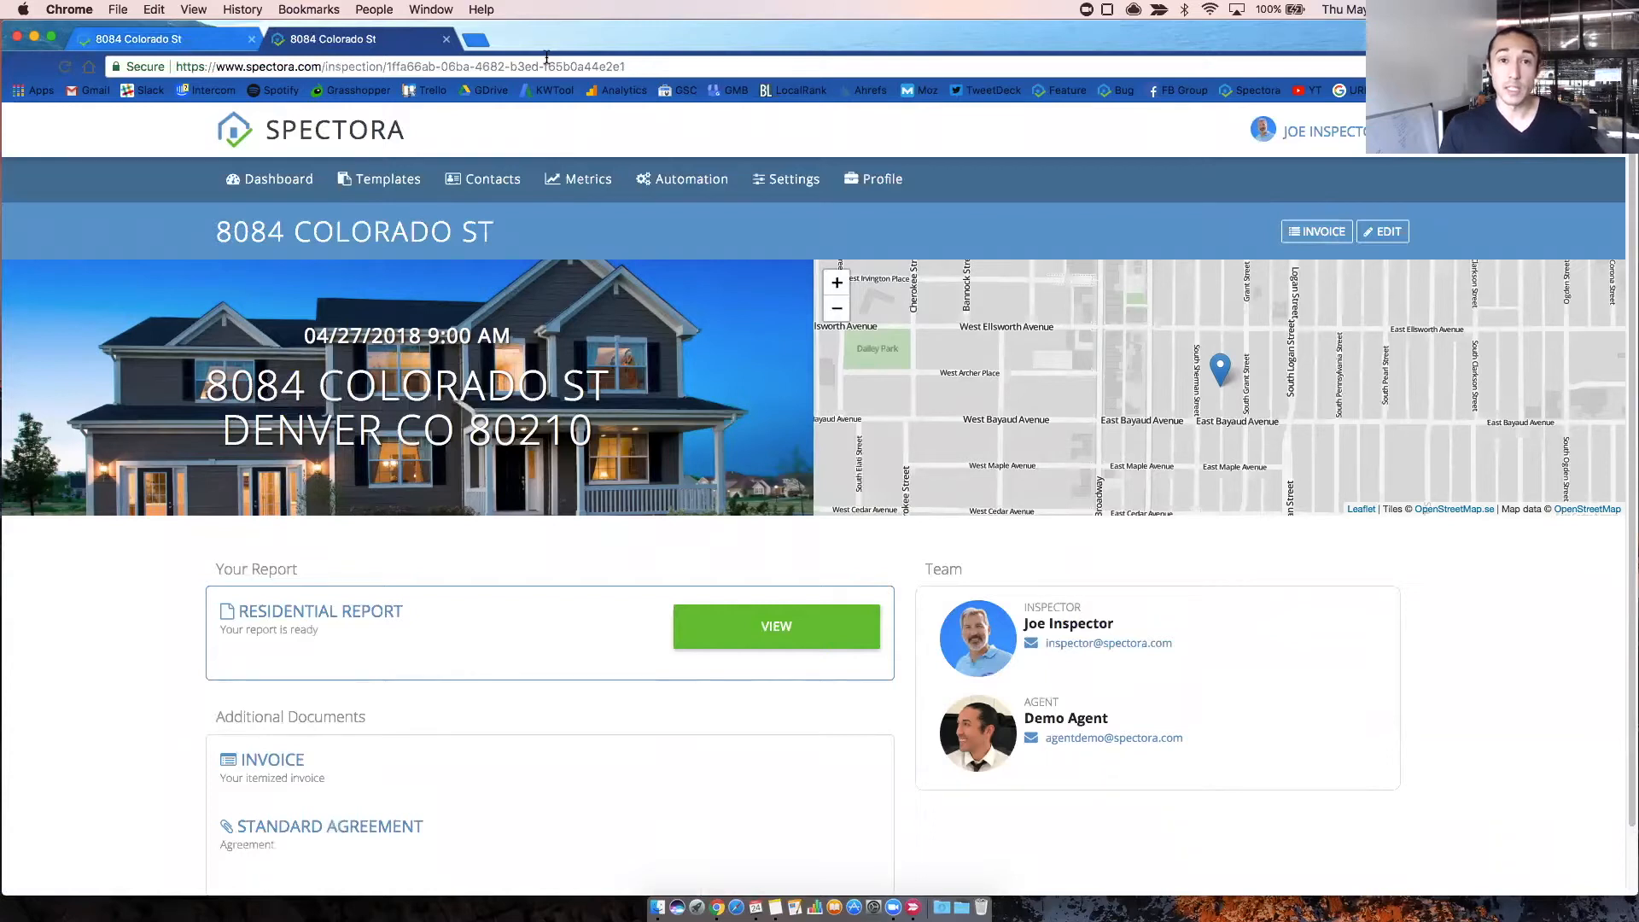
mouse_move(270, 570)
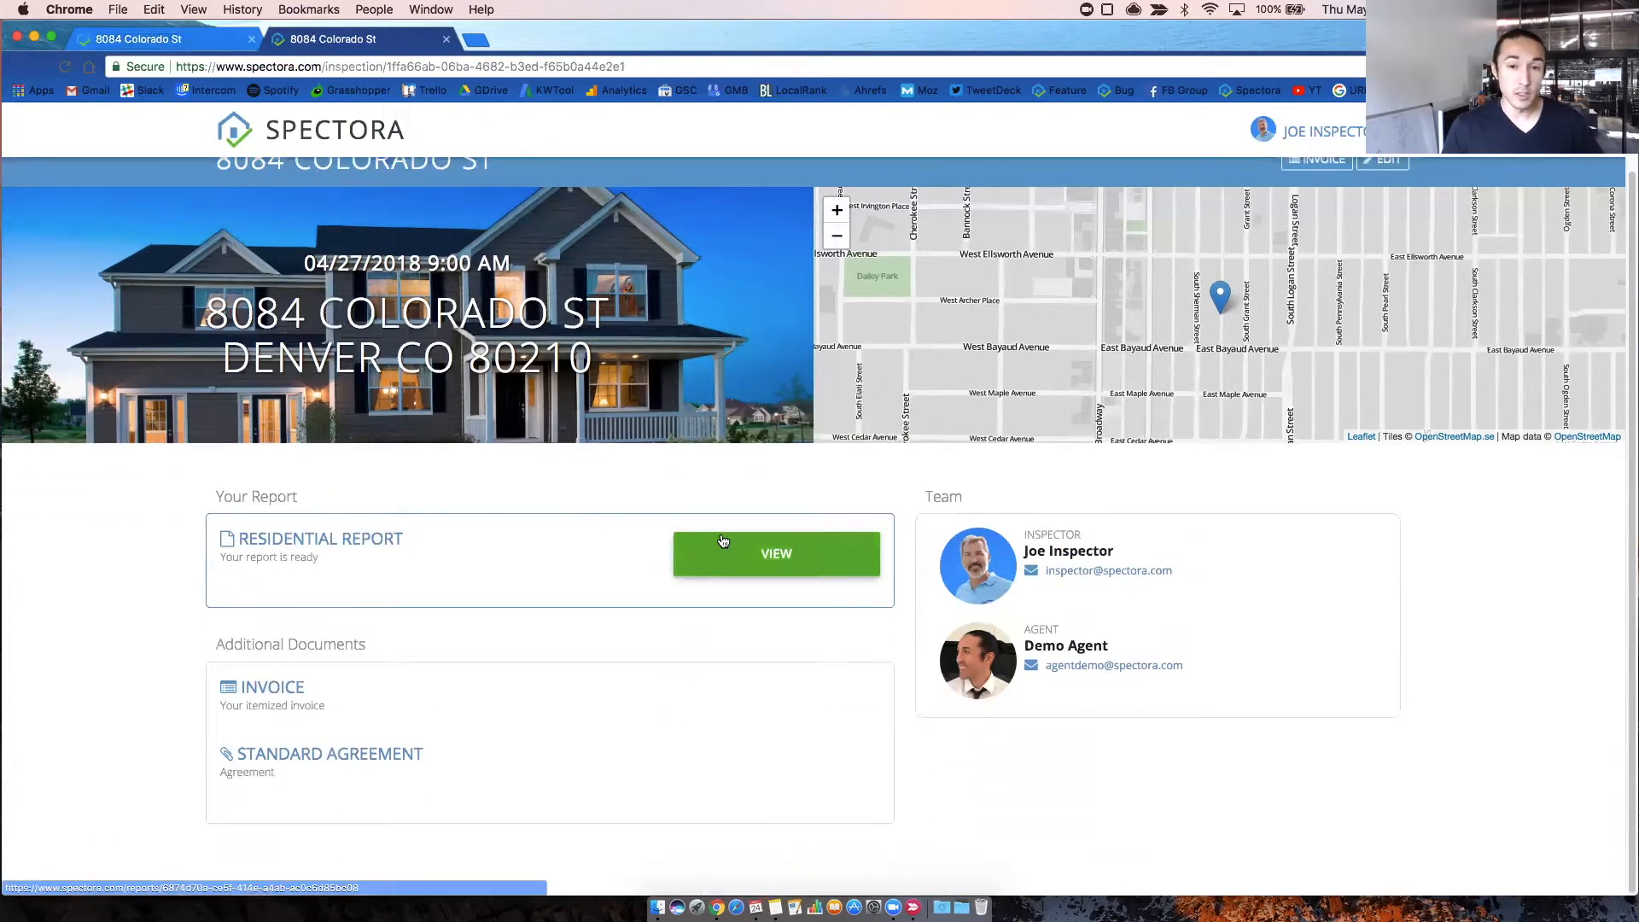
mouse_move(301, 666)
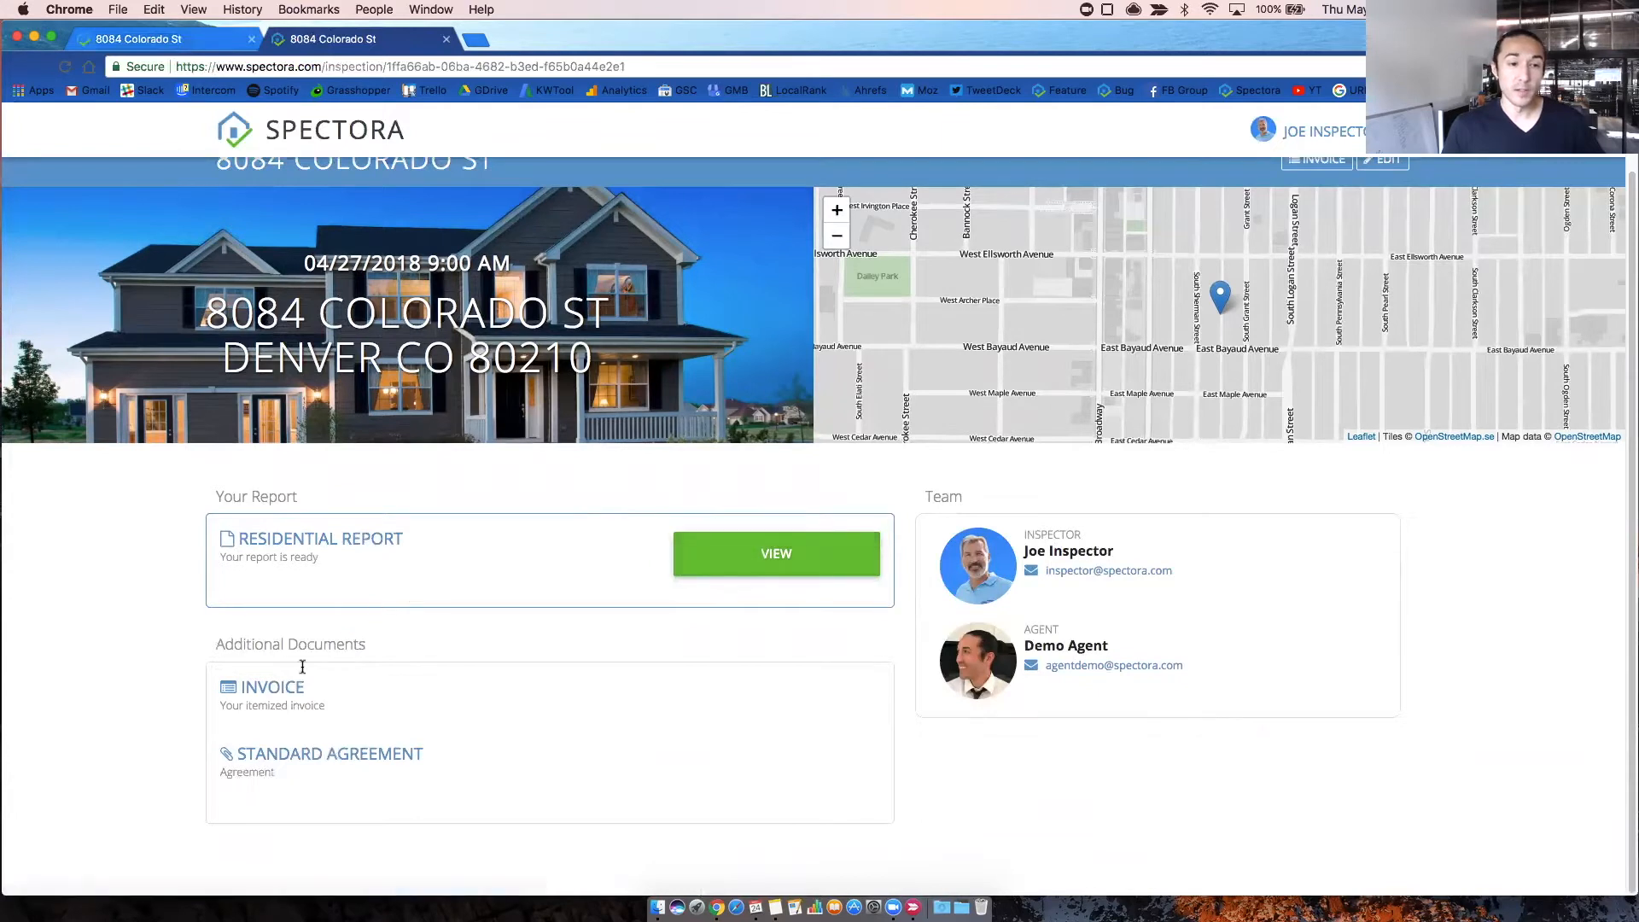
mouse_move(107, 99)
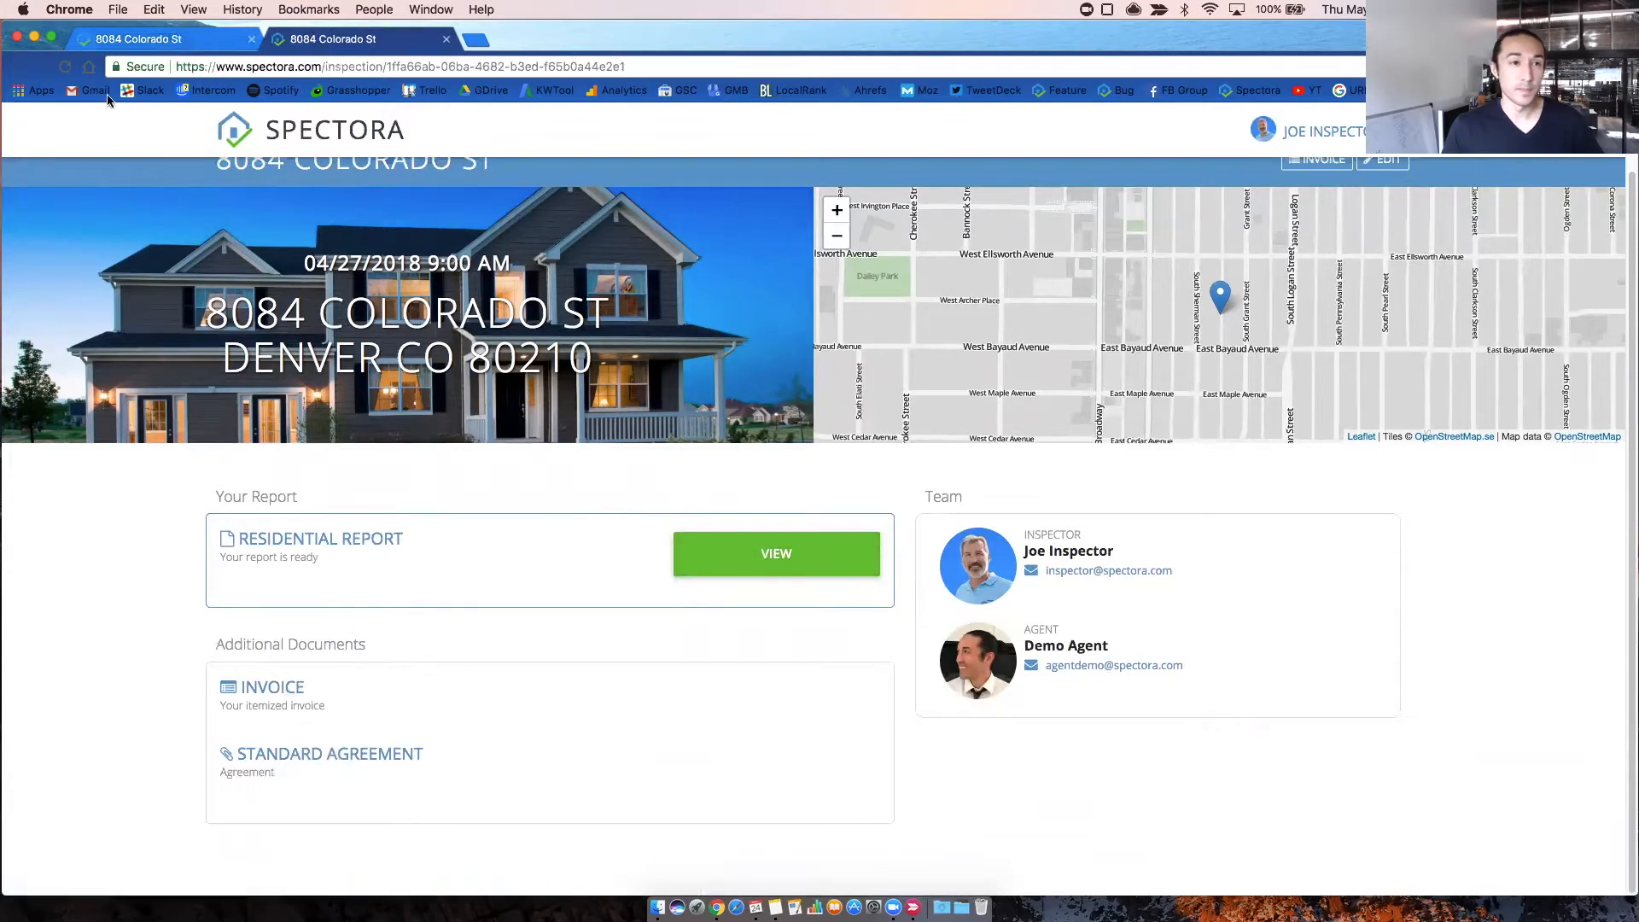
mouse_move(438, 67)
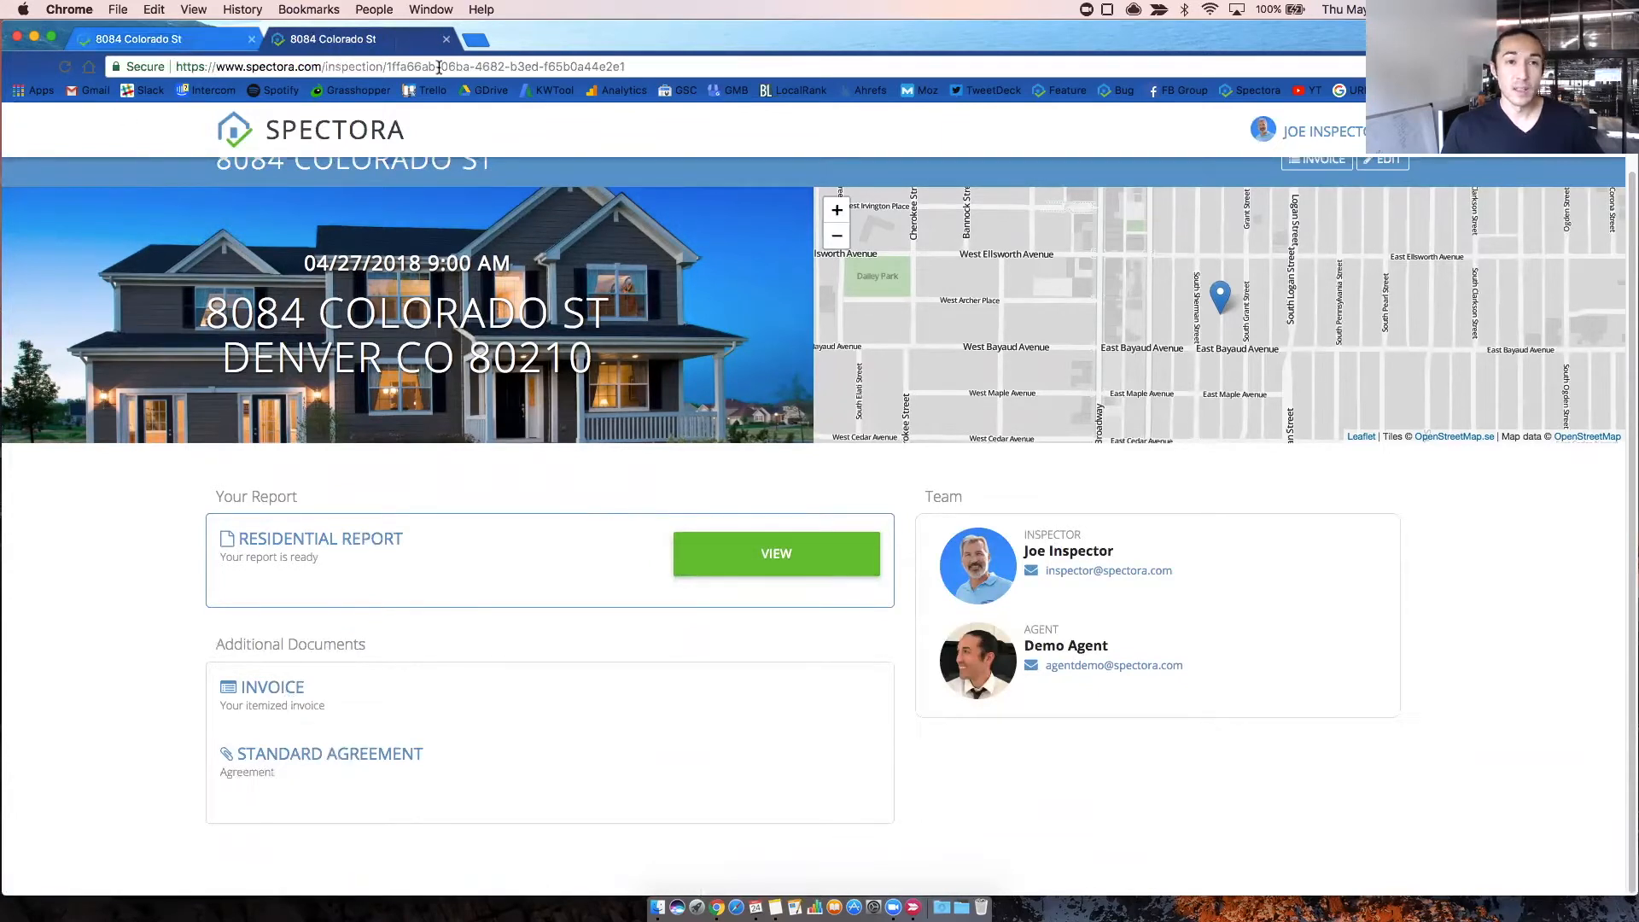
click(437, 66)
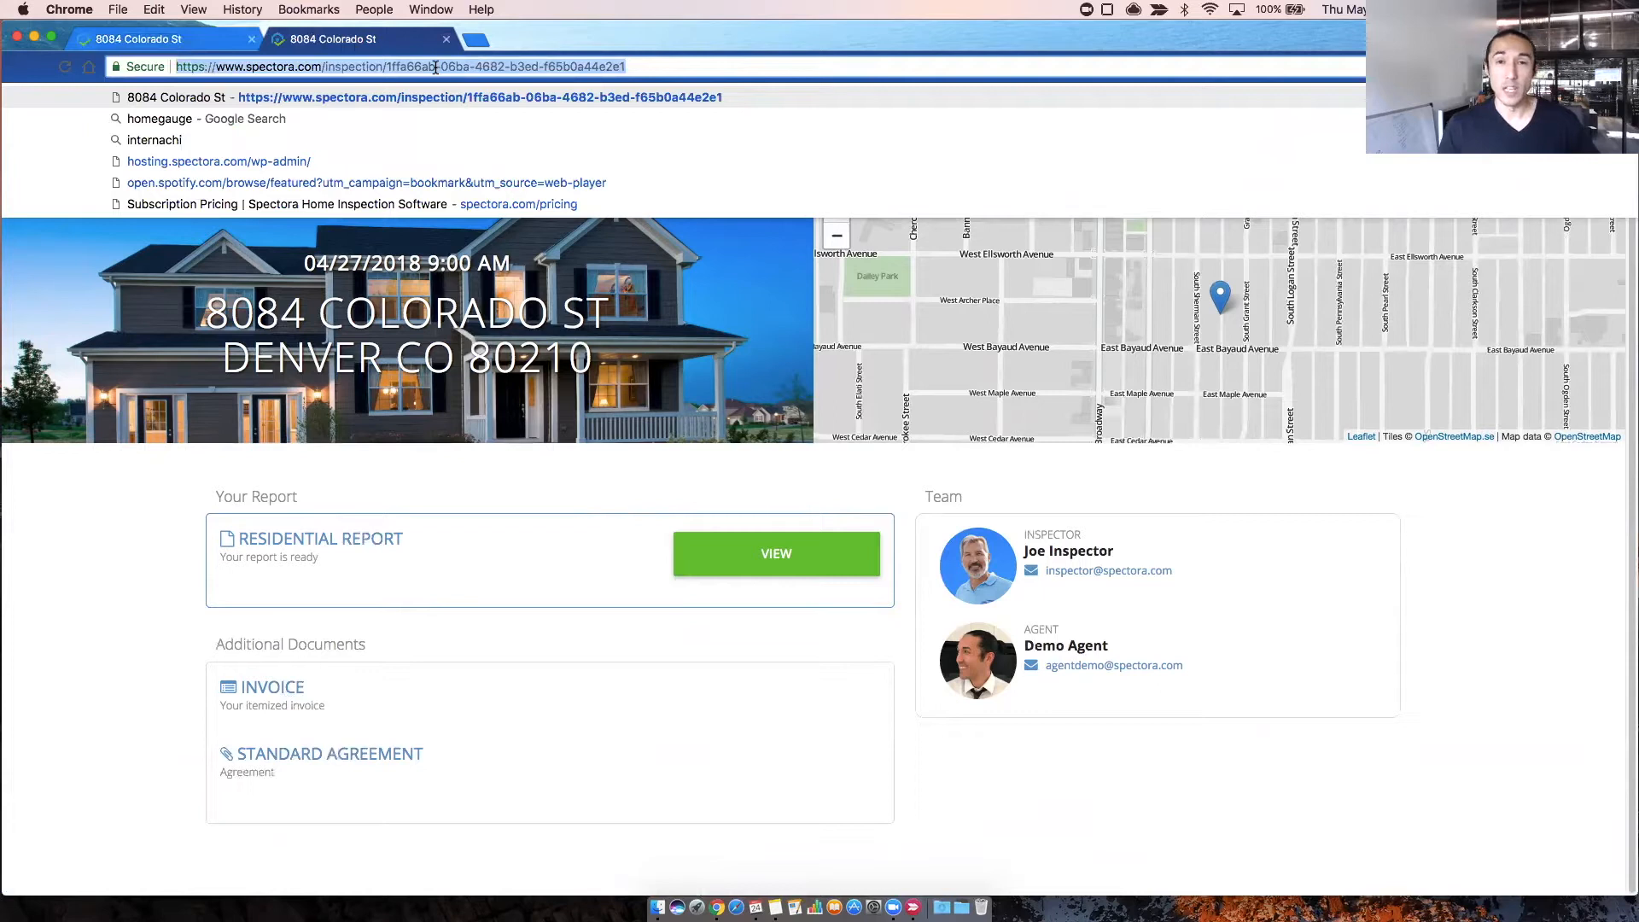
right_click(444, 65)
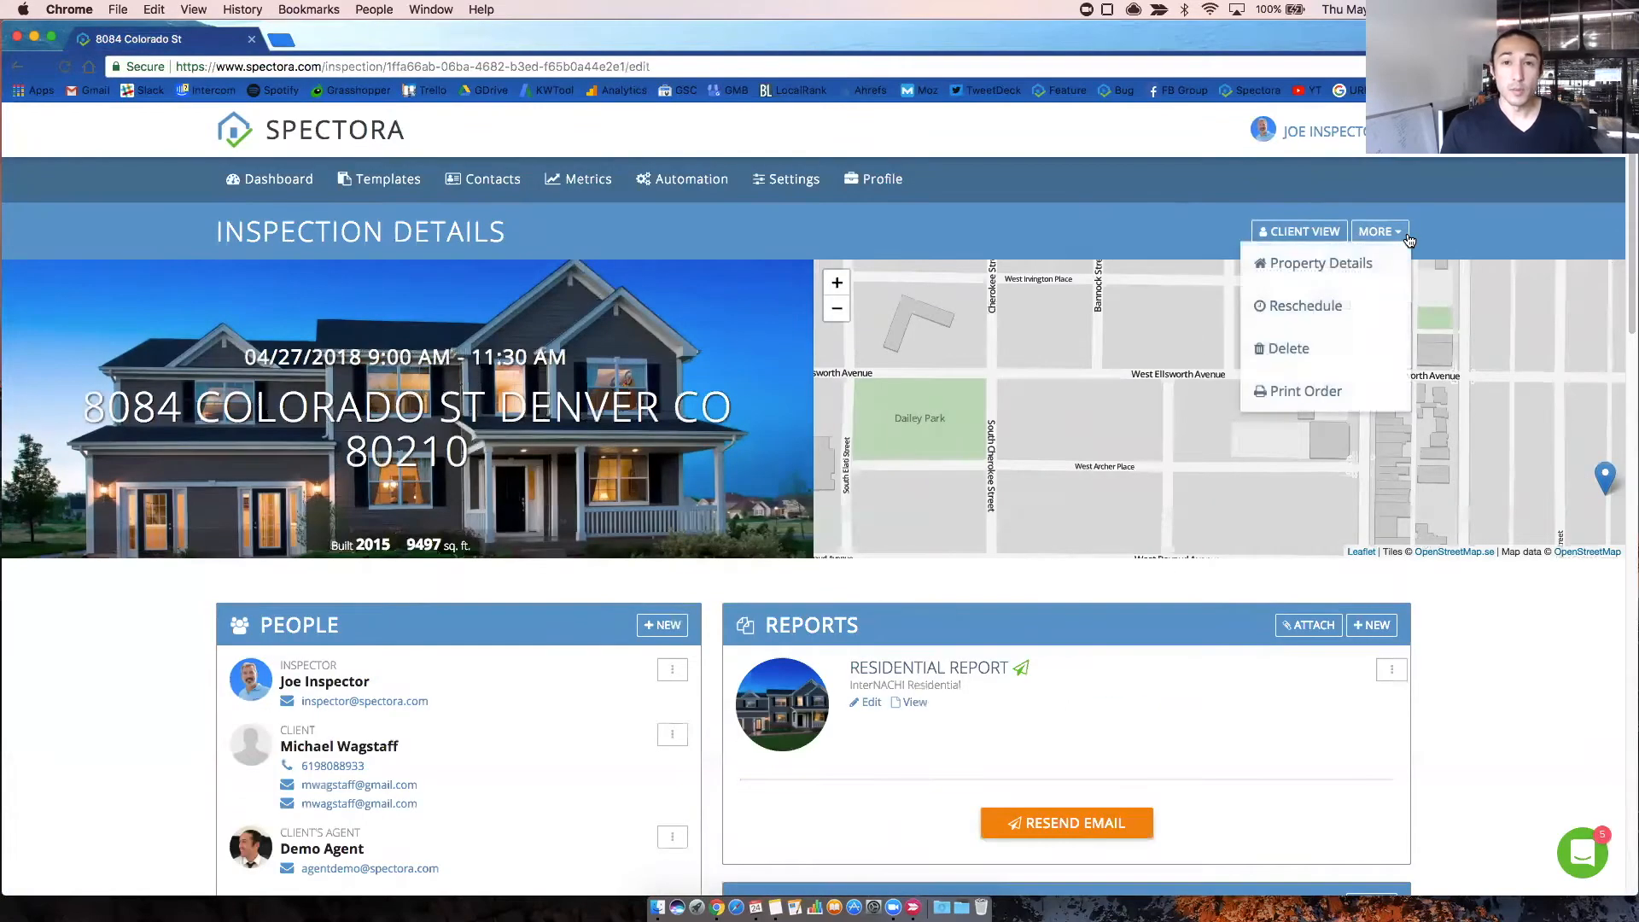
click(1321, 263)
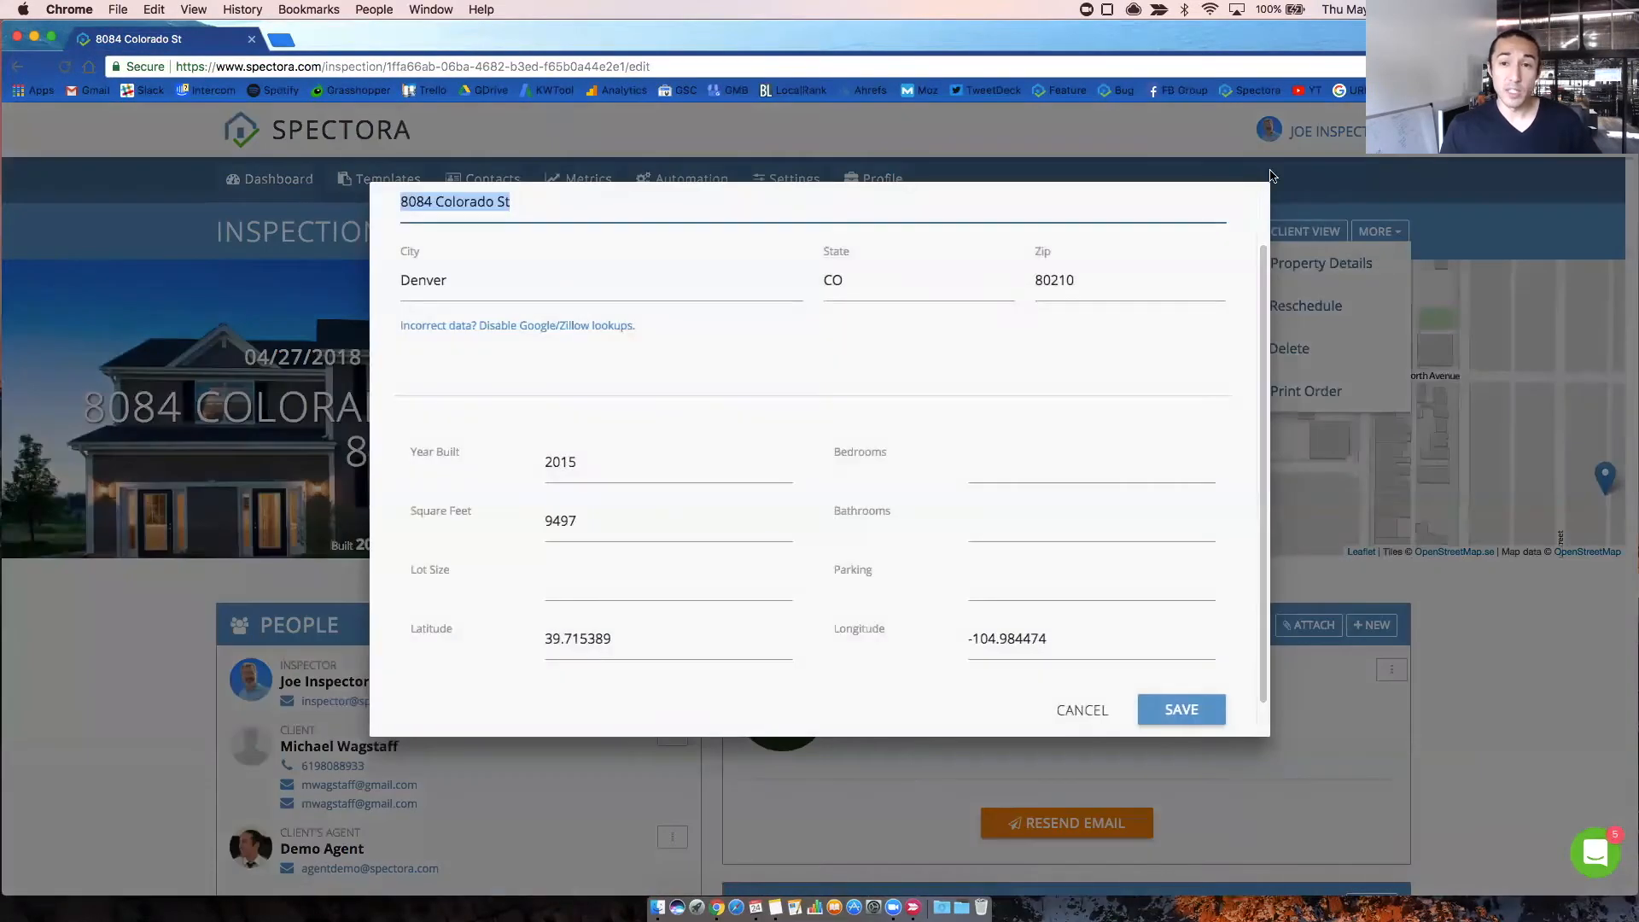
click(1083, 708)
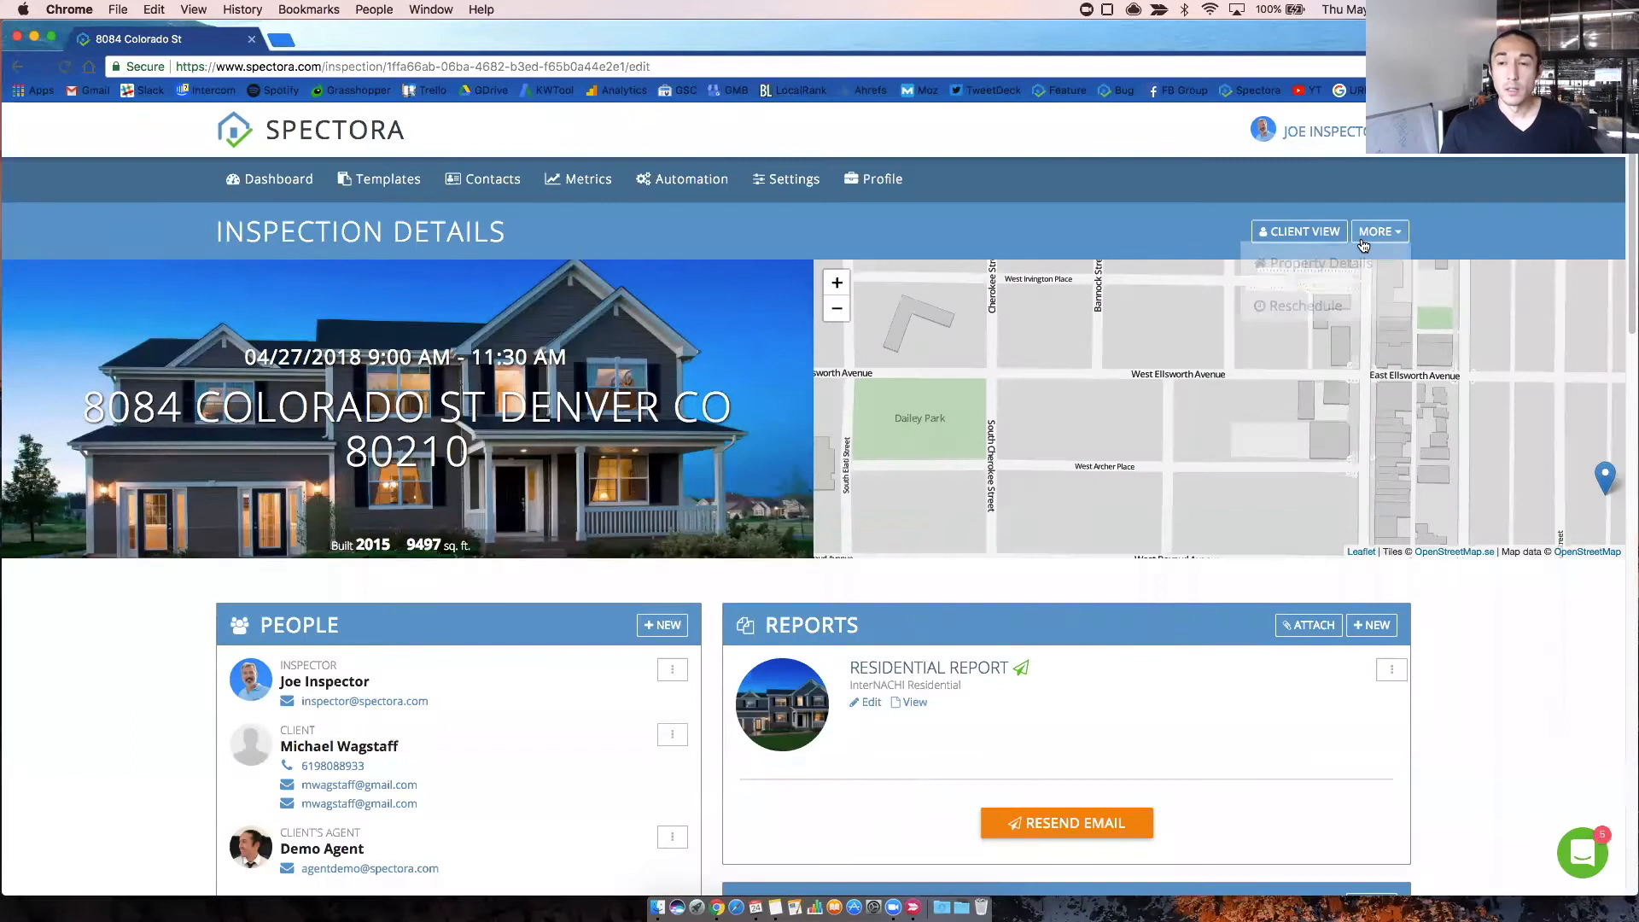
click(1380, 233)
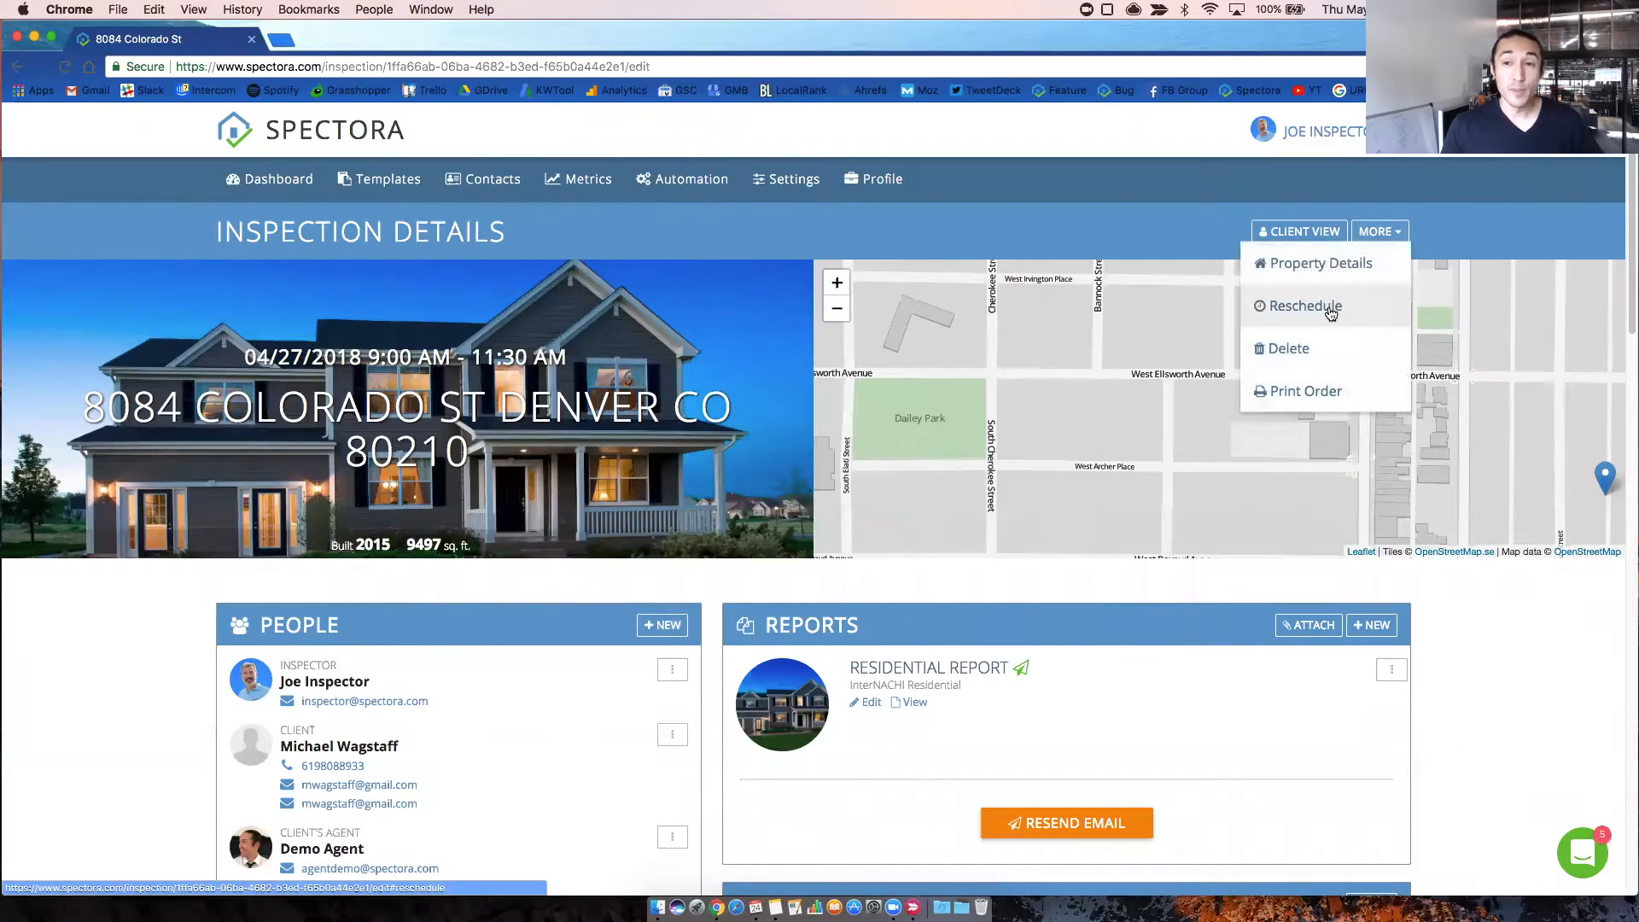
mouse_move(1312, 391)
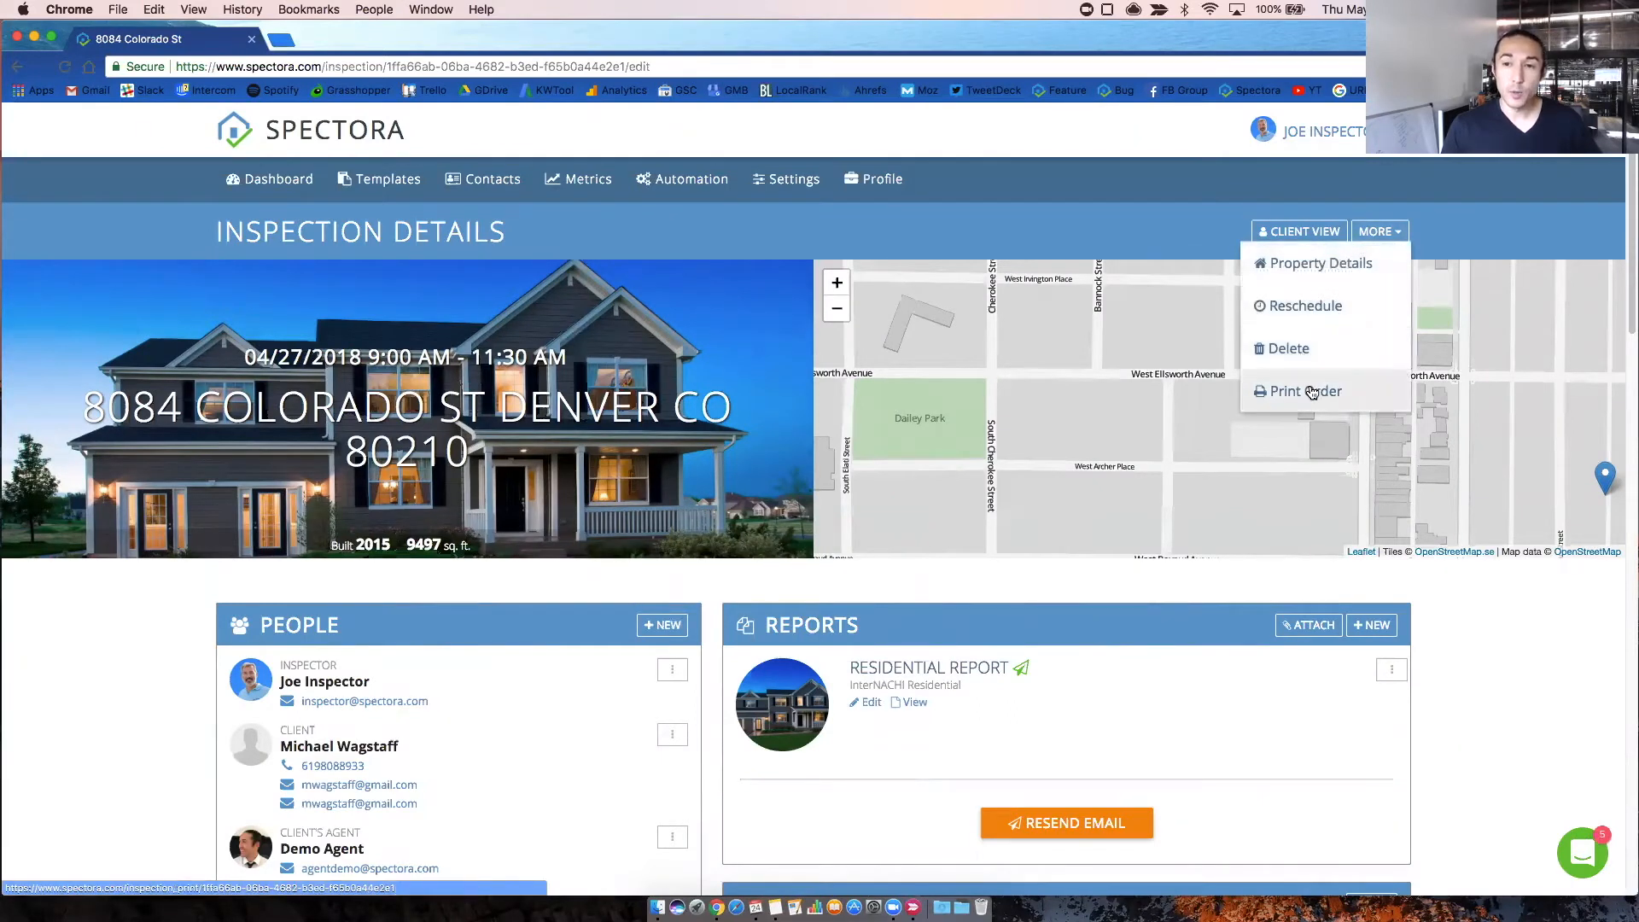
click(1304, 391)
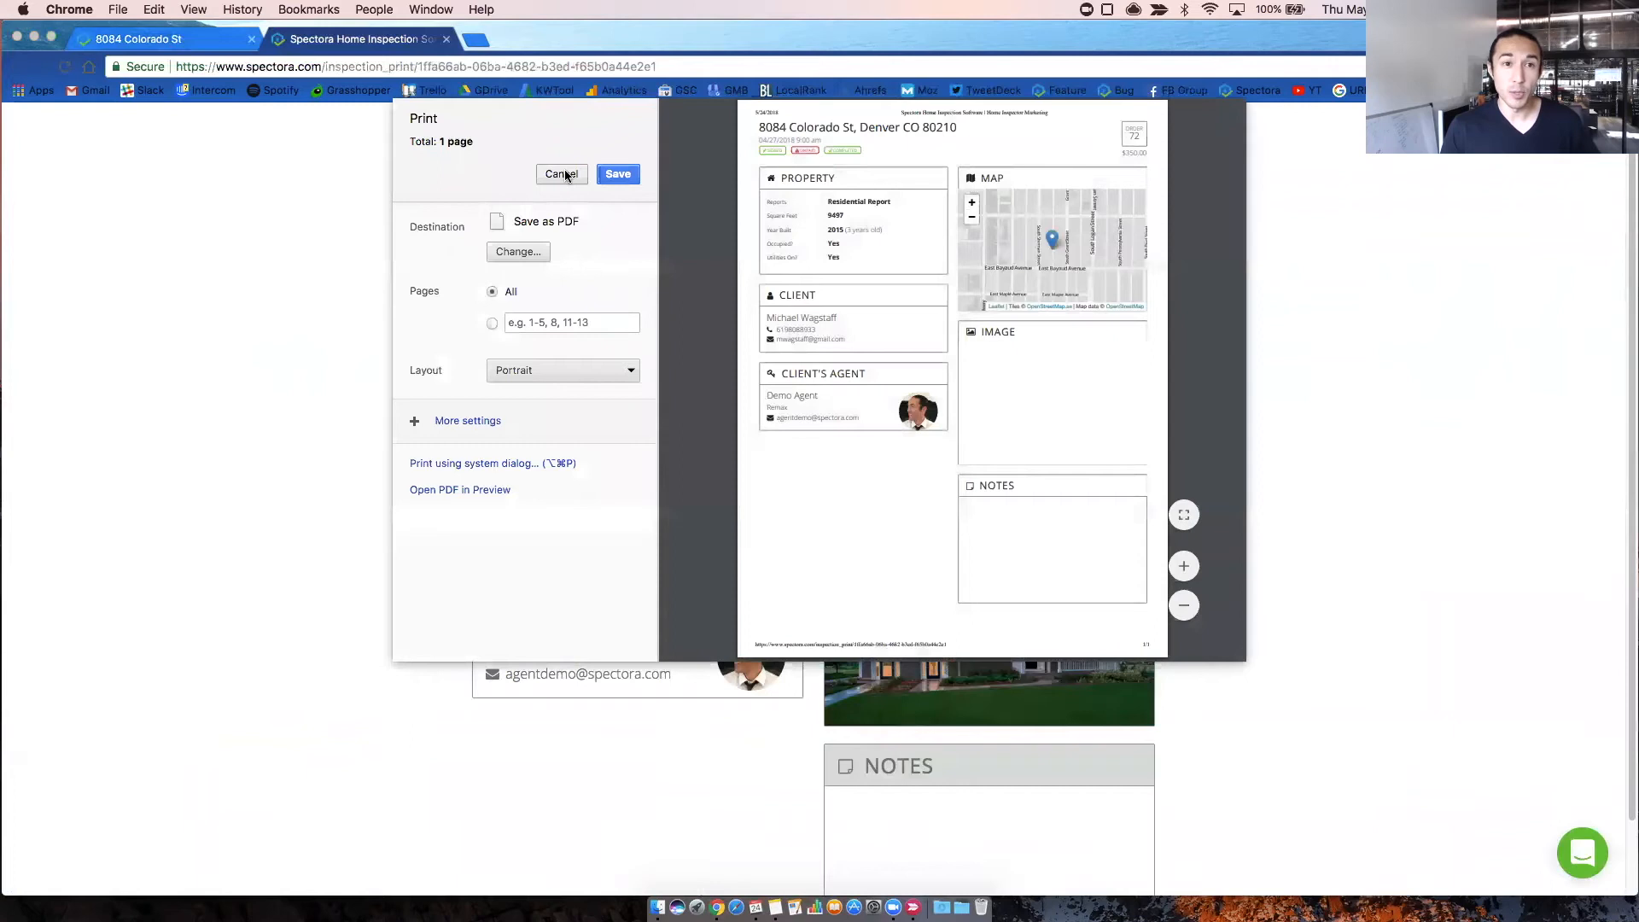
click(560, 174)
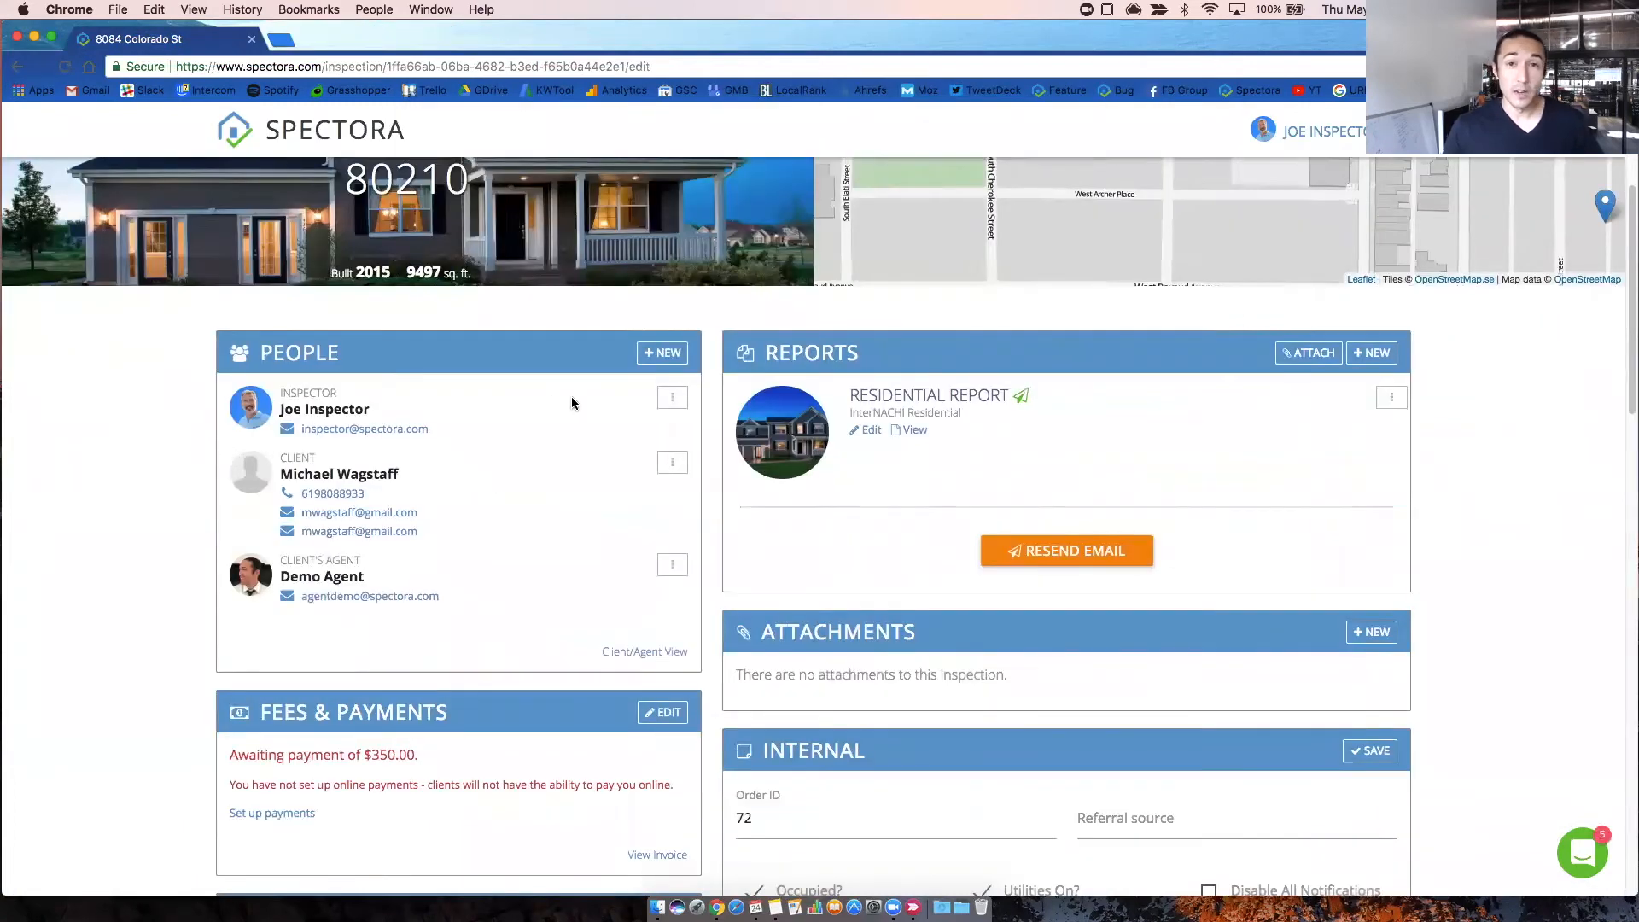
click(663, 352)
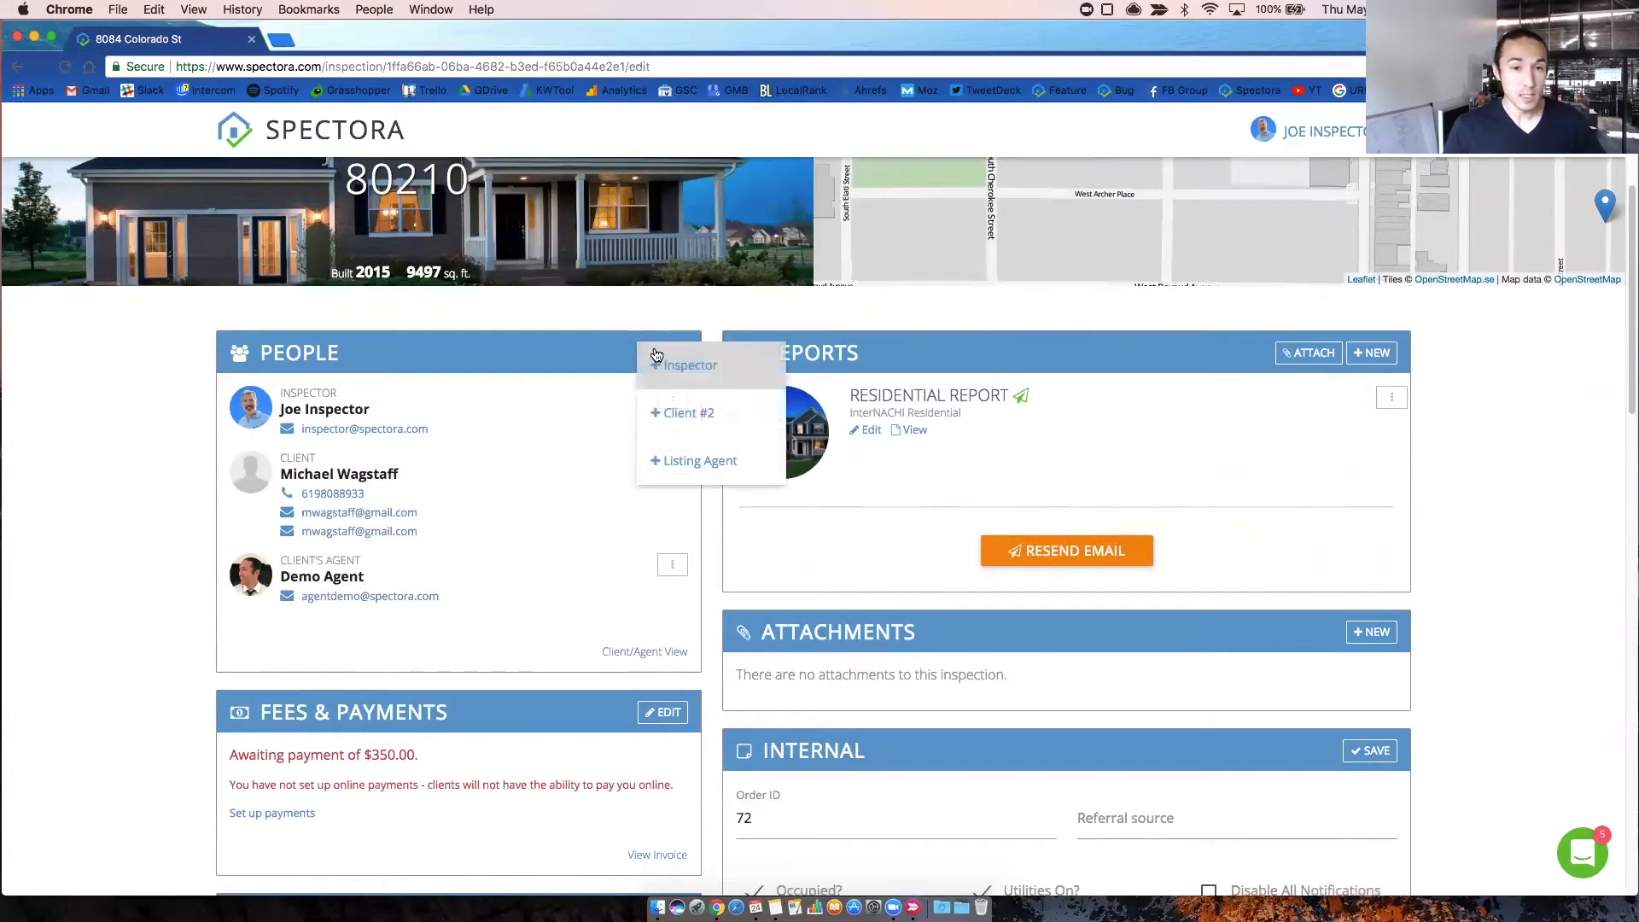
mouse_move(608, 340)
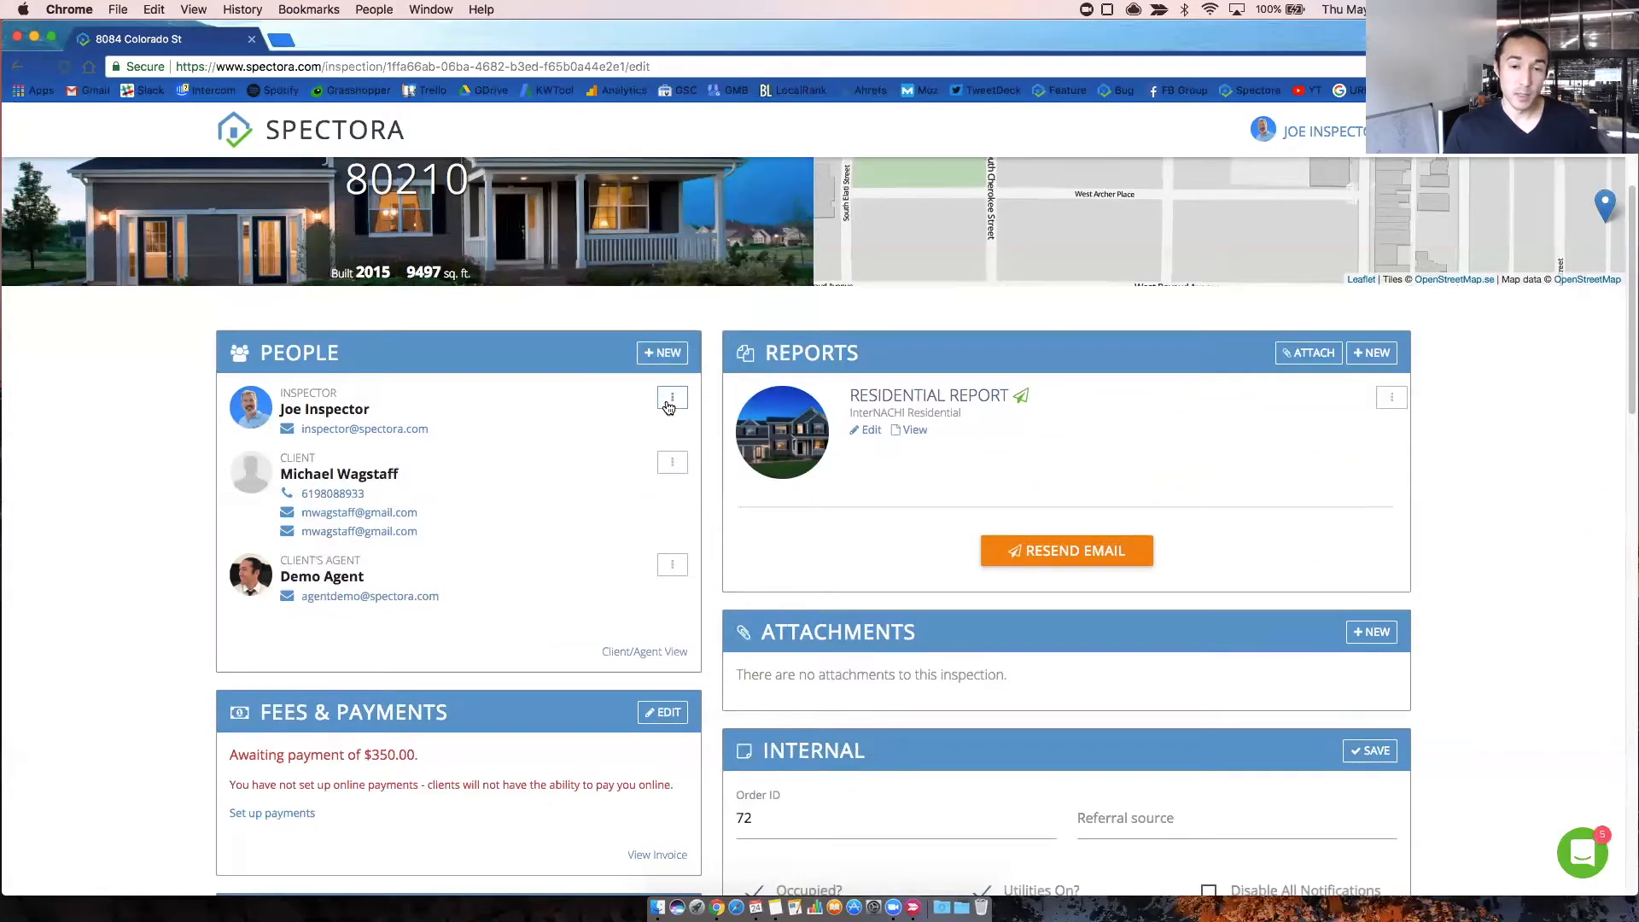
click(672, 398)
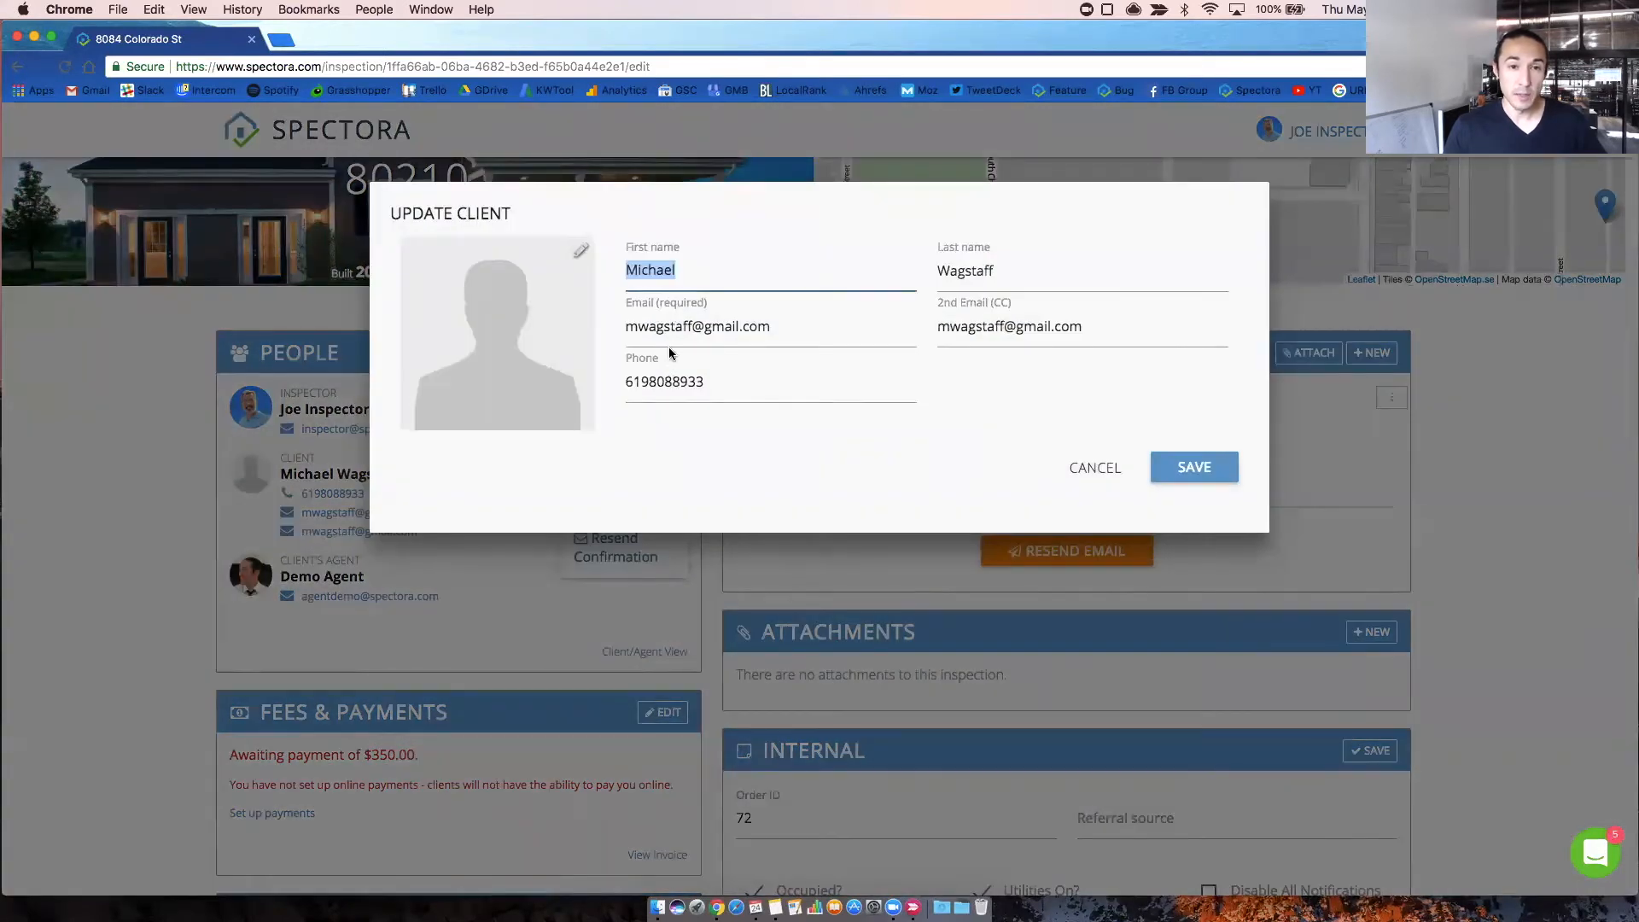
click(1194, 466)
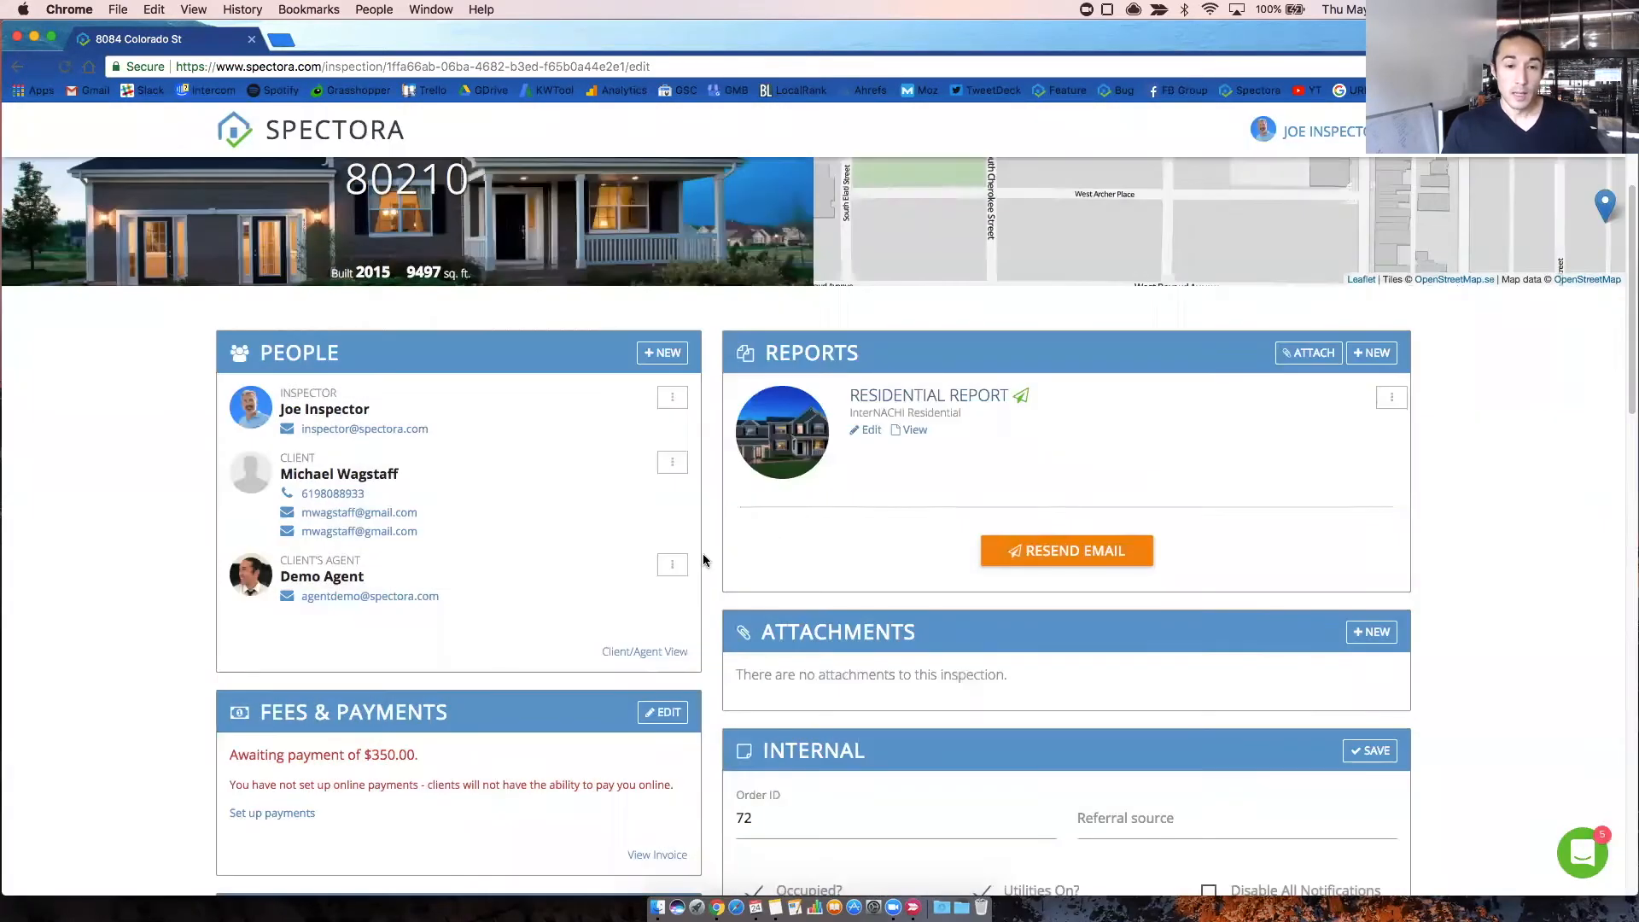
click(673, 563)
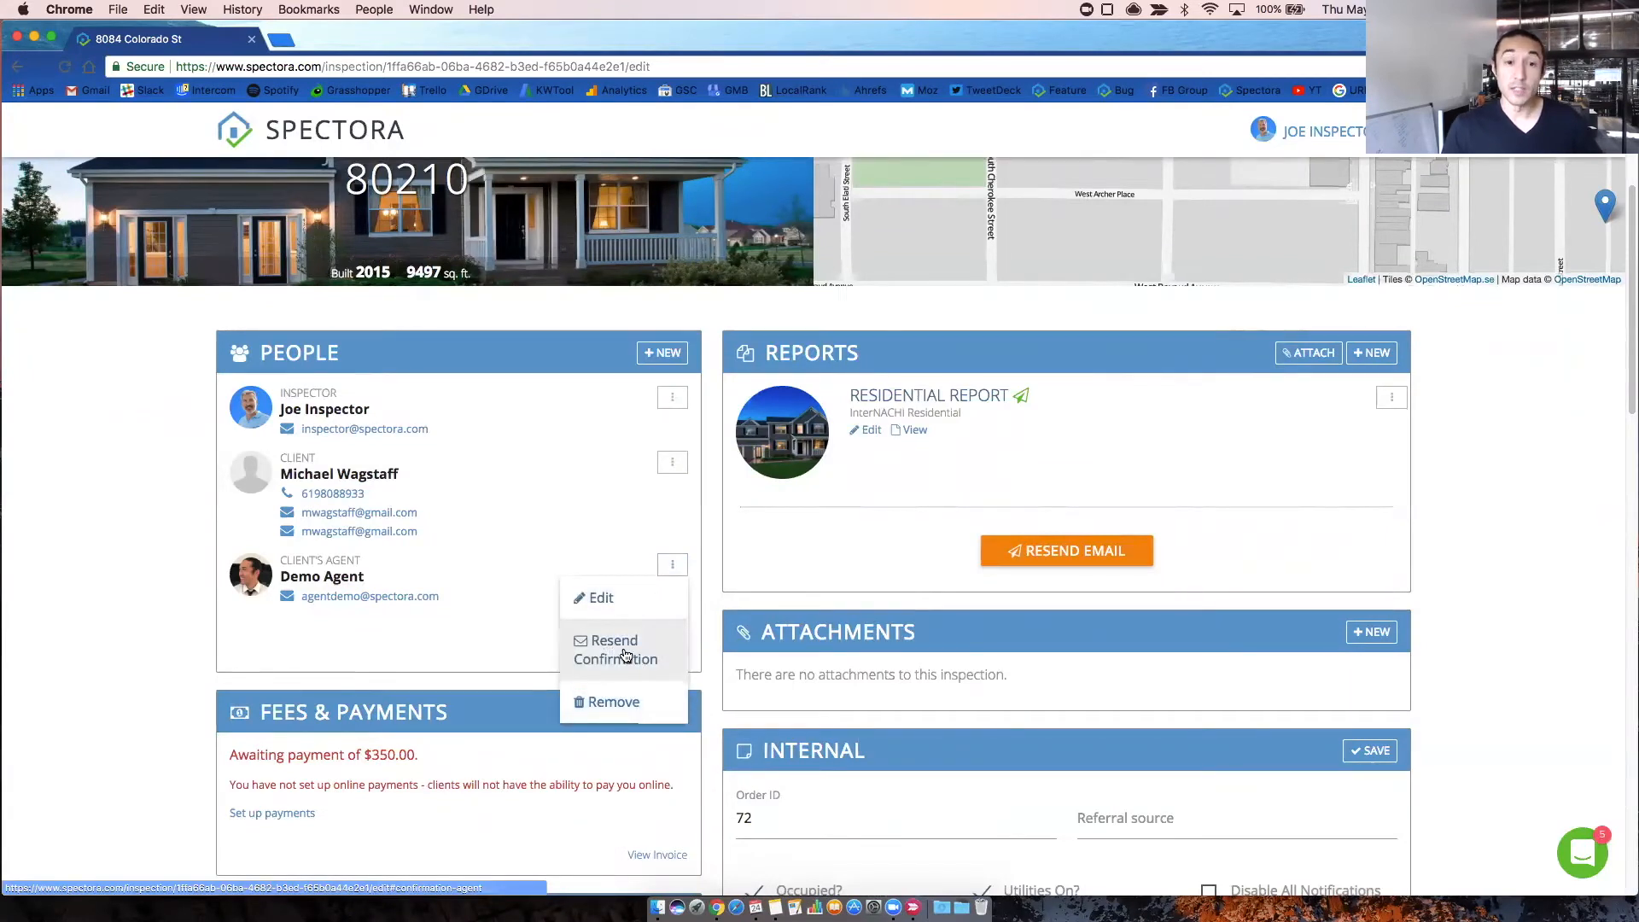
mouse_move(615, 704)
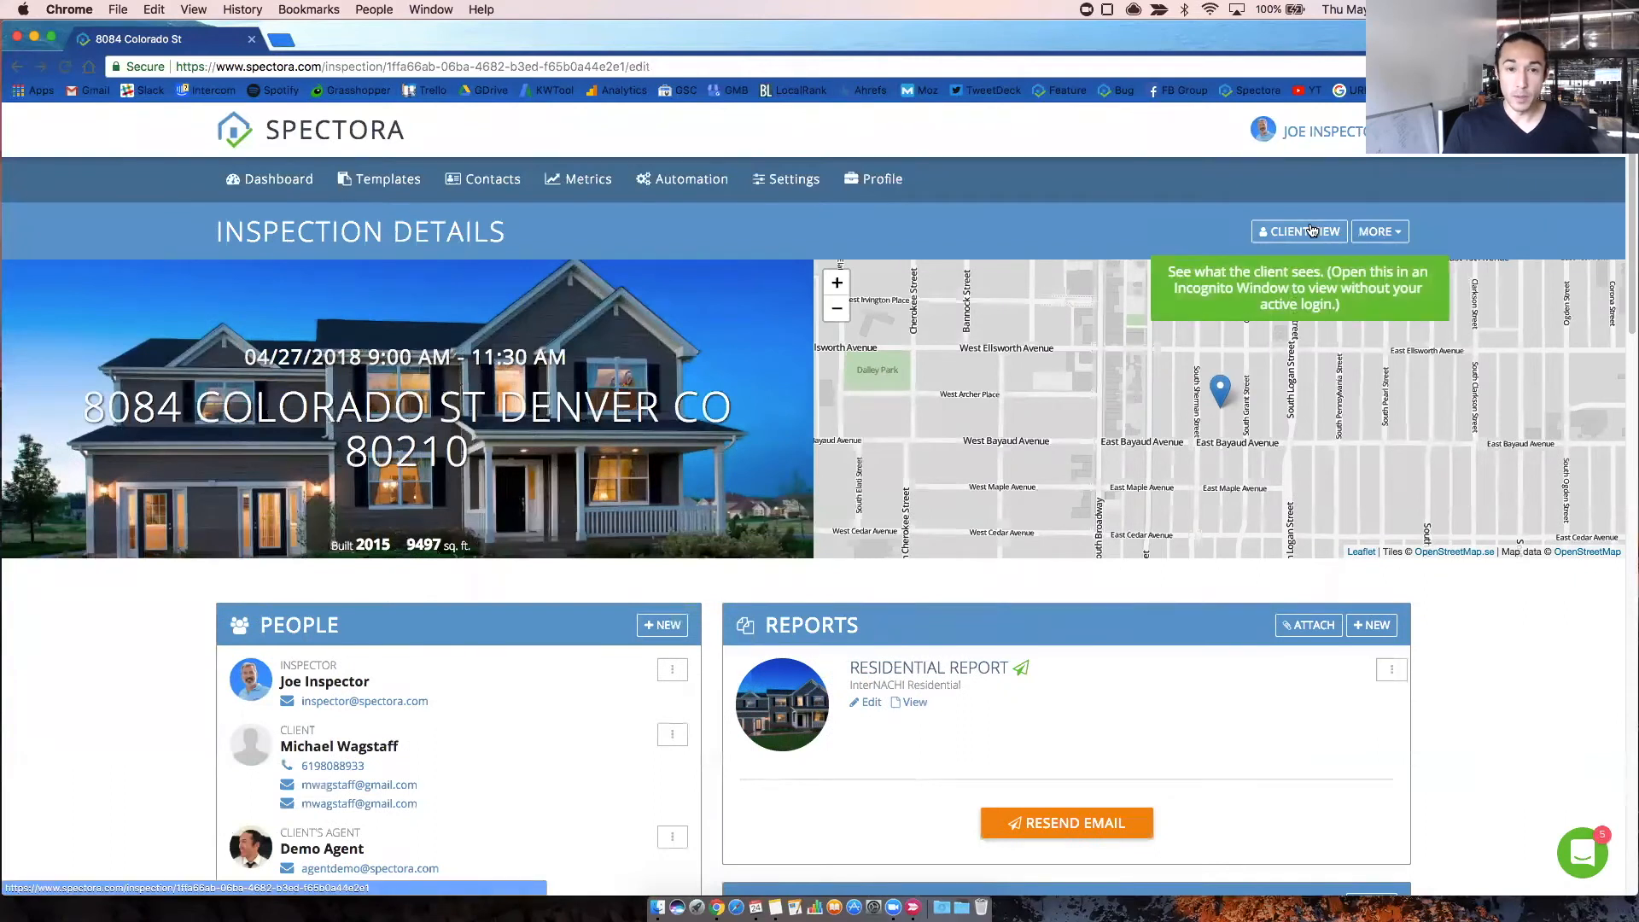
scroll(down, 3)
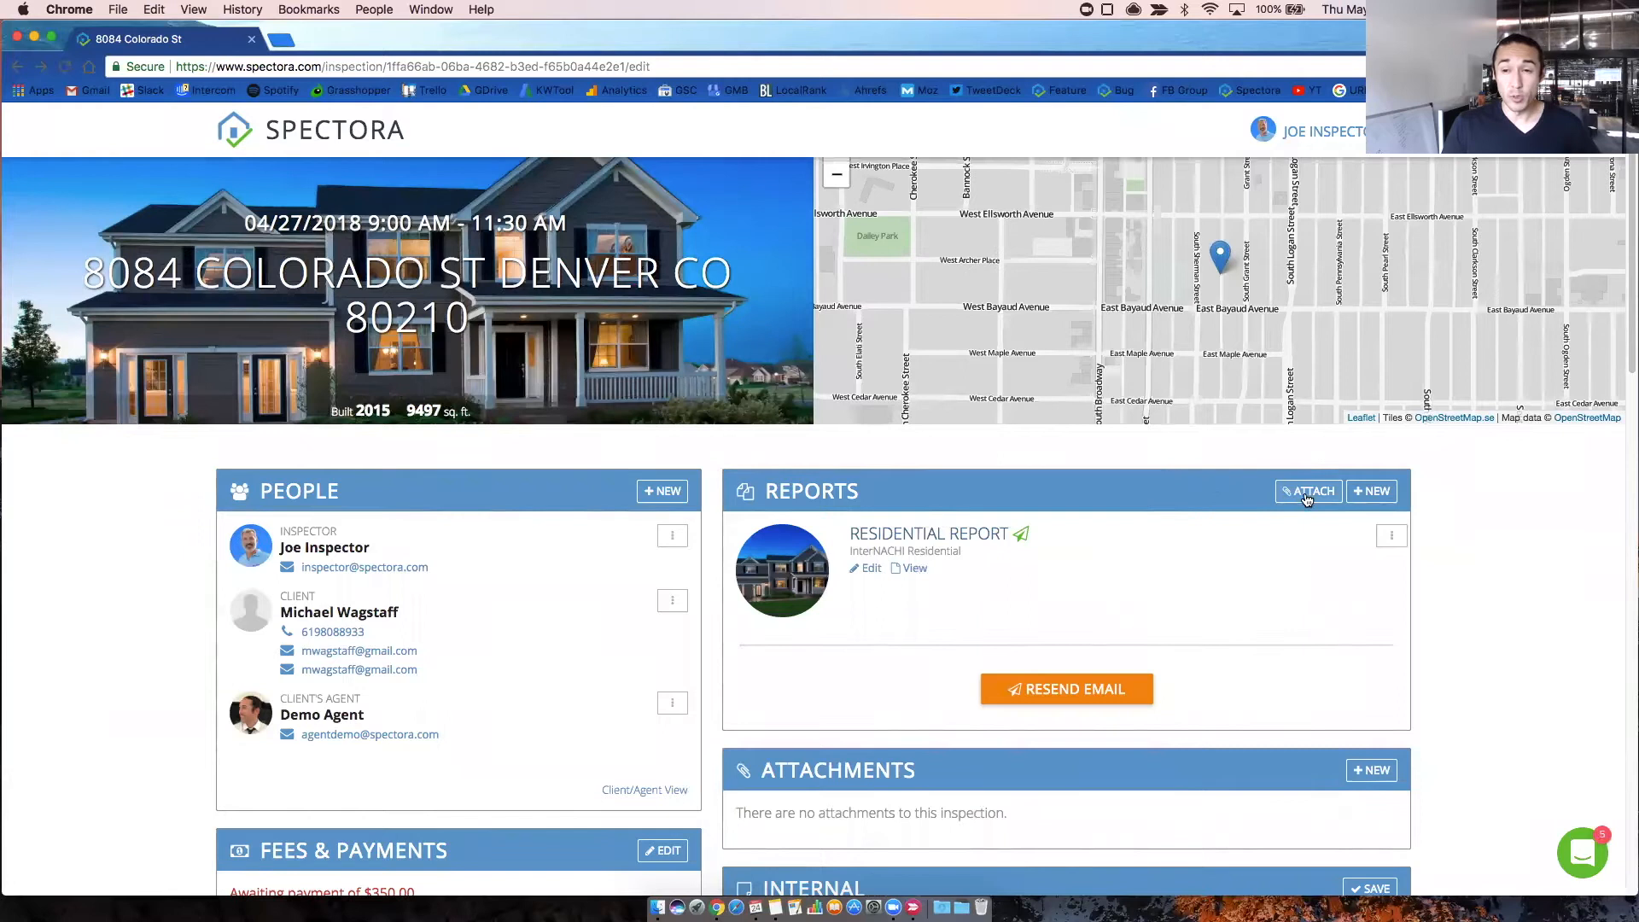
click(1308, 492)
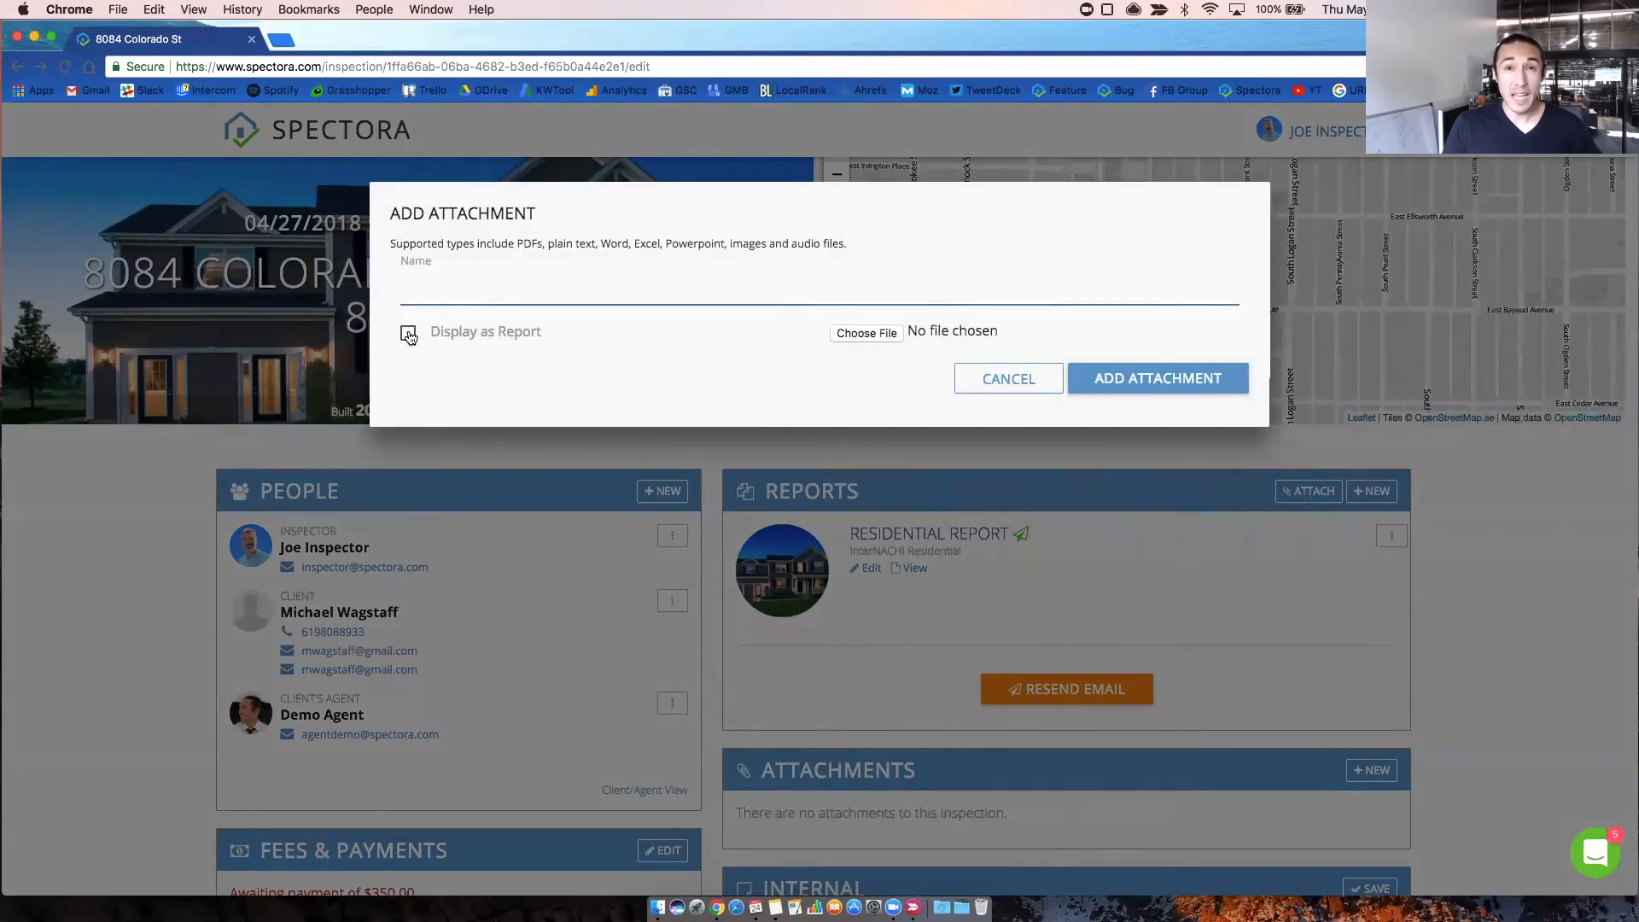
click(1007, 377)
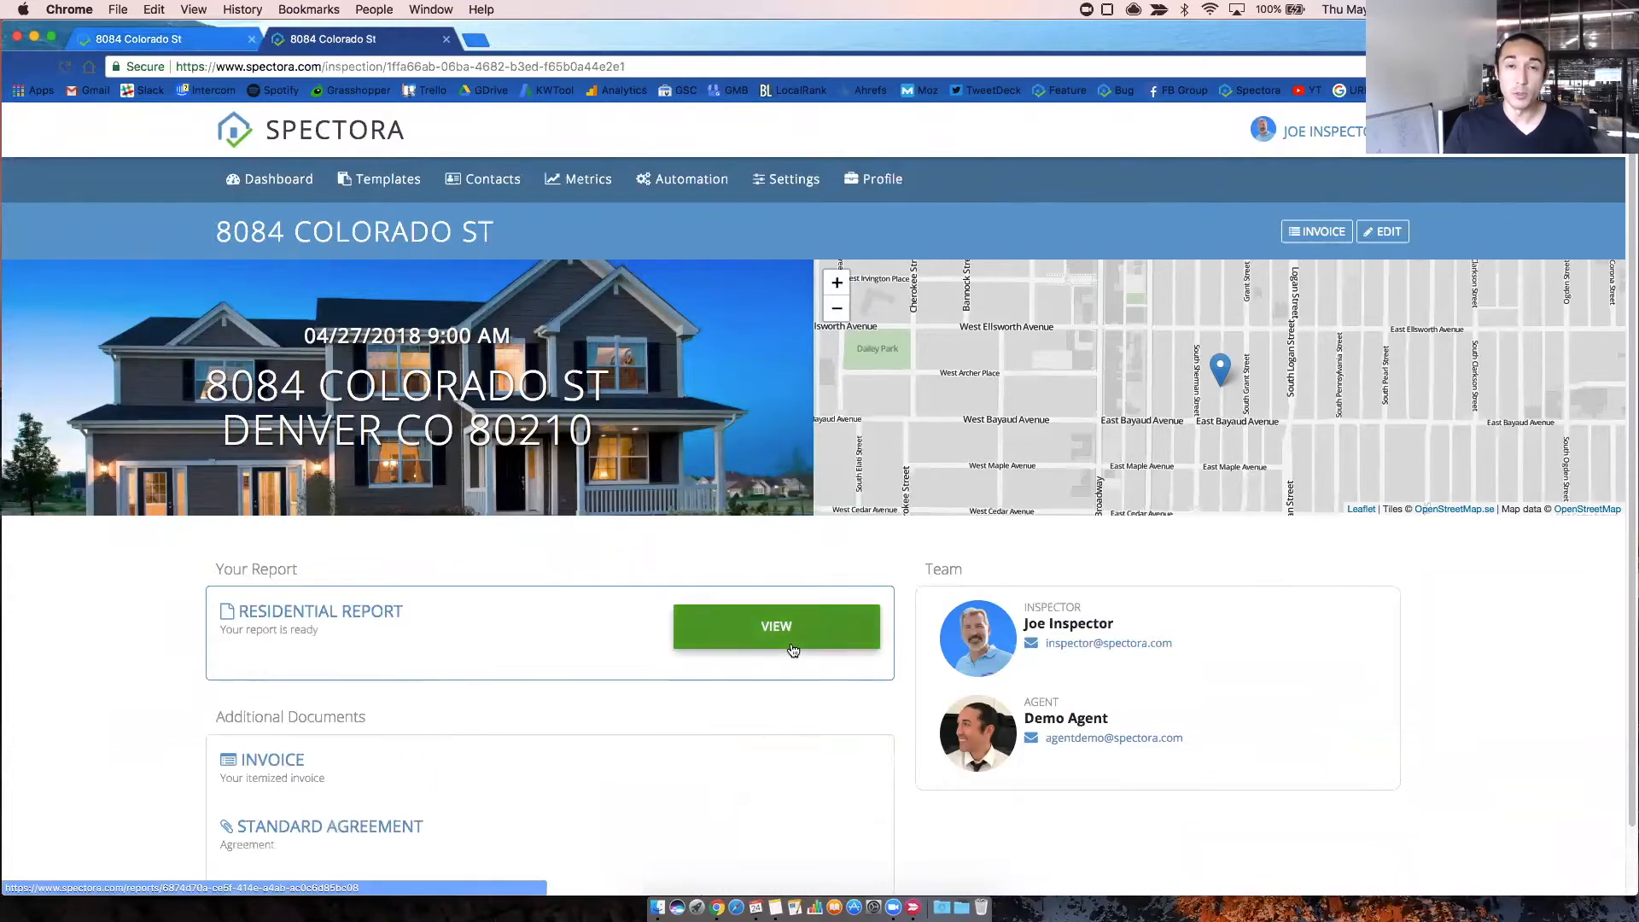
mouse_move(785, 647)
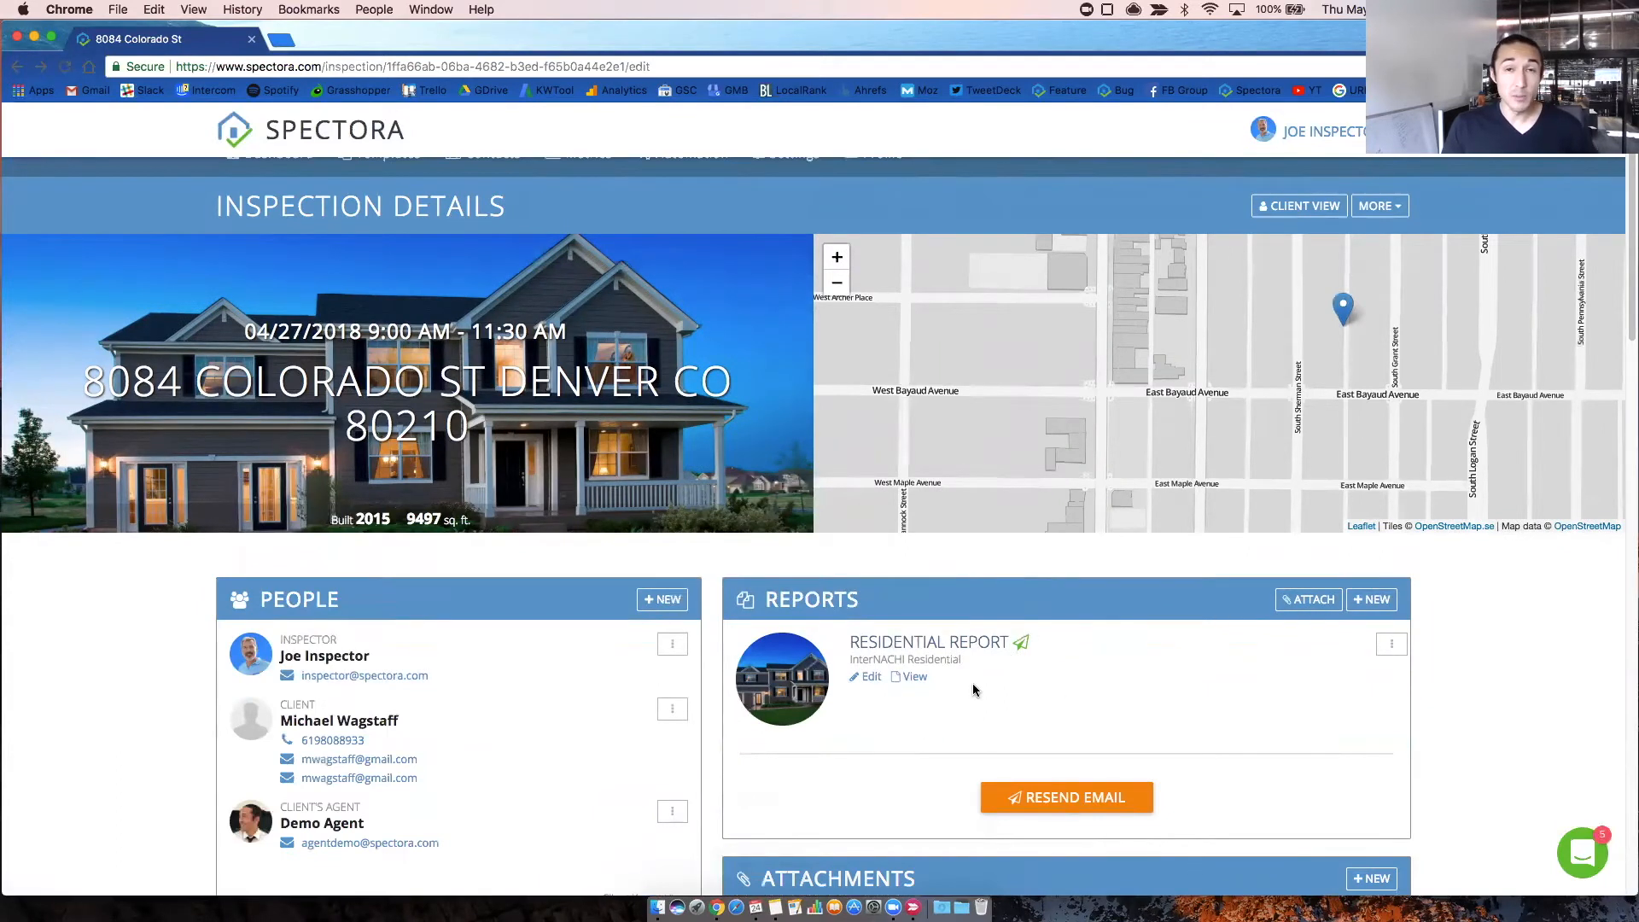
mouse_move(1383, 608)
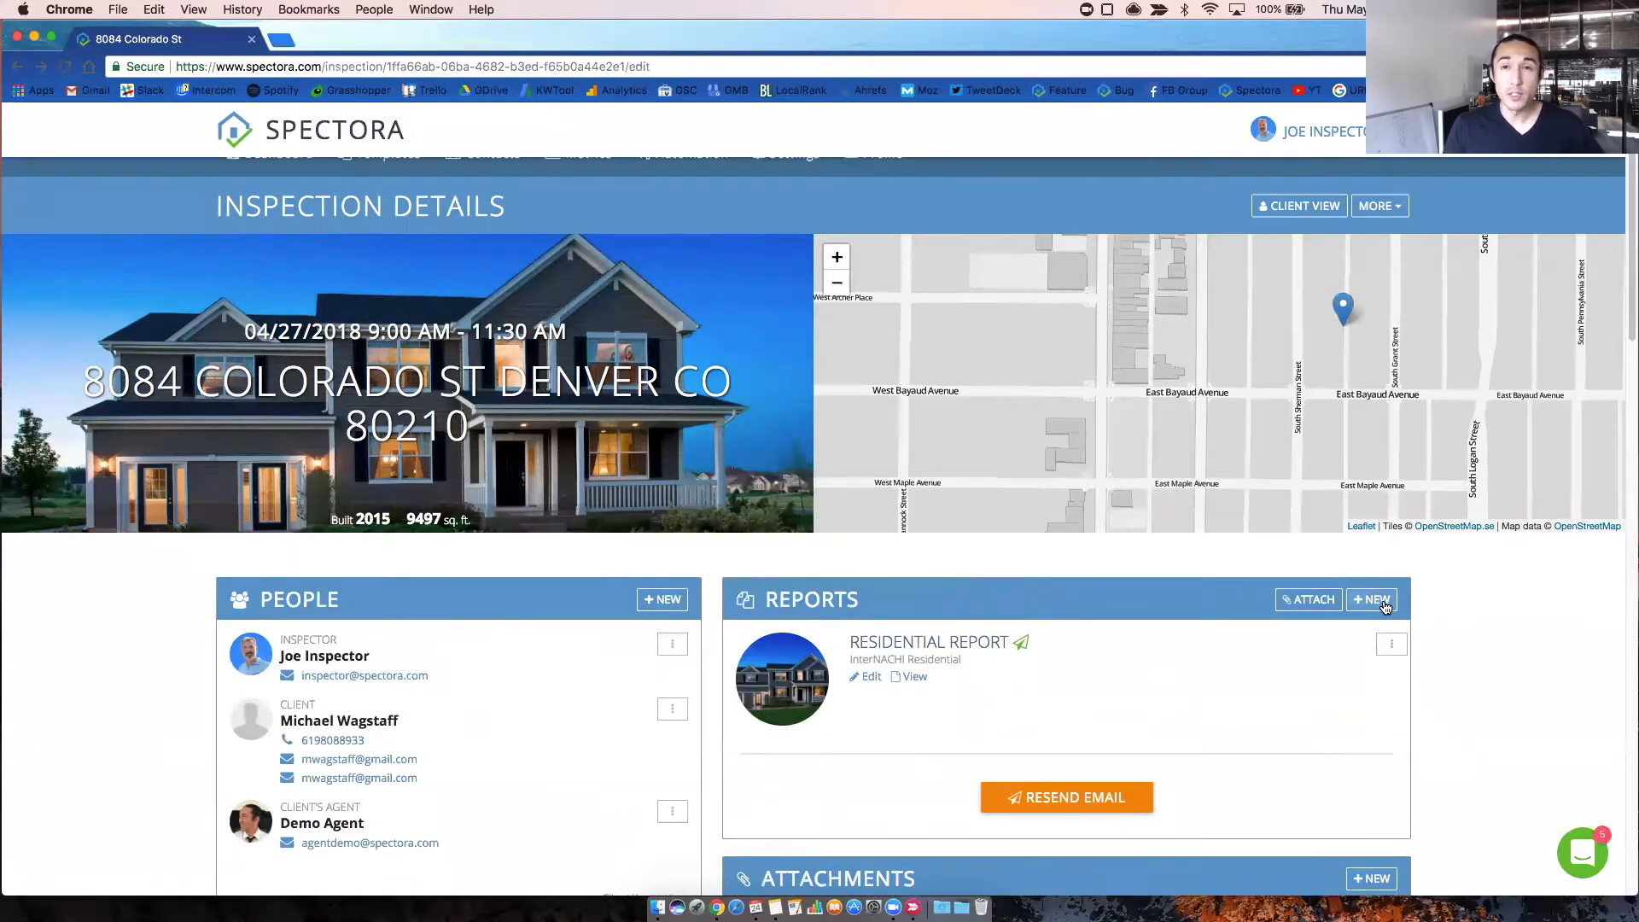
click(1372, 599)
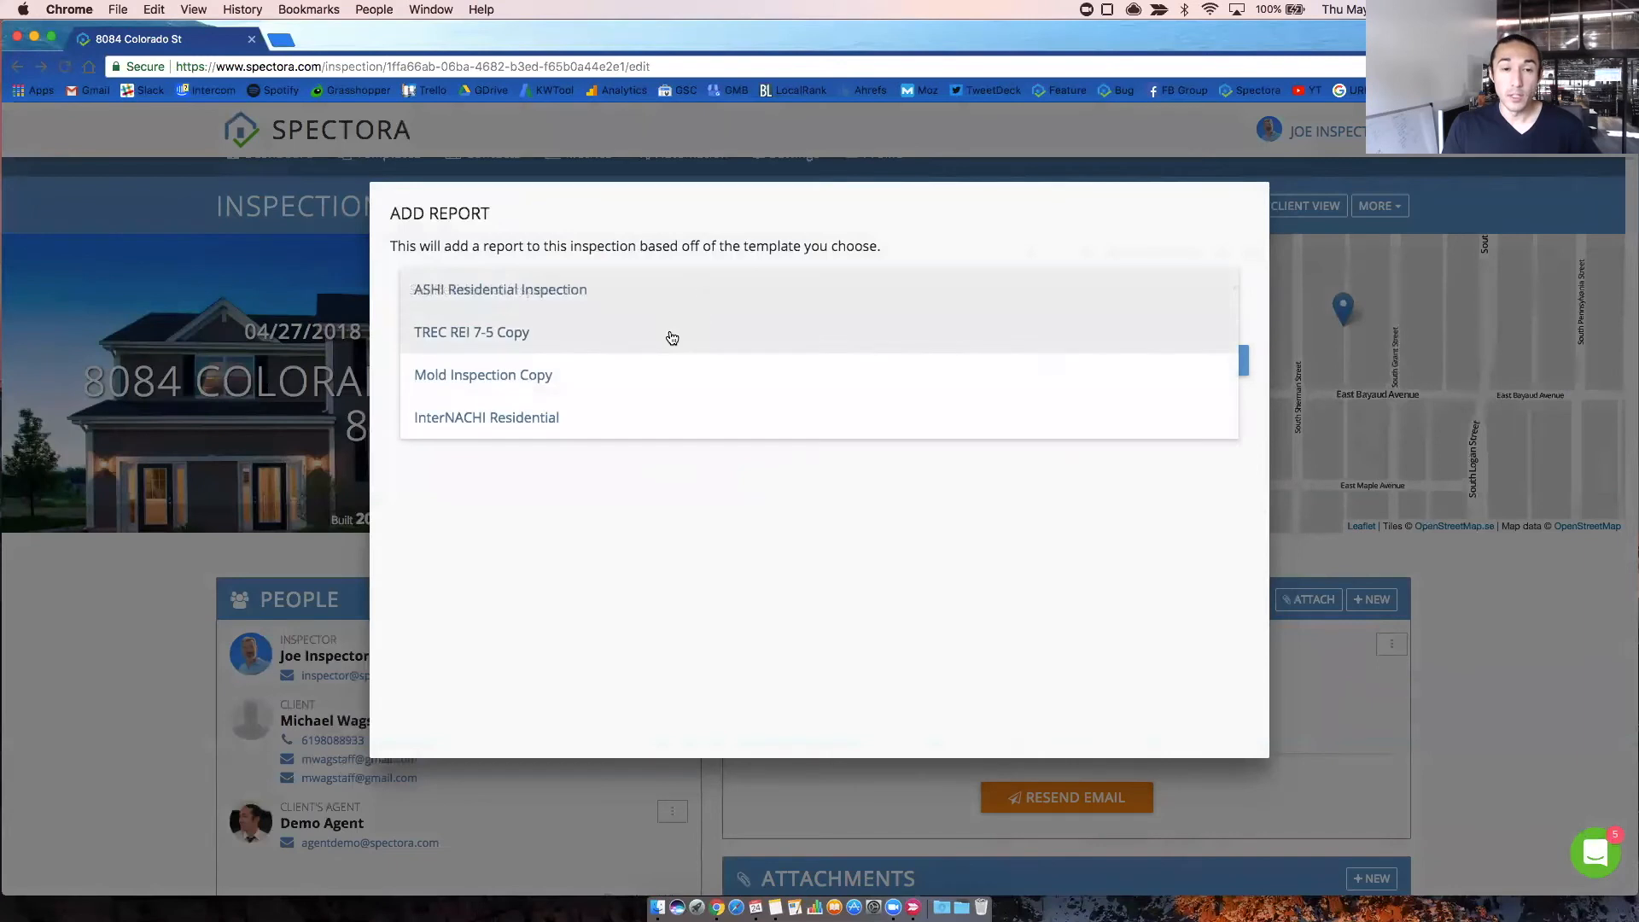
click(485, 417)
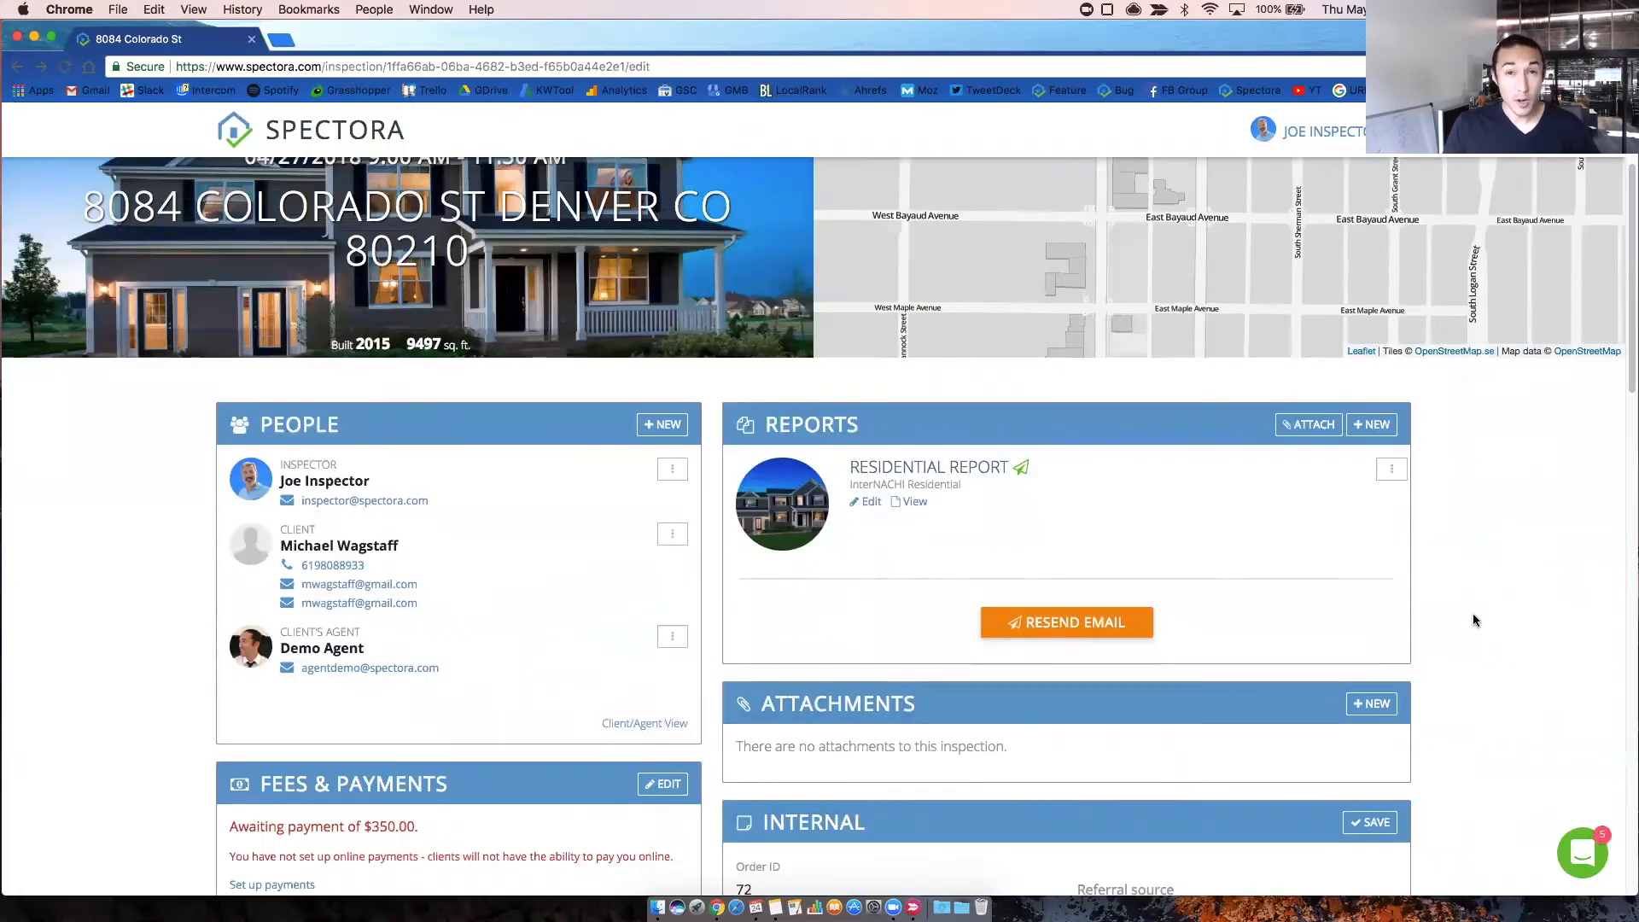
click(1392, 468)
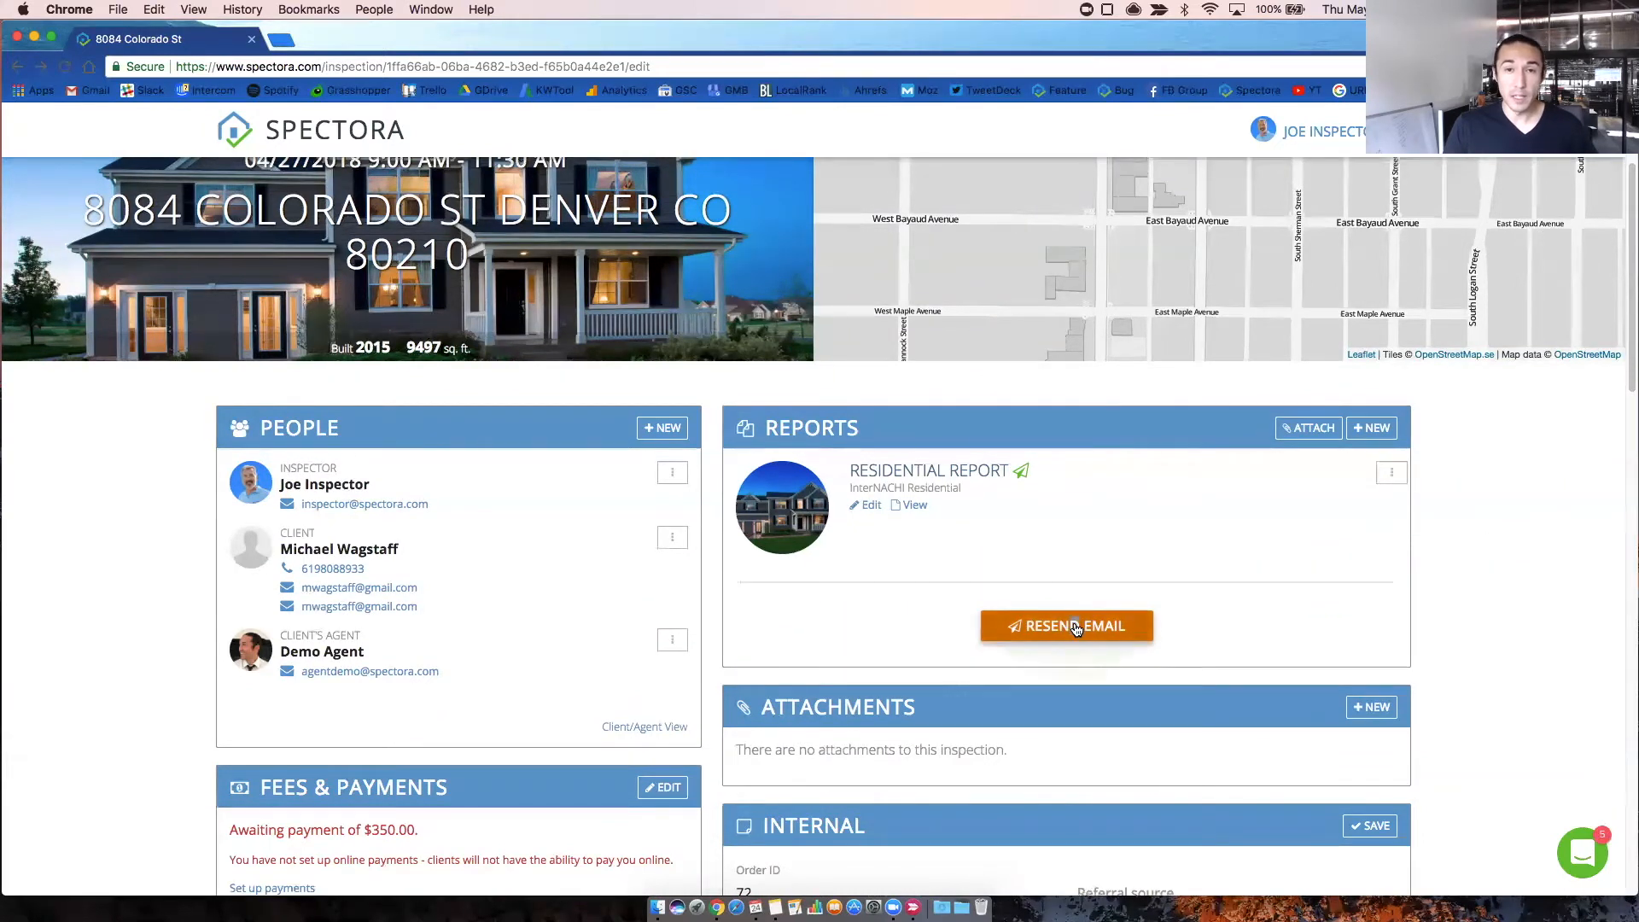
click(1067, 625)
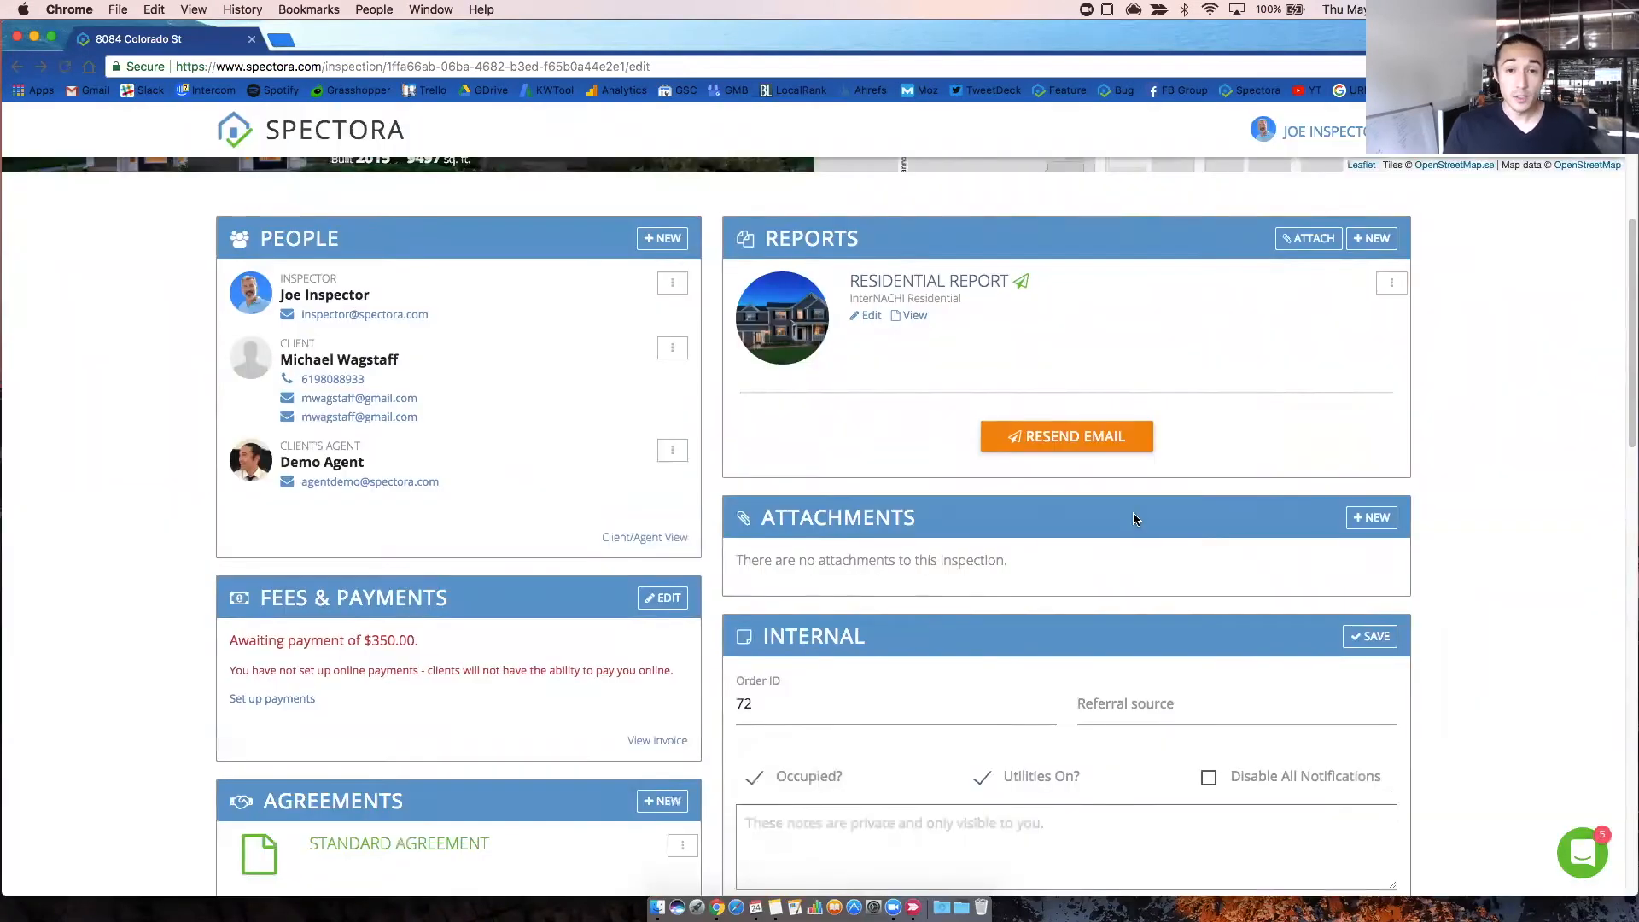
mouse_move(1356, 533)
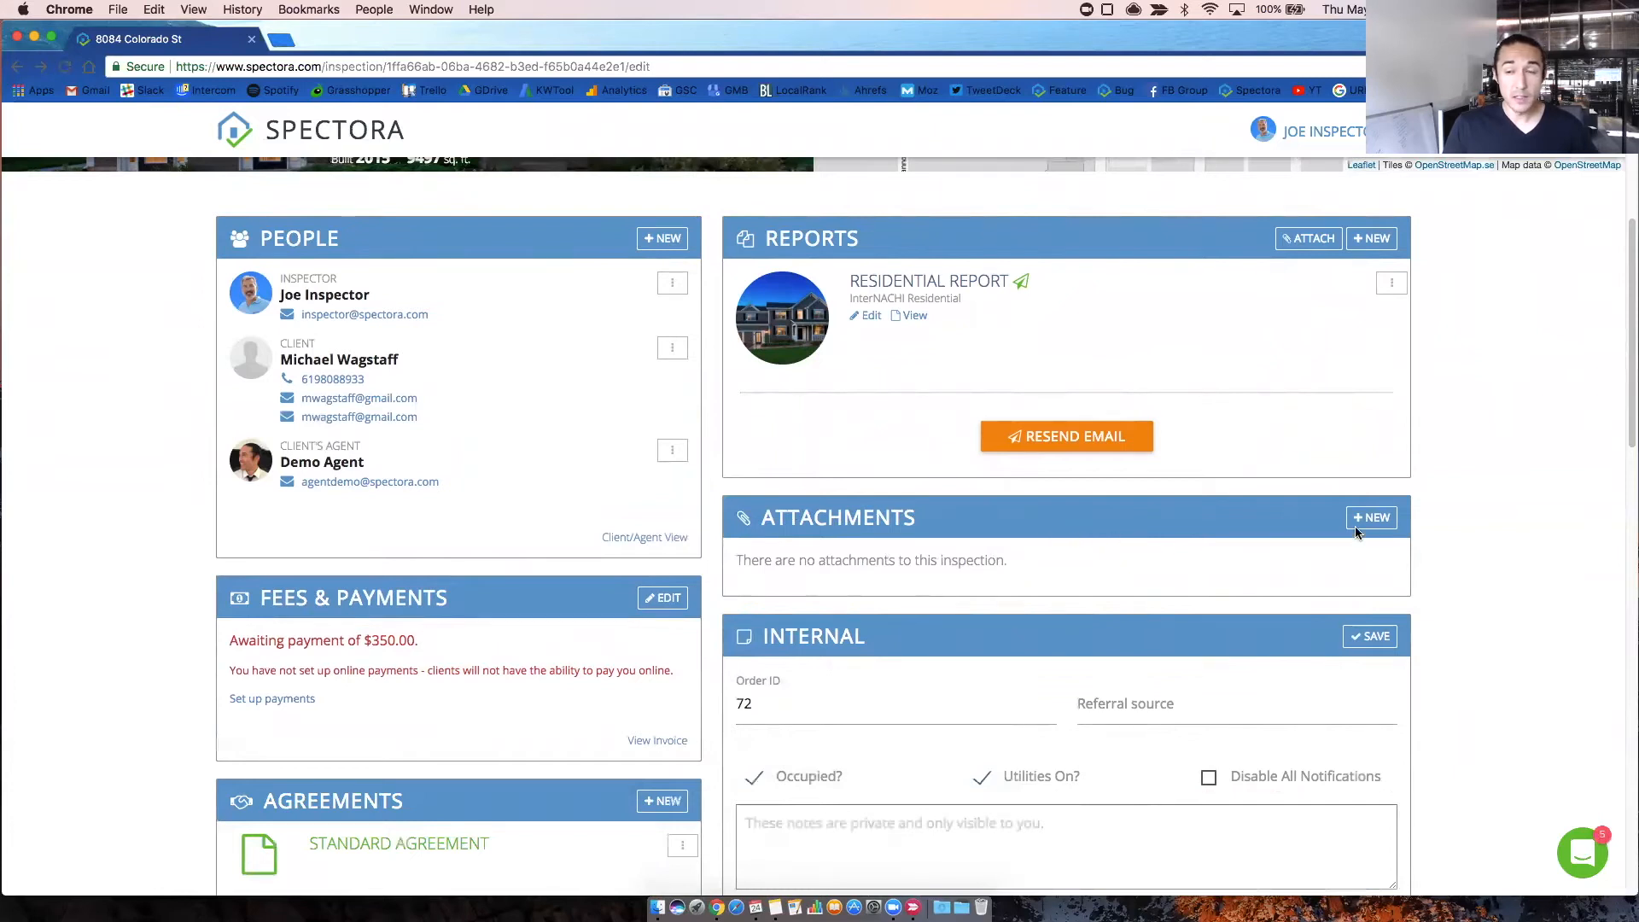
click(1371, 518)
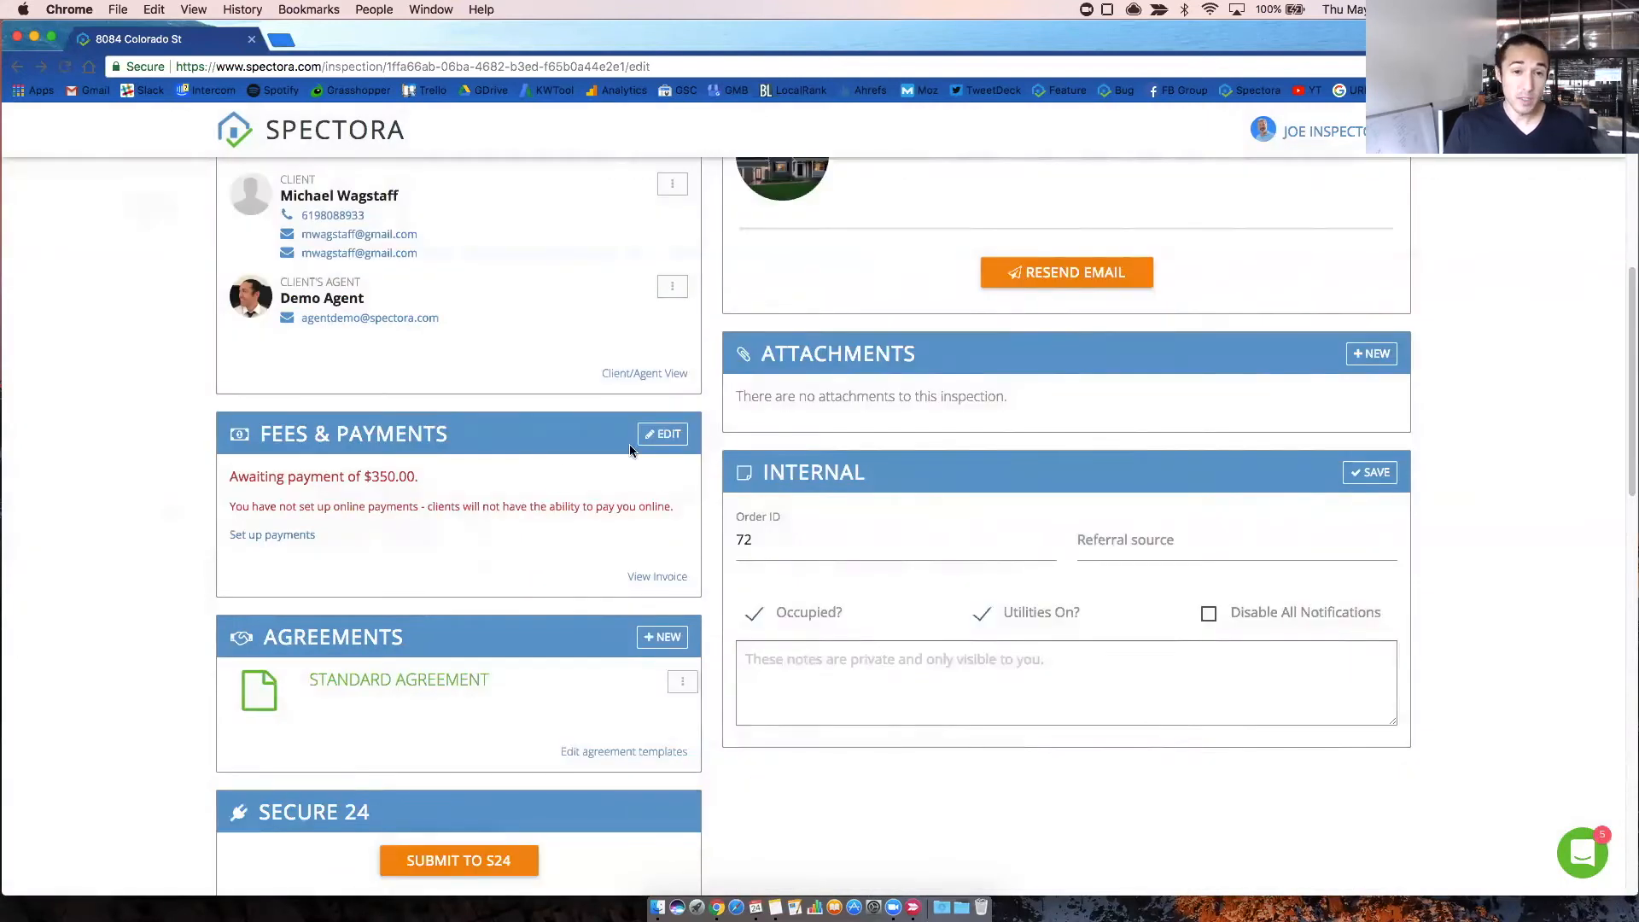
- Review the internal and client invoice notes on the $350 residential inspection fee
click(662, 434)
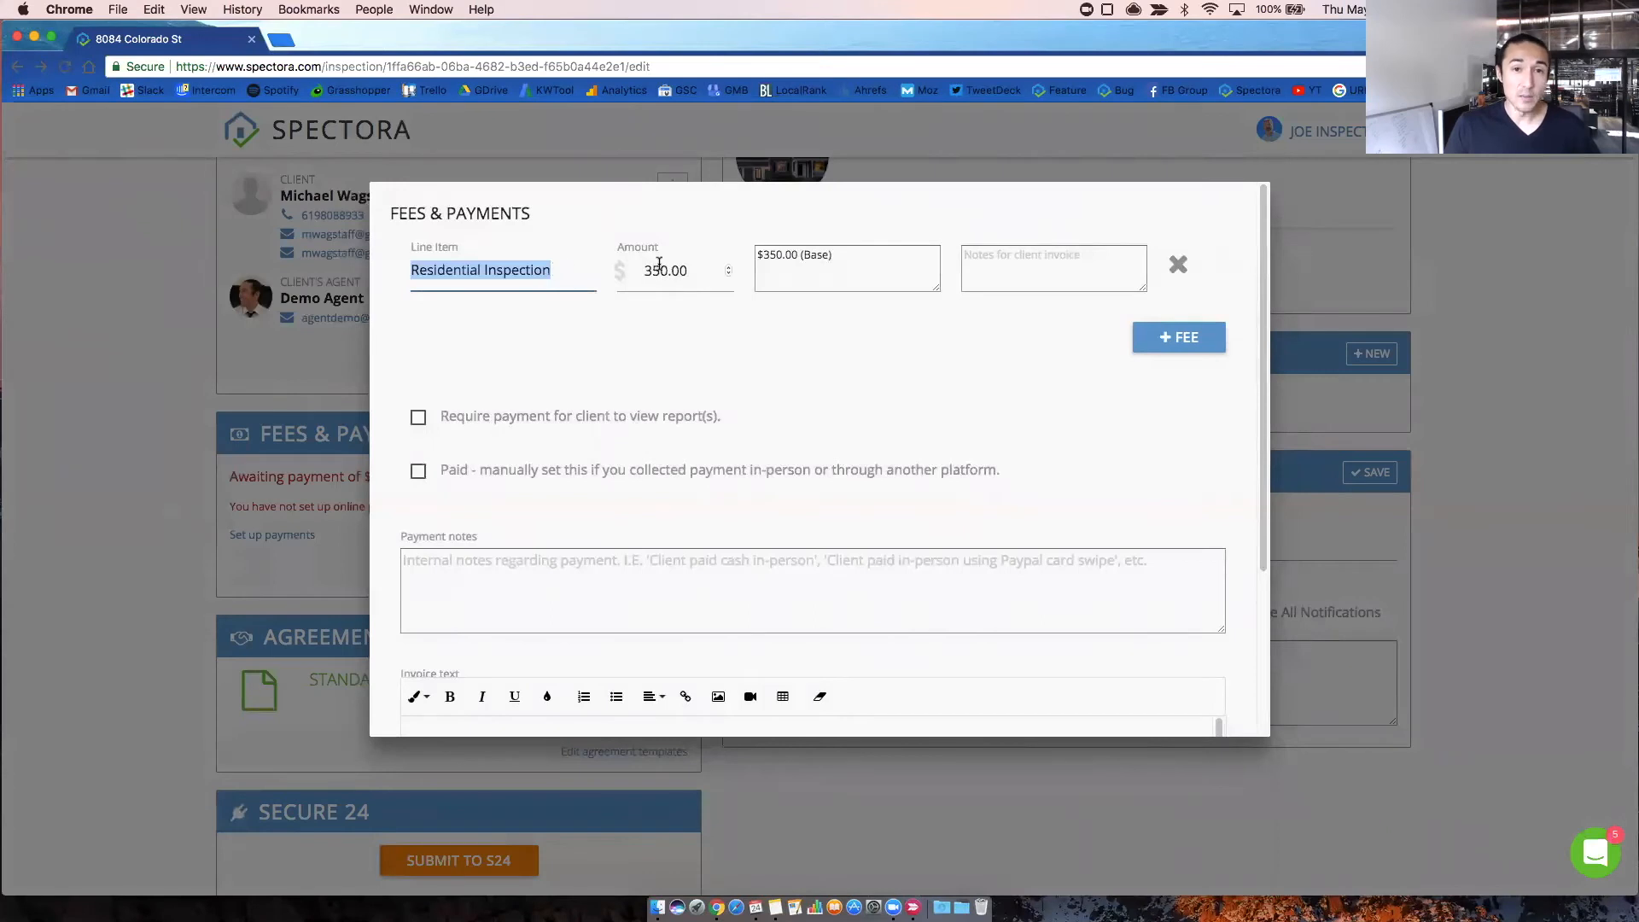
click(847, 266)
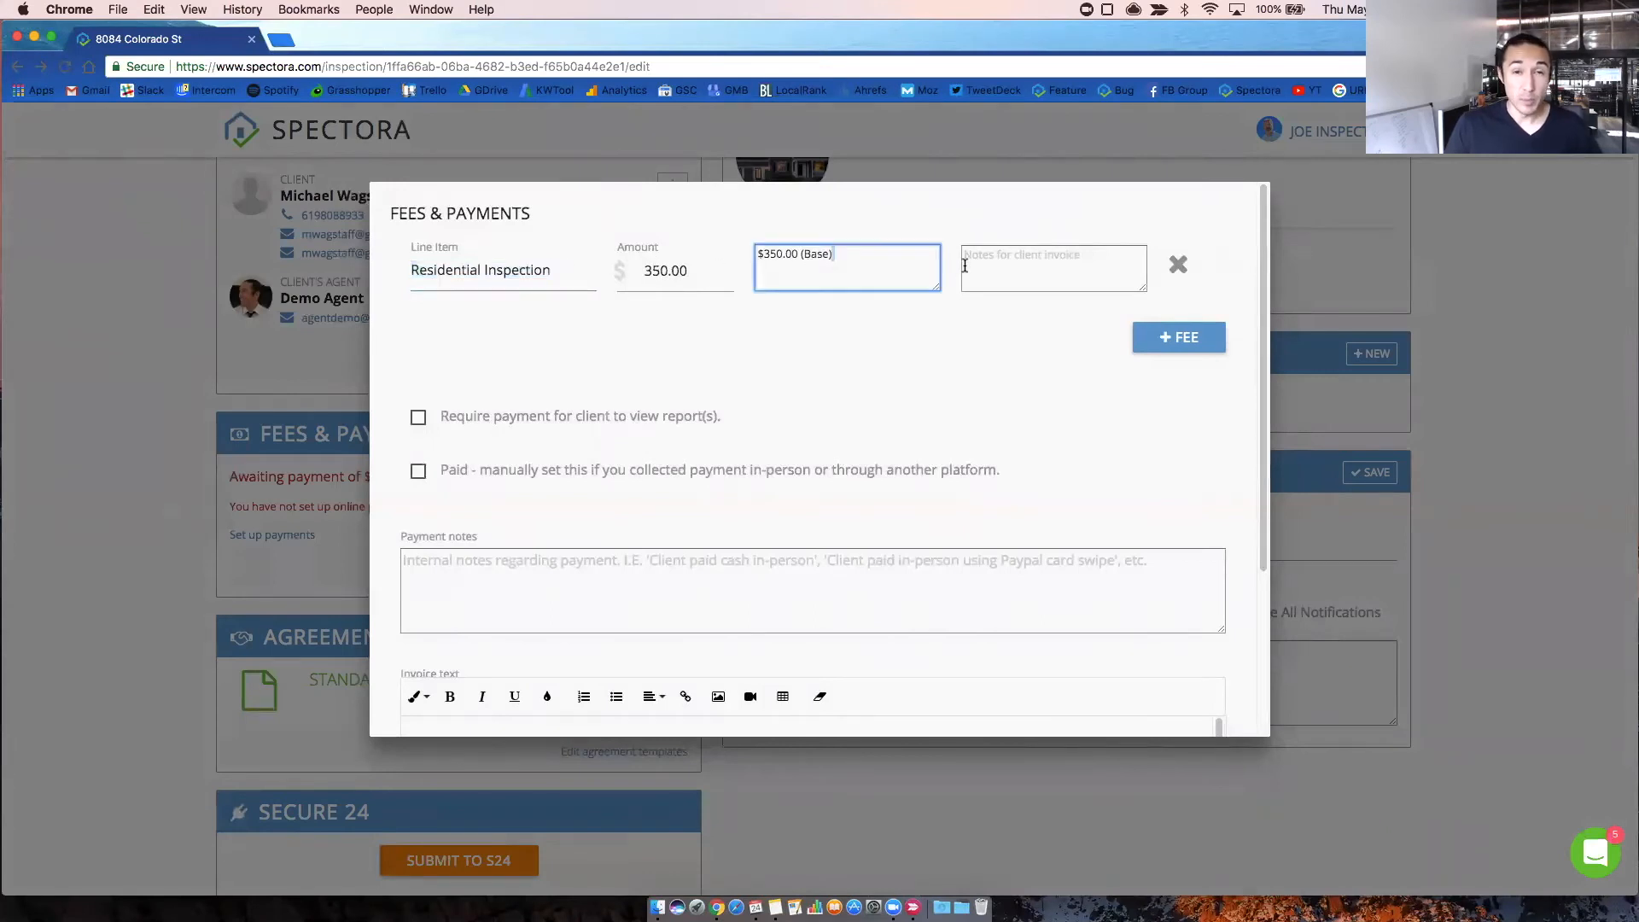
mouse_move(980, 277)
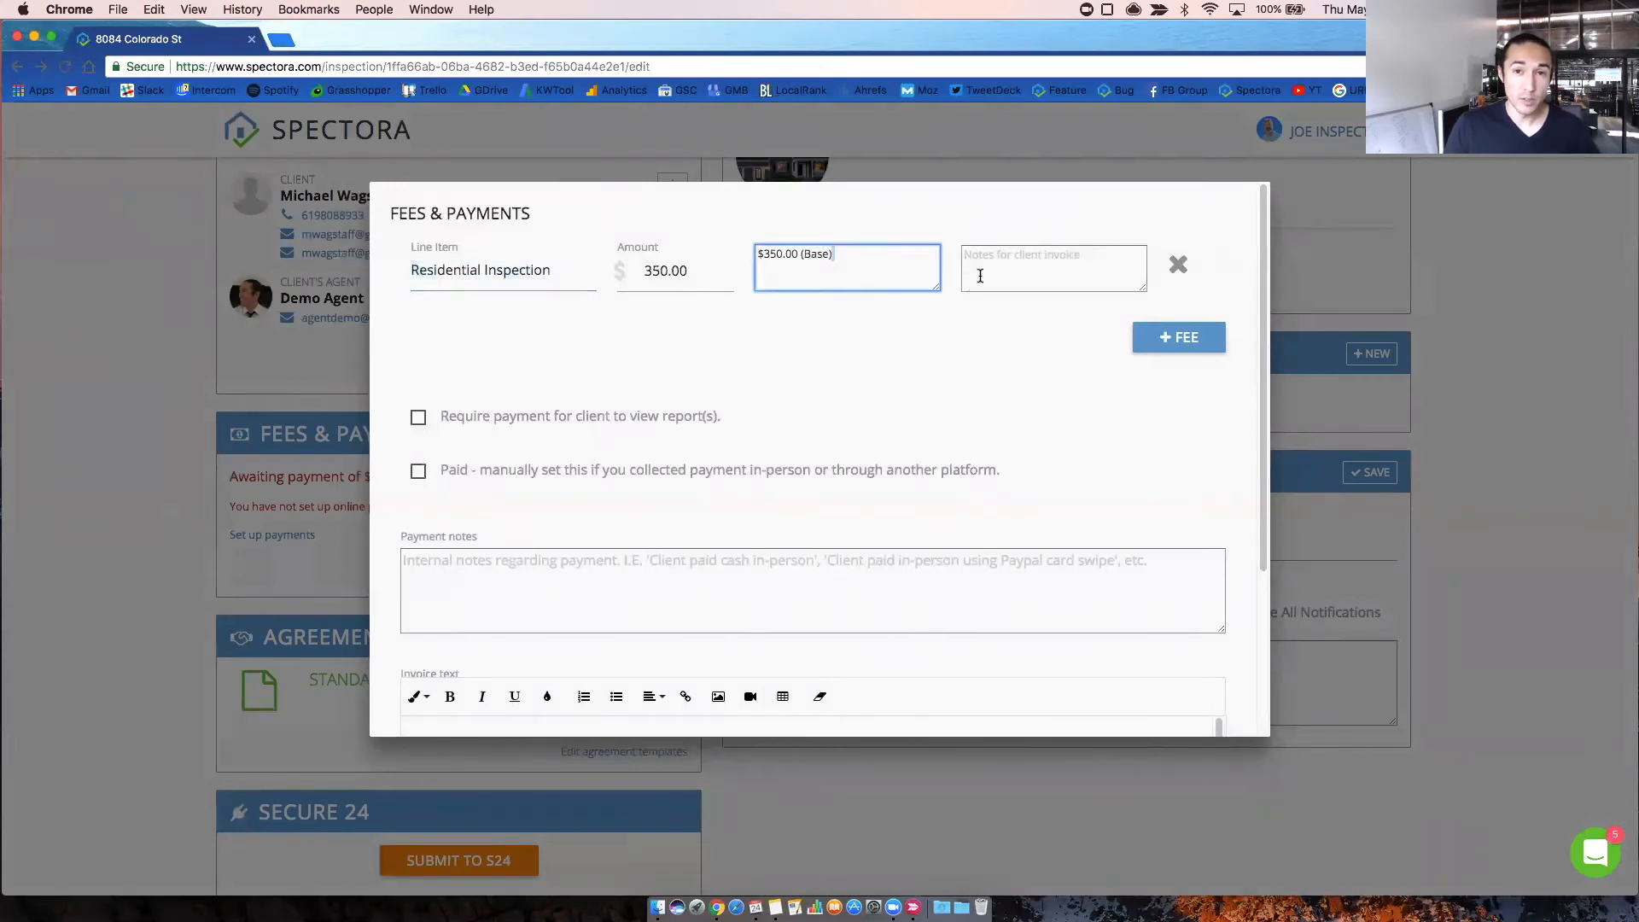
click(1054, 266)
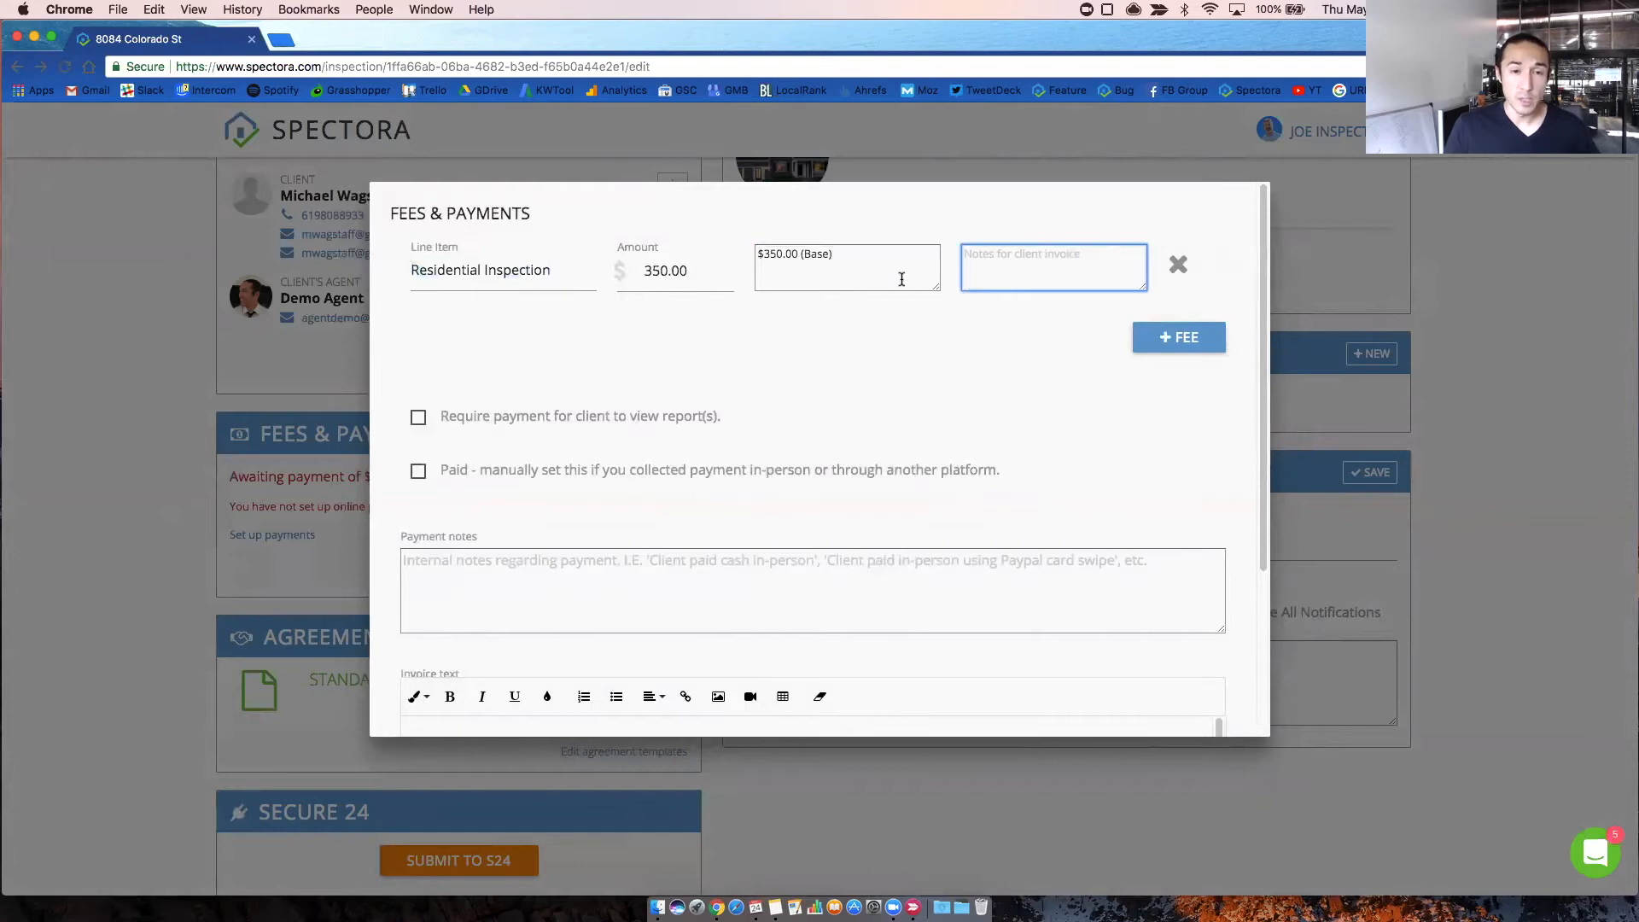
- Add a -50 fee line to the invoice, then remove it again
click(1179, 336)
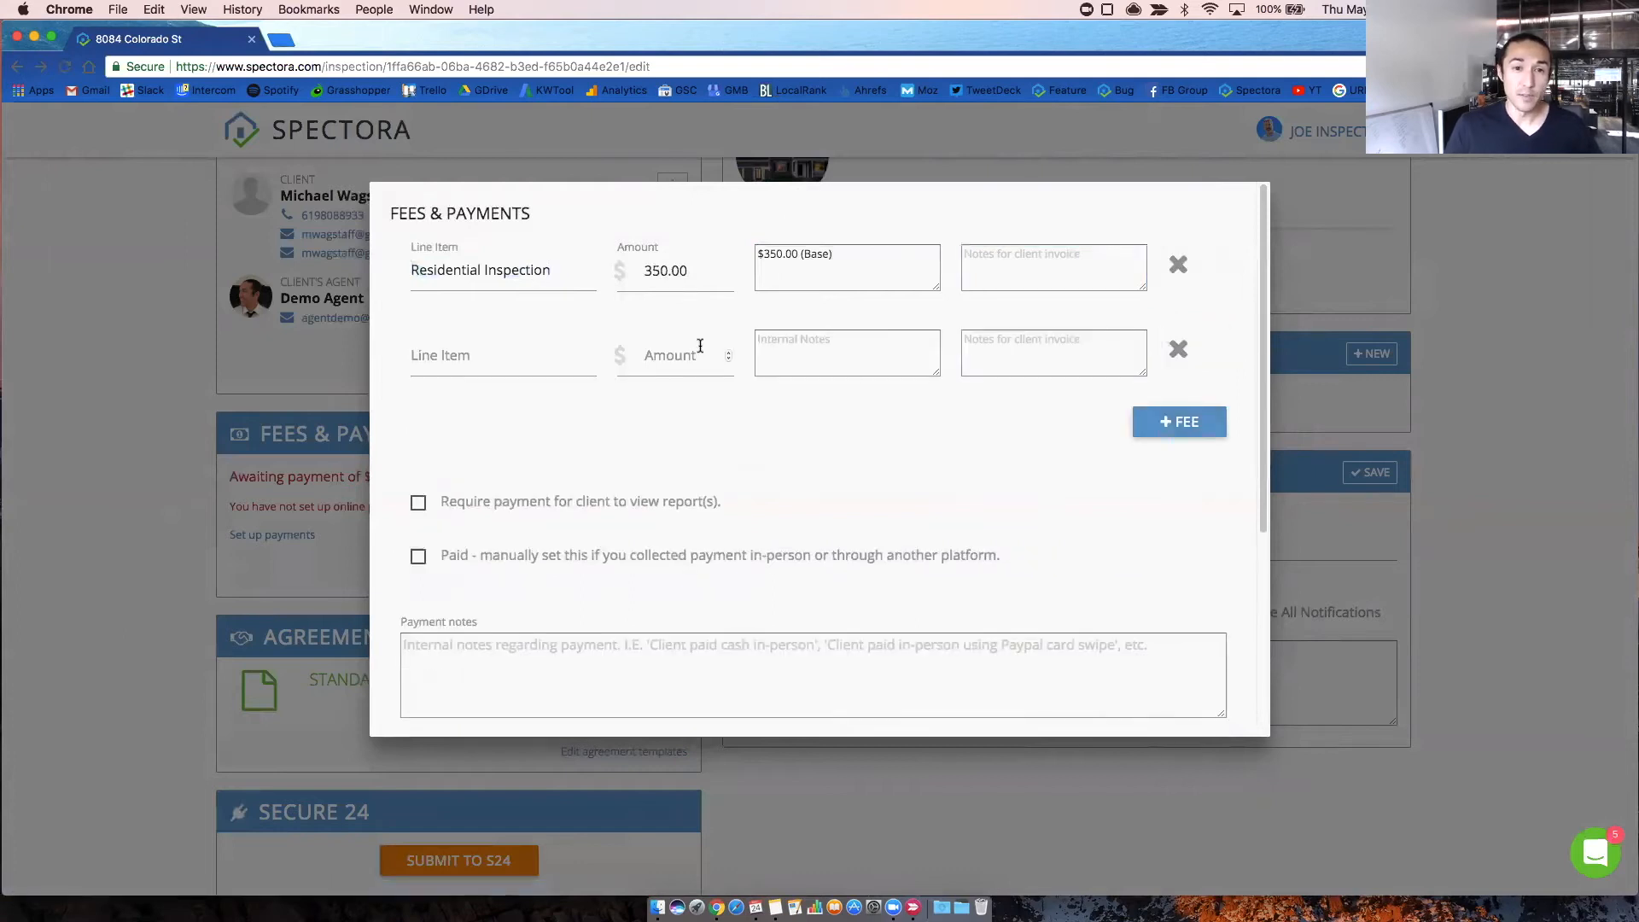
text(-5)
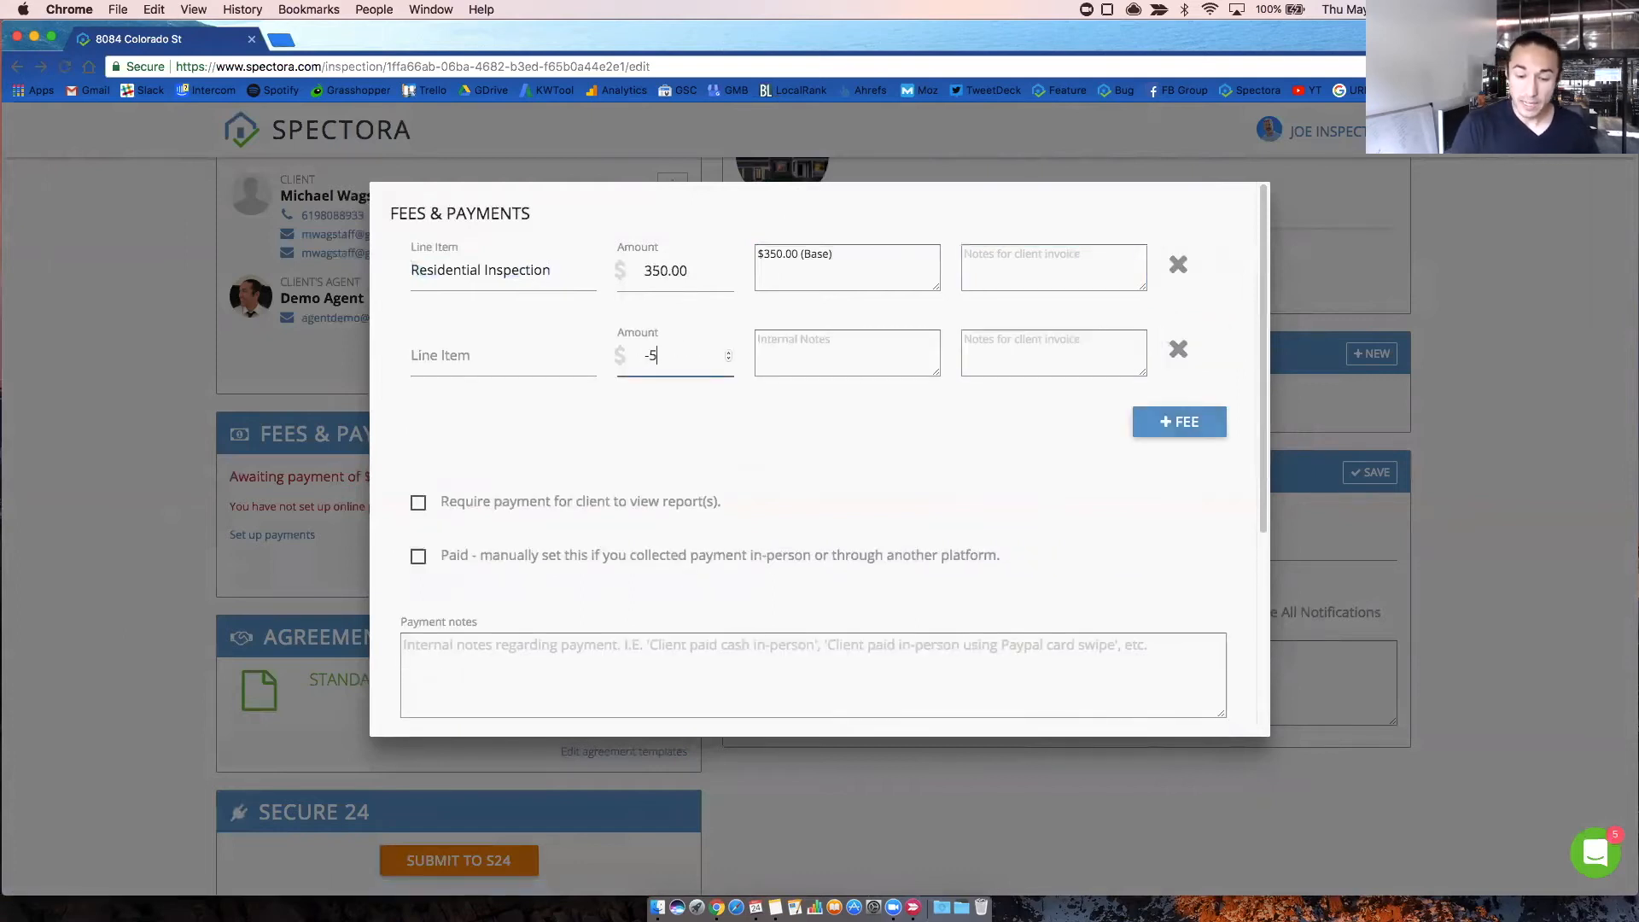
text(0)
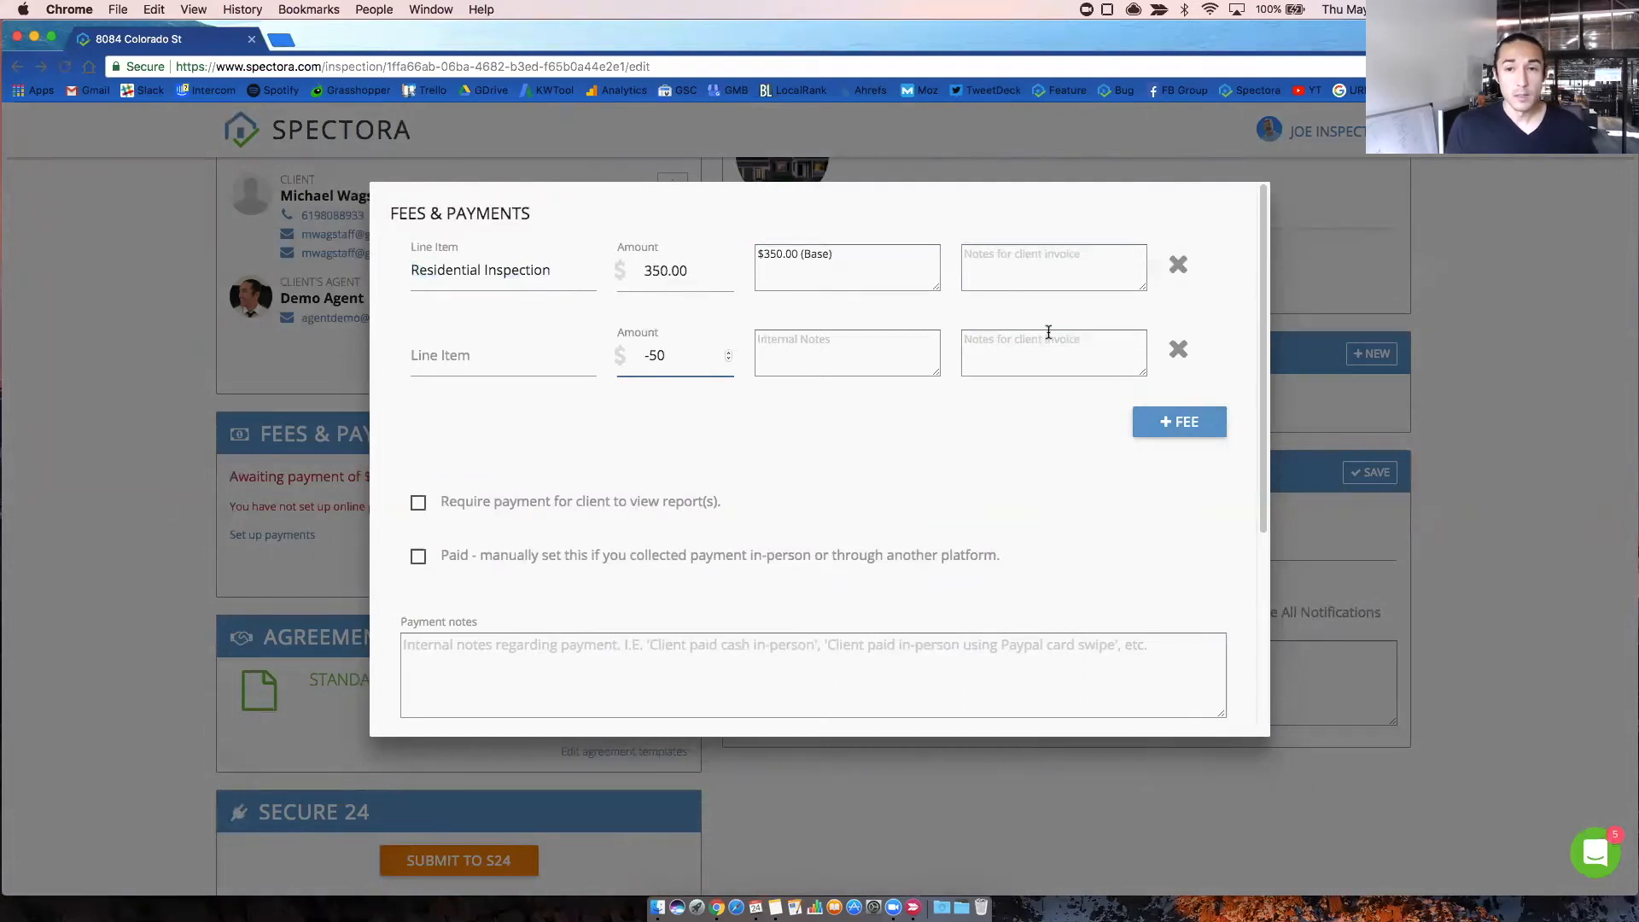
click(1178, 348)
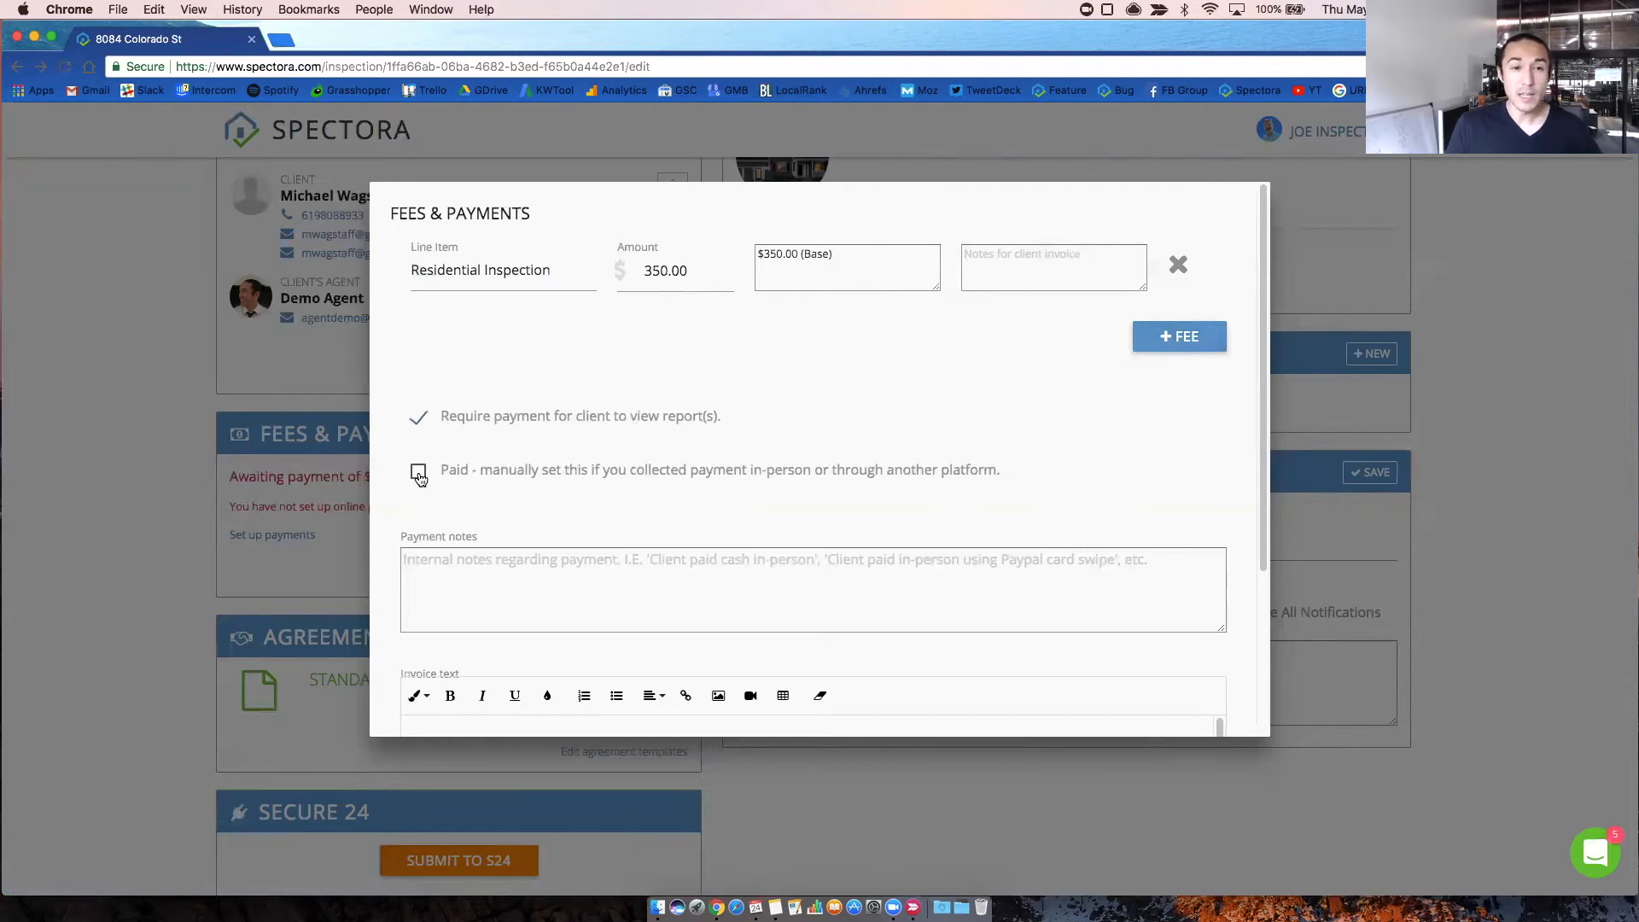
- Mark the $350 inspection fee as paid and move to the payment notes and invoice text
click(418, 473)
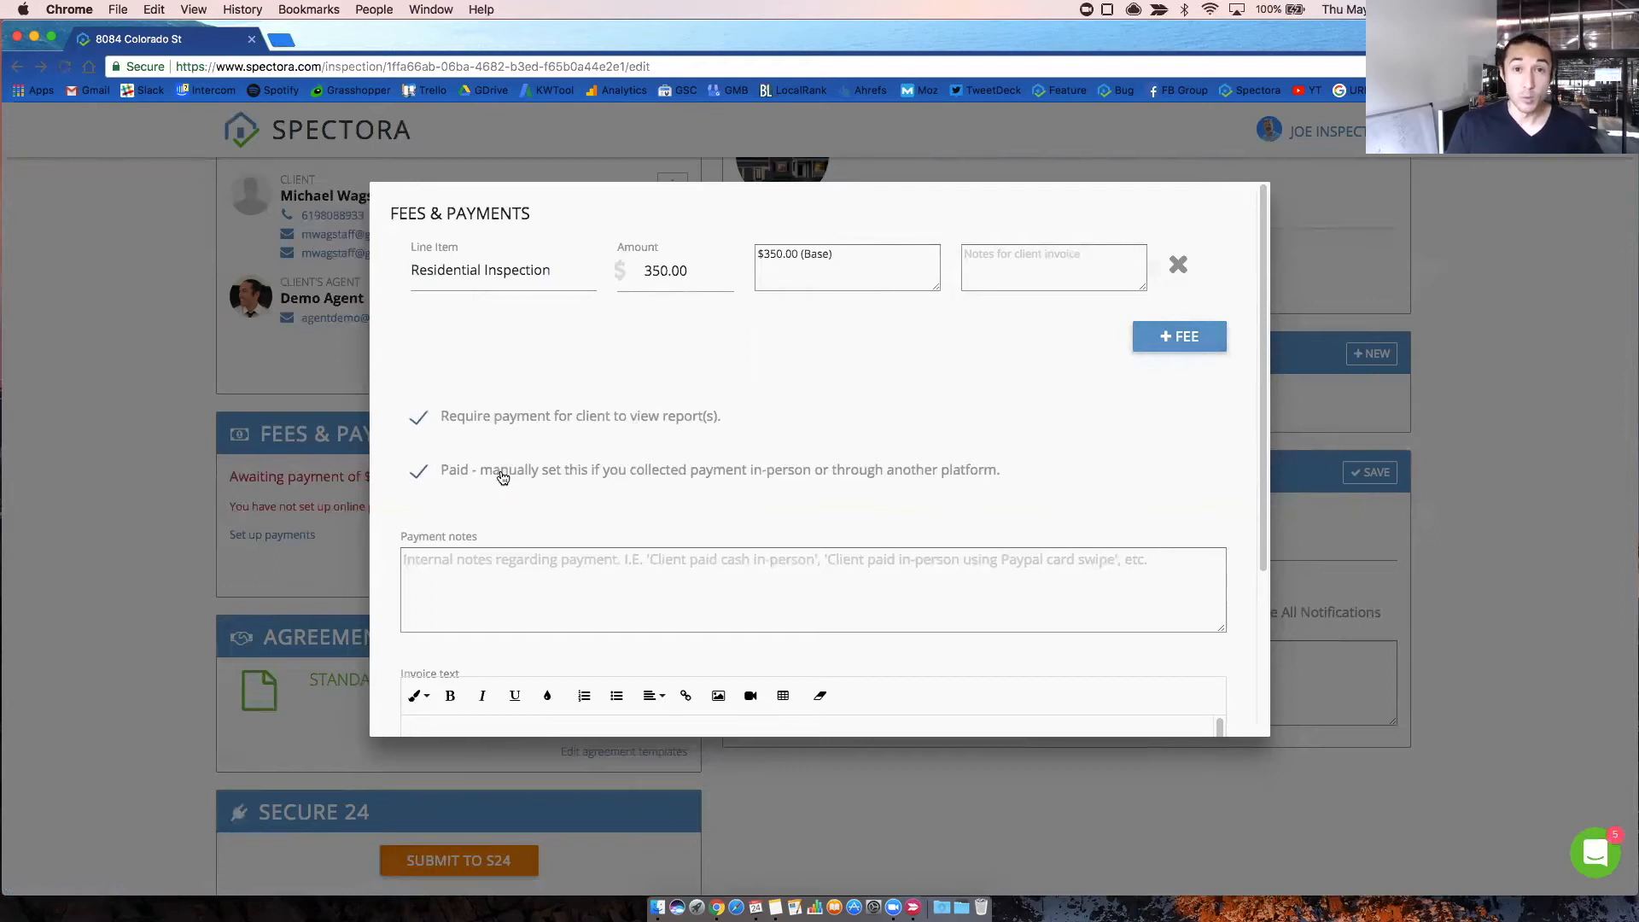
click(601, 591)
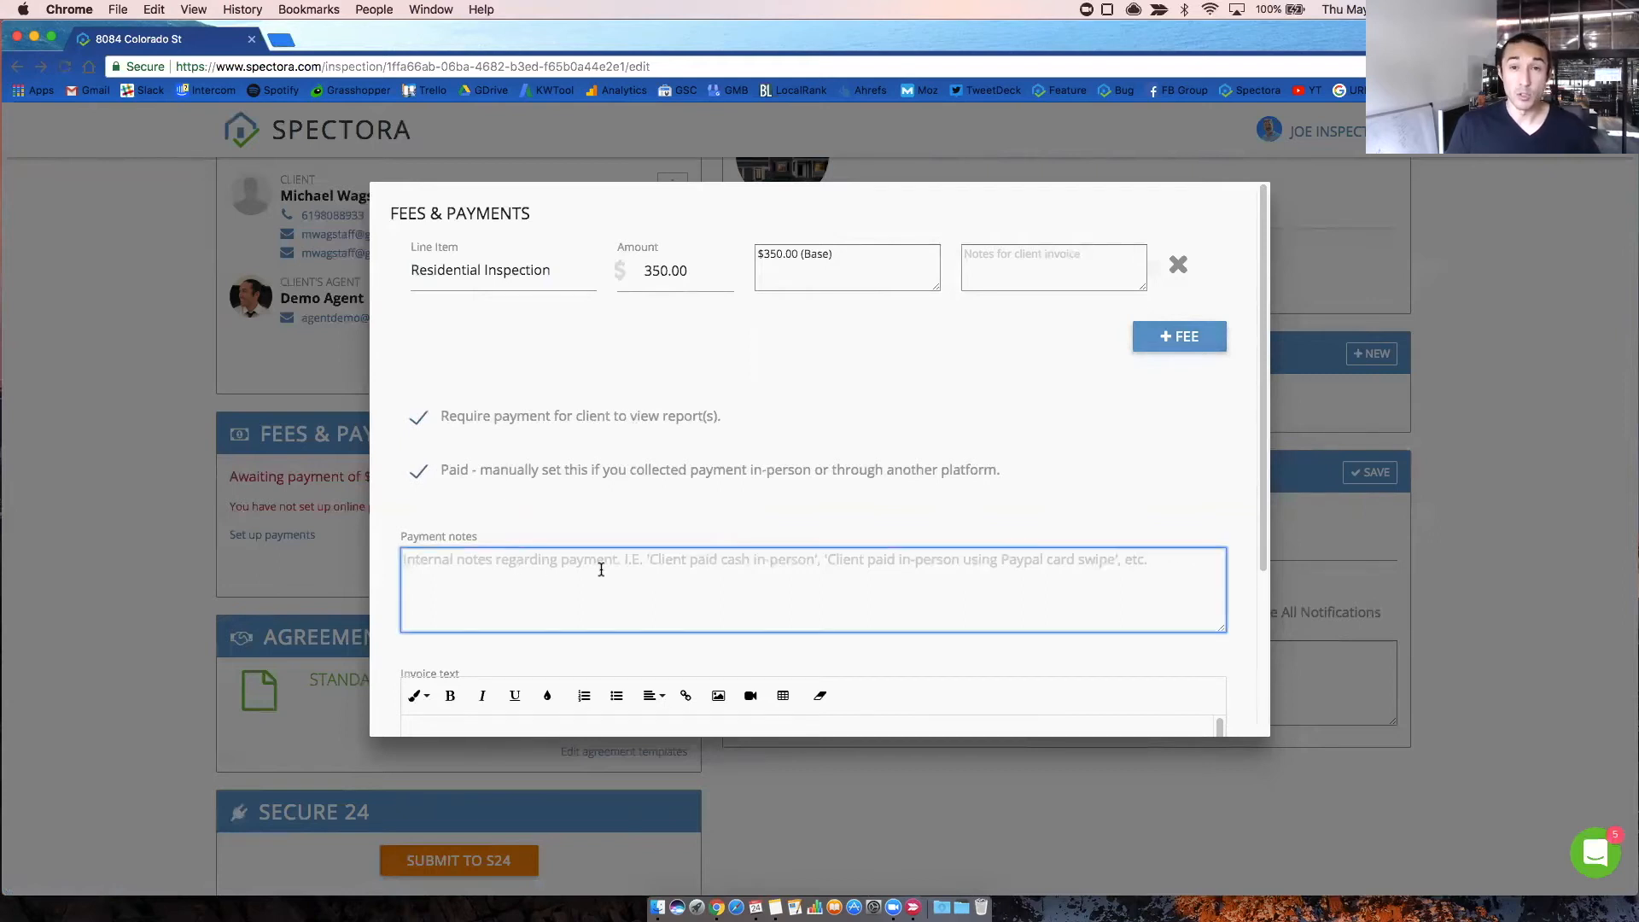
scroll(down, 3)
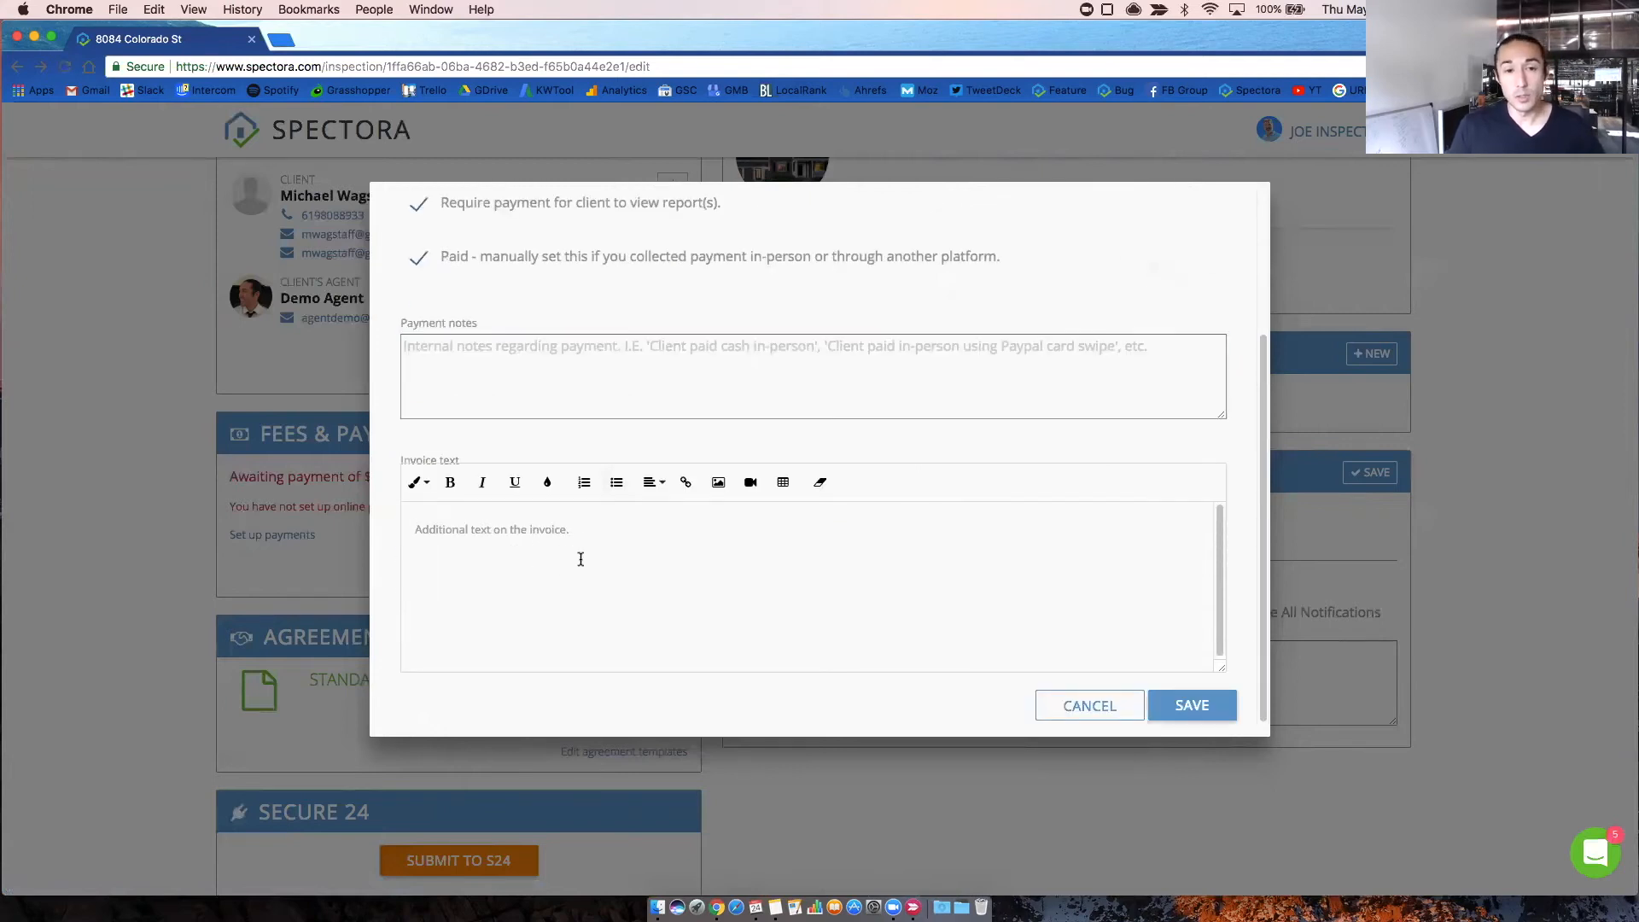
mouse_move(552, 544)
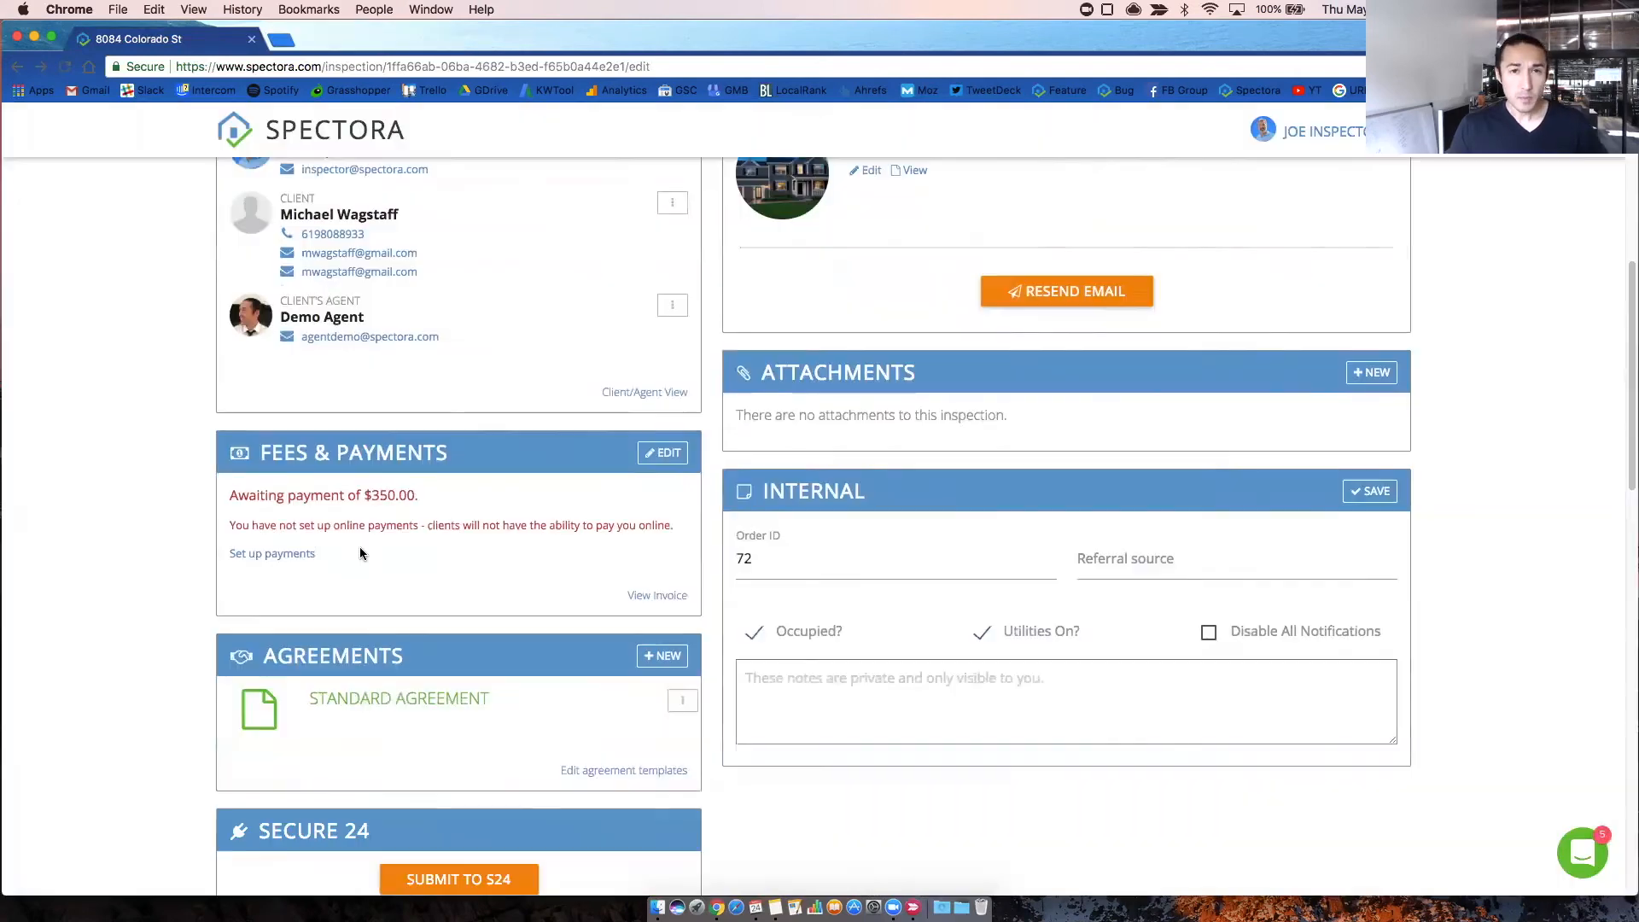
mouse_move(661, 599)
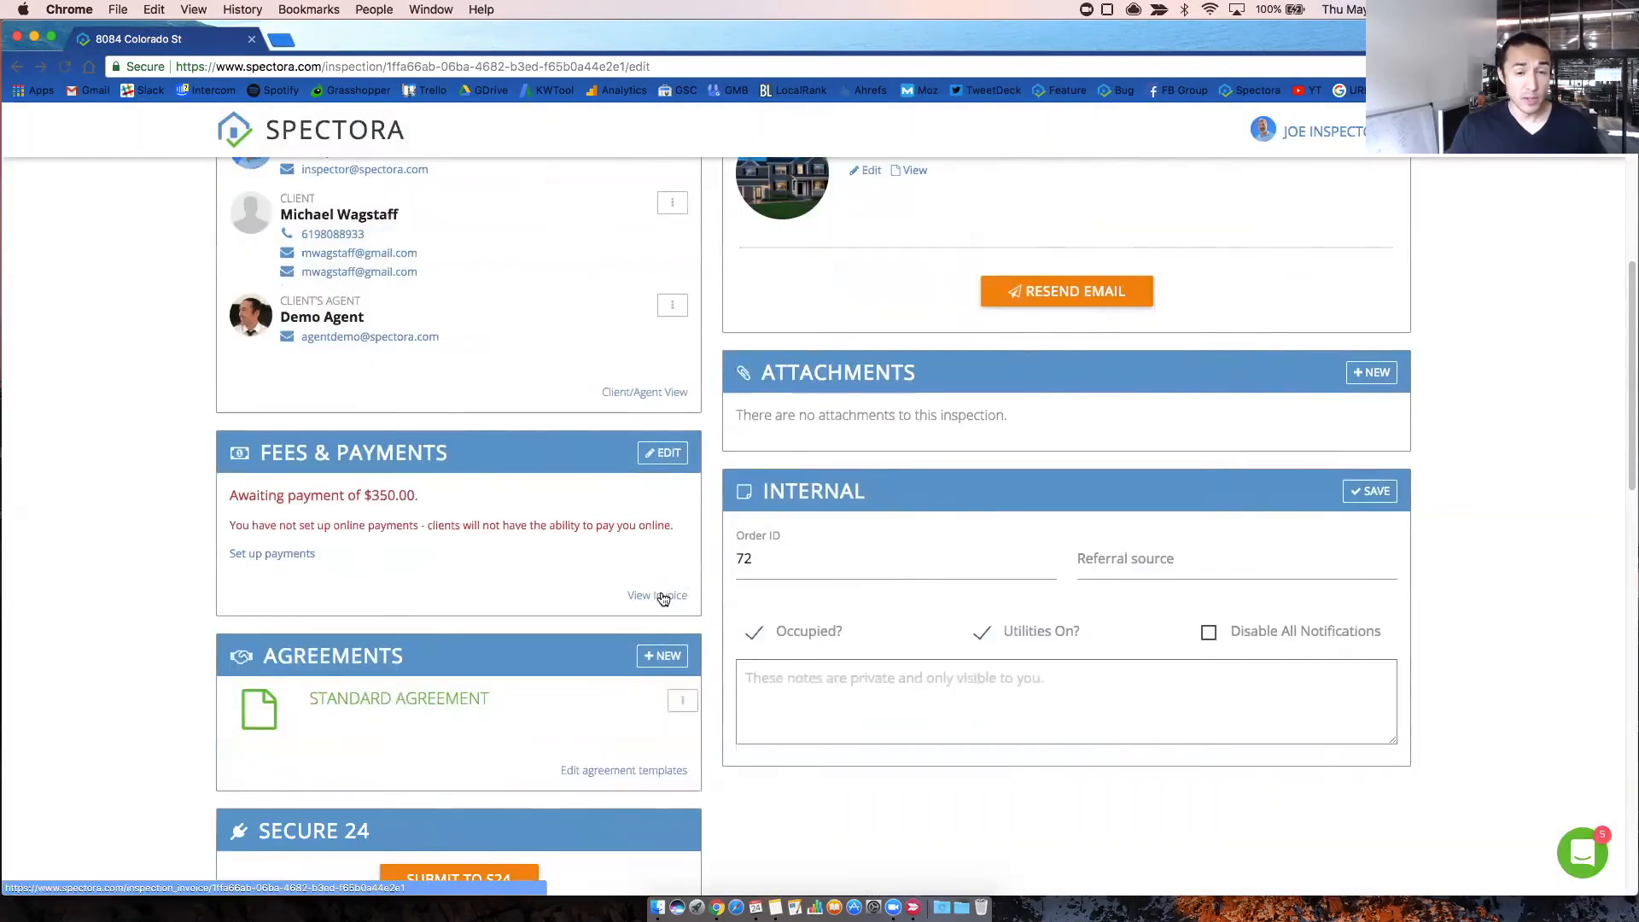
- Open the Standard Agreement from the Agreements panel, showing the $350.00 fee and terms
click(658, 596)
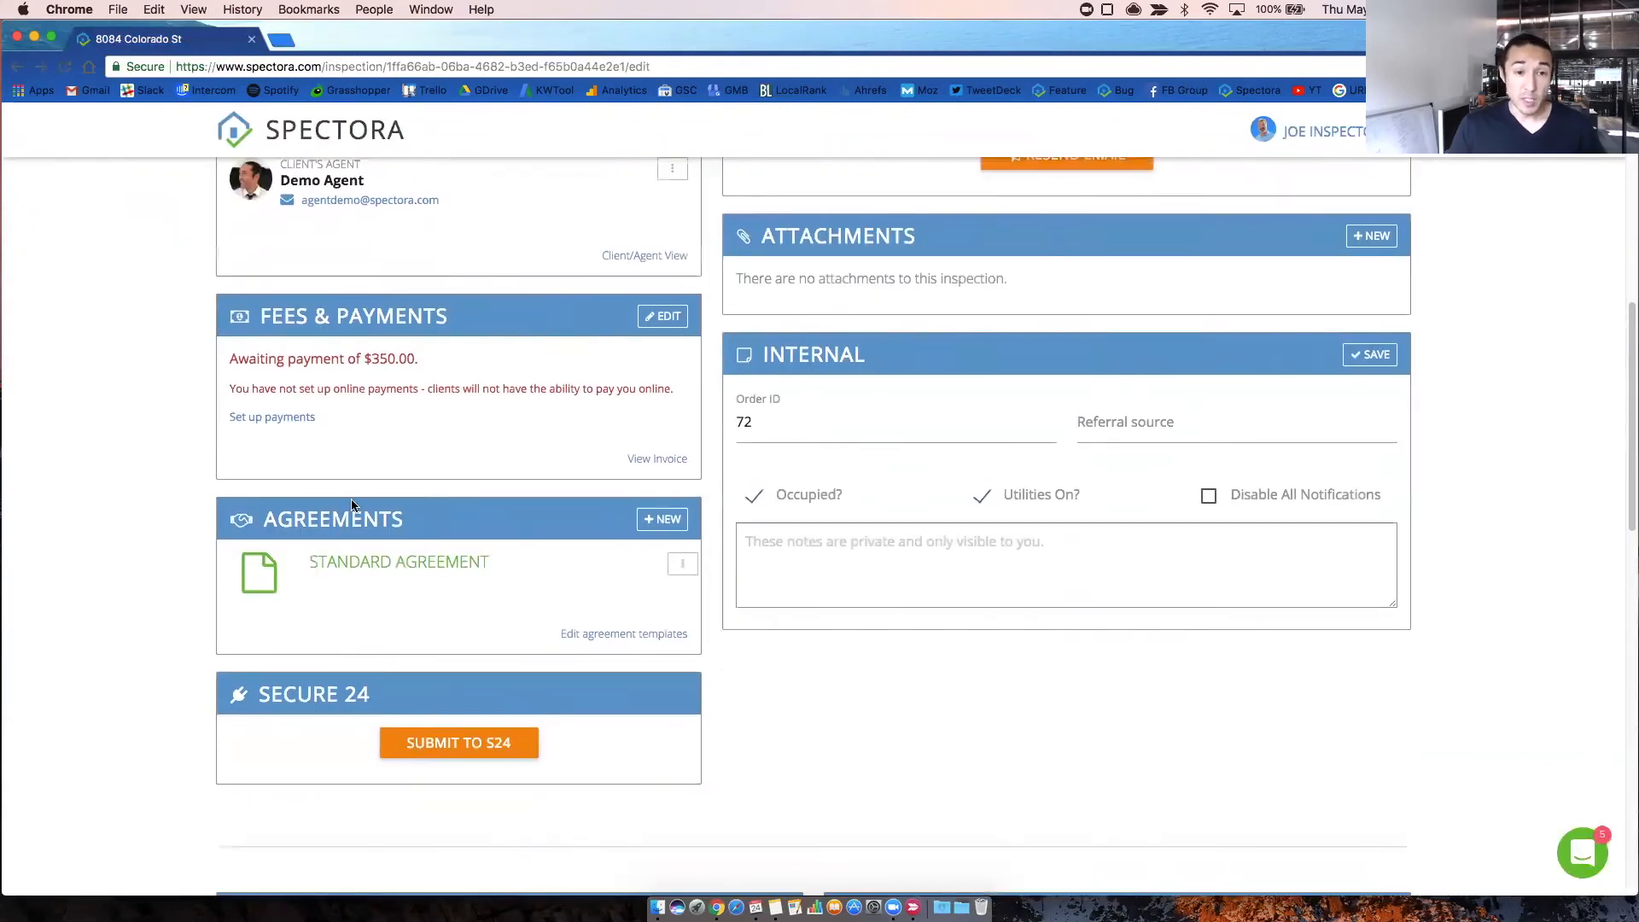
mouse_move(430, 577)
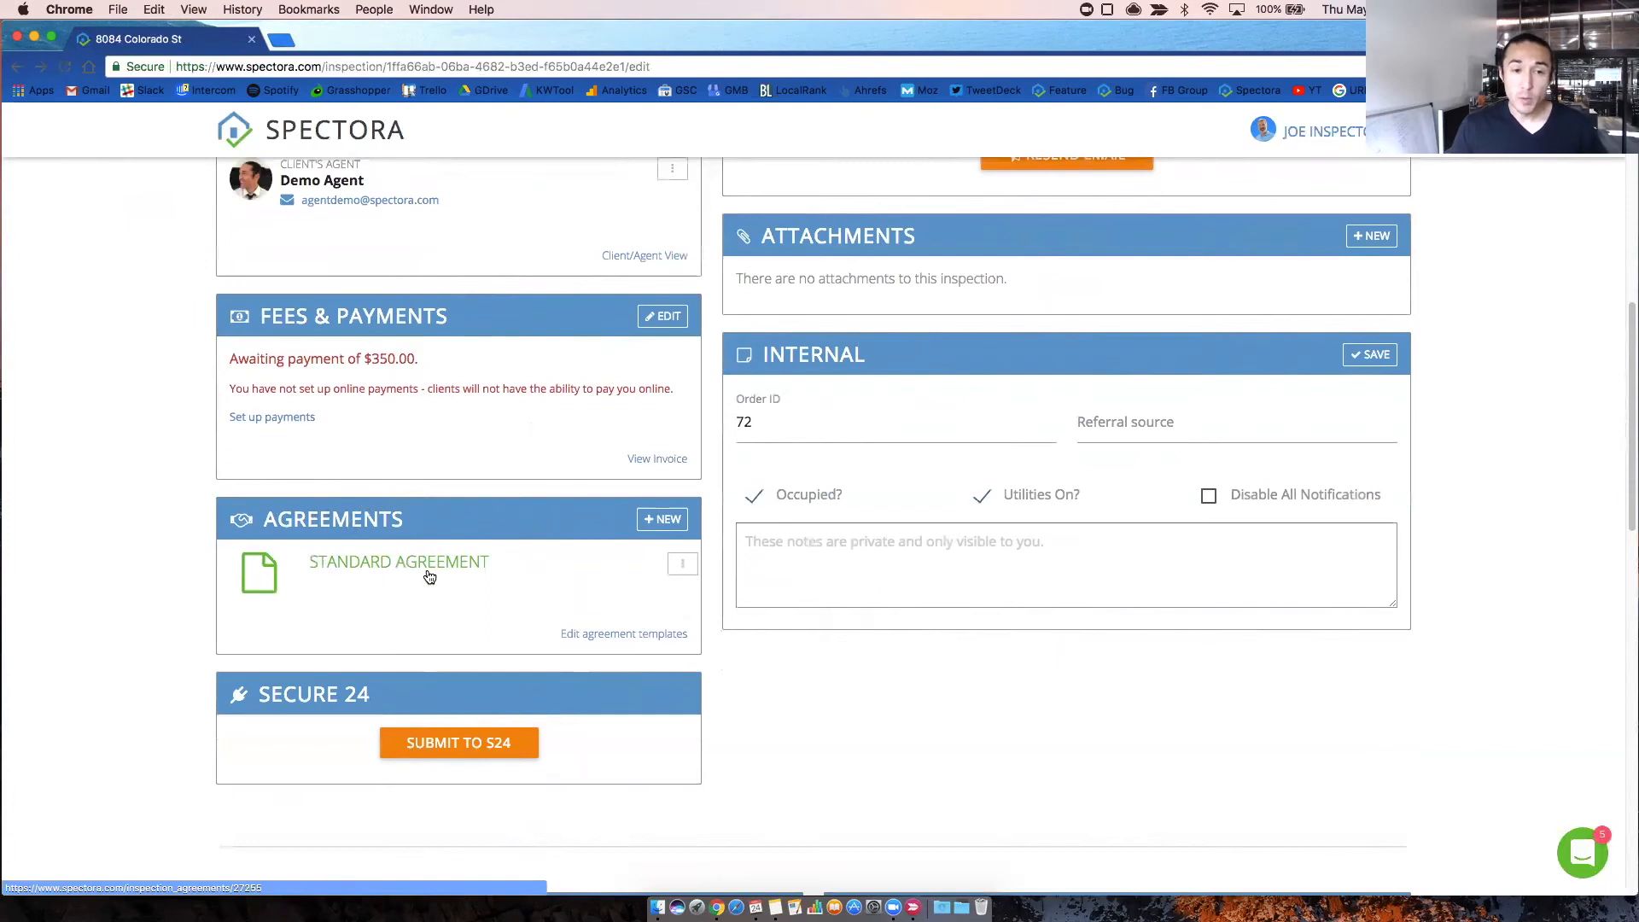
mouse_move(375, 570)
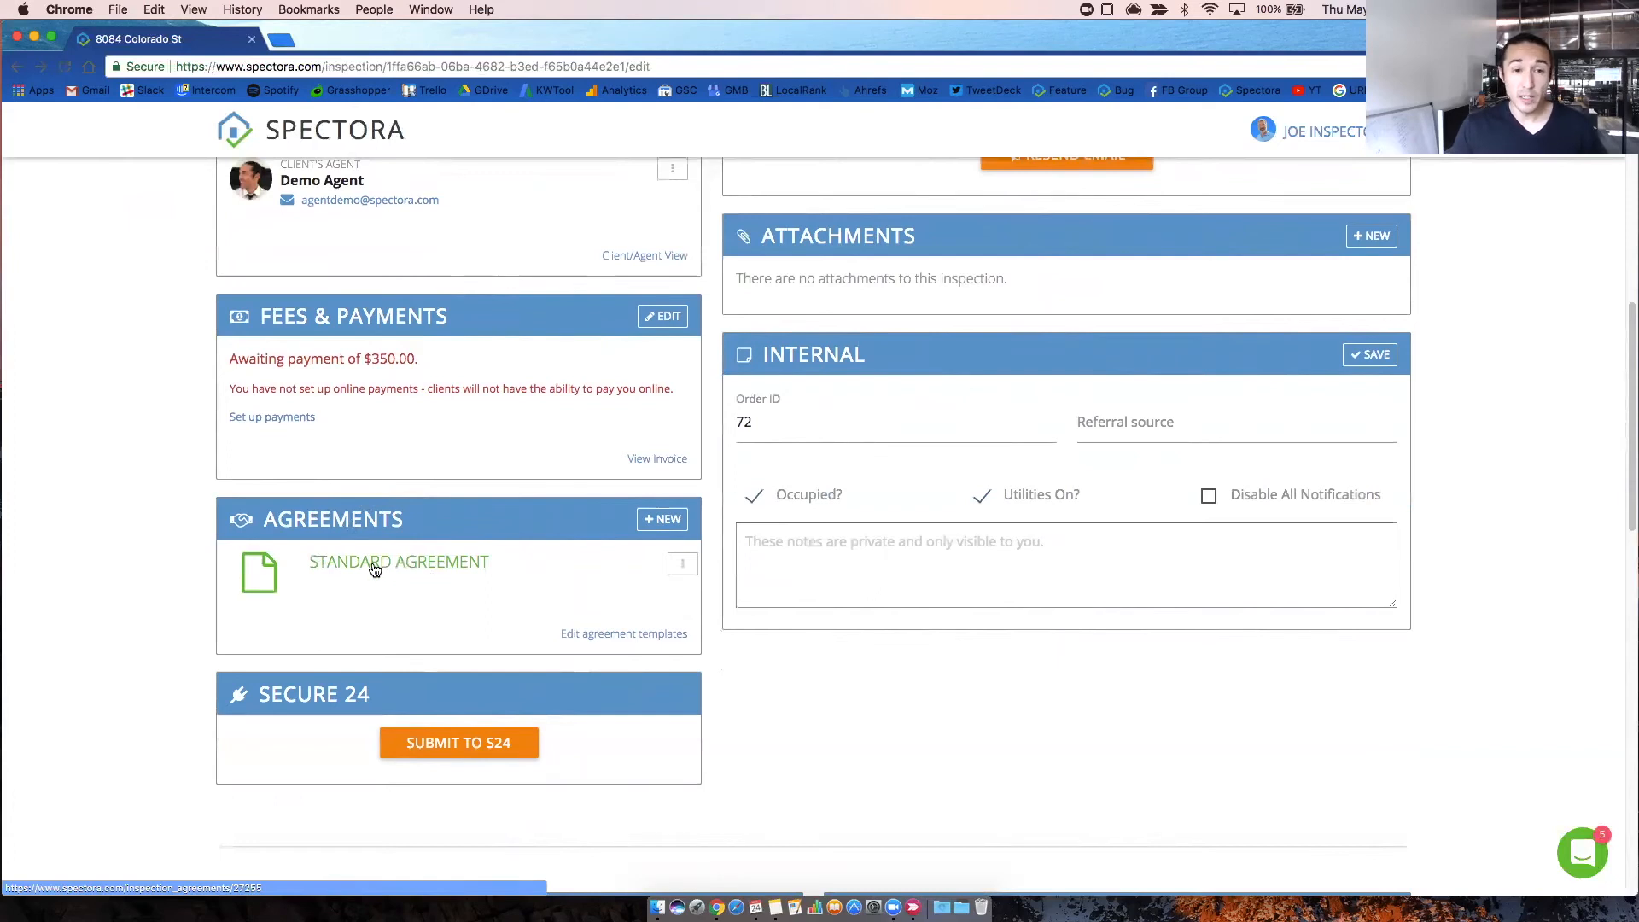
click(375, 568)
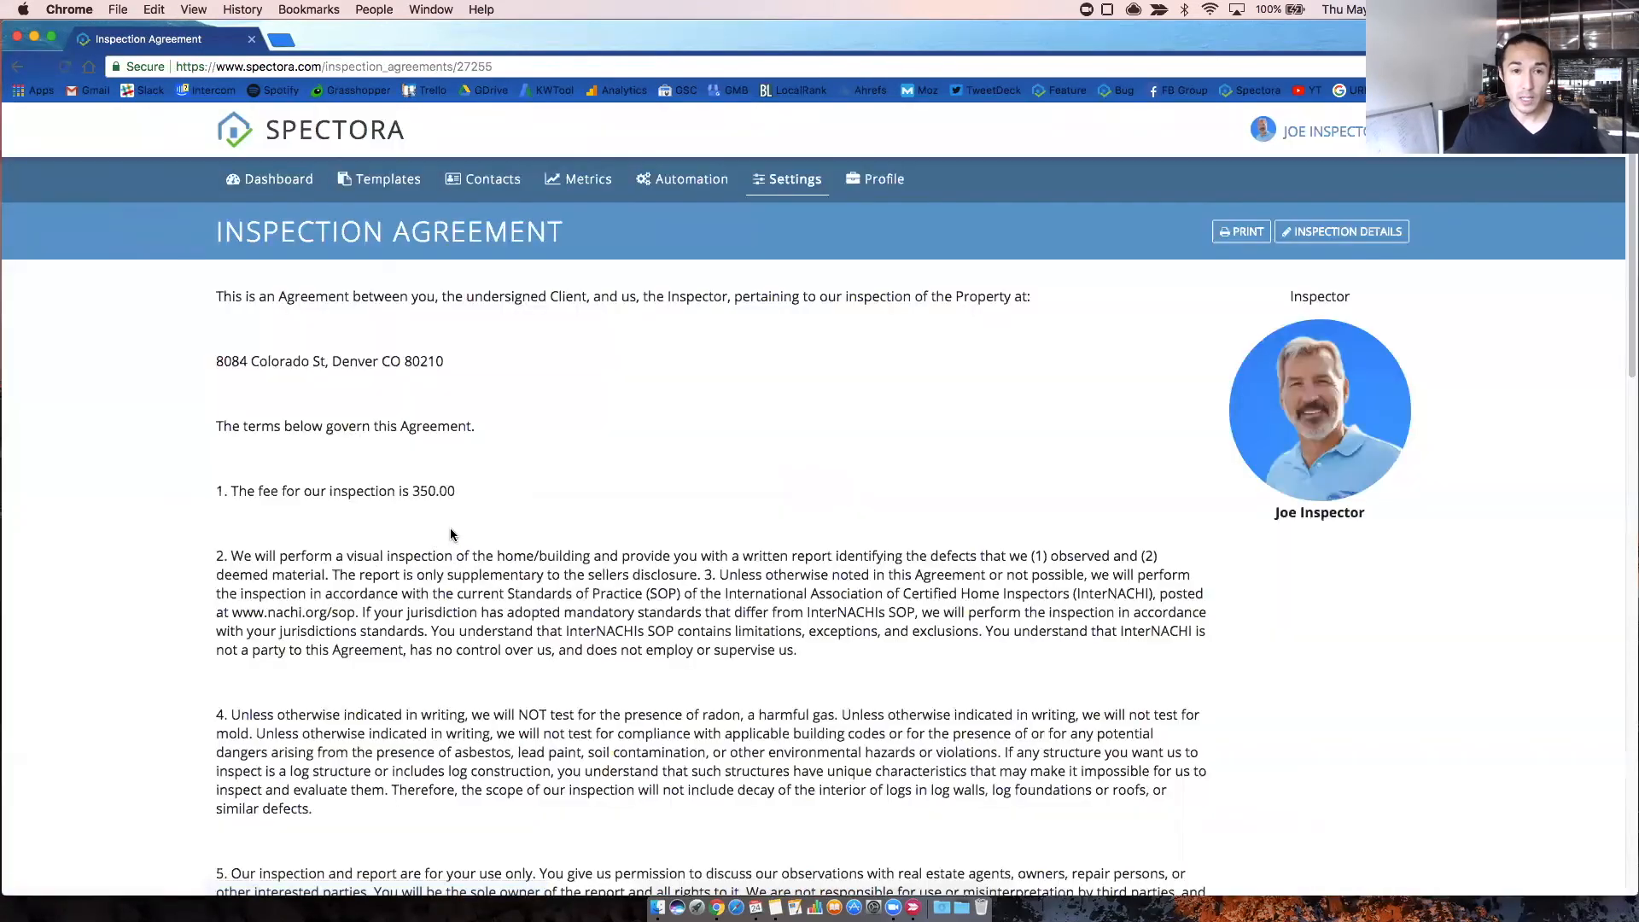
scroll(down, 3)
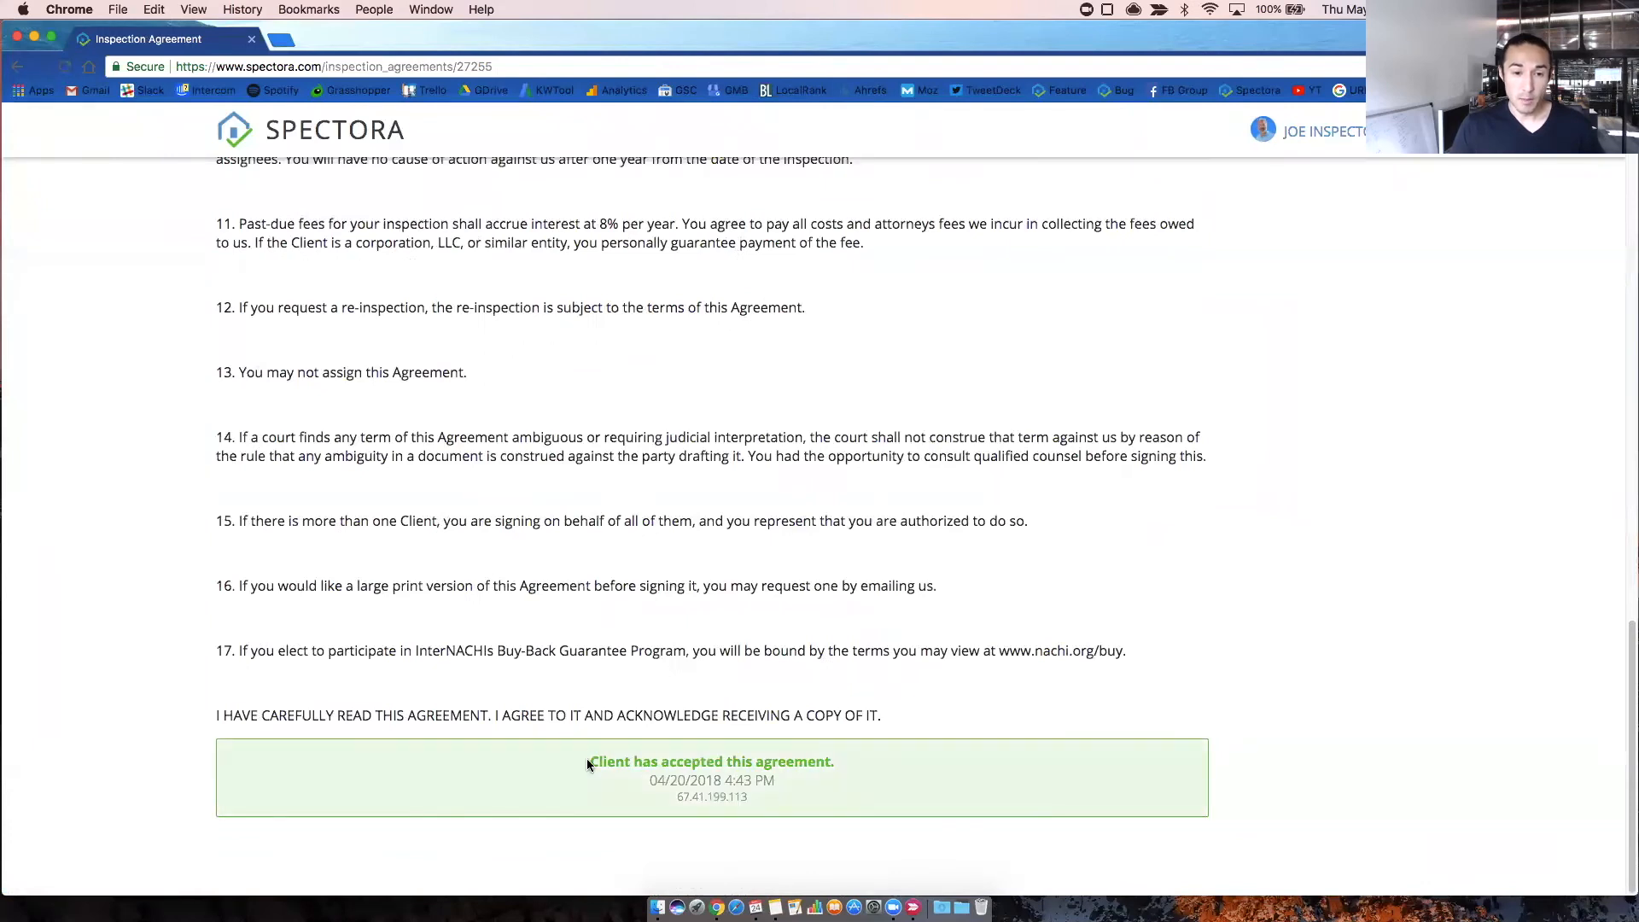
double_click(712, 761)
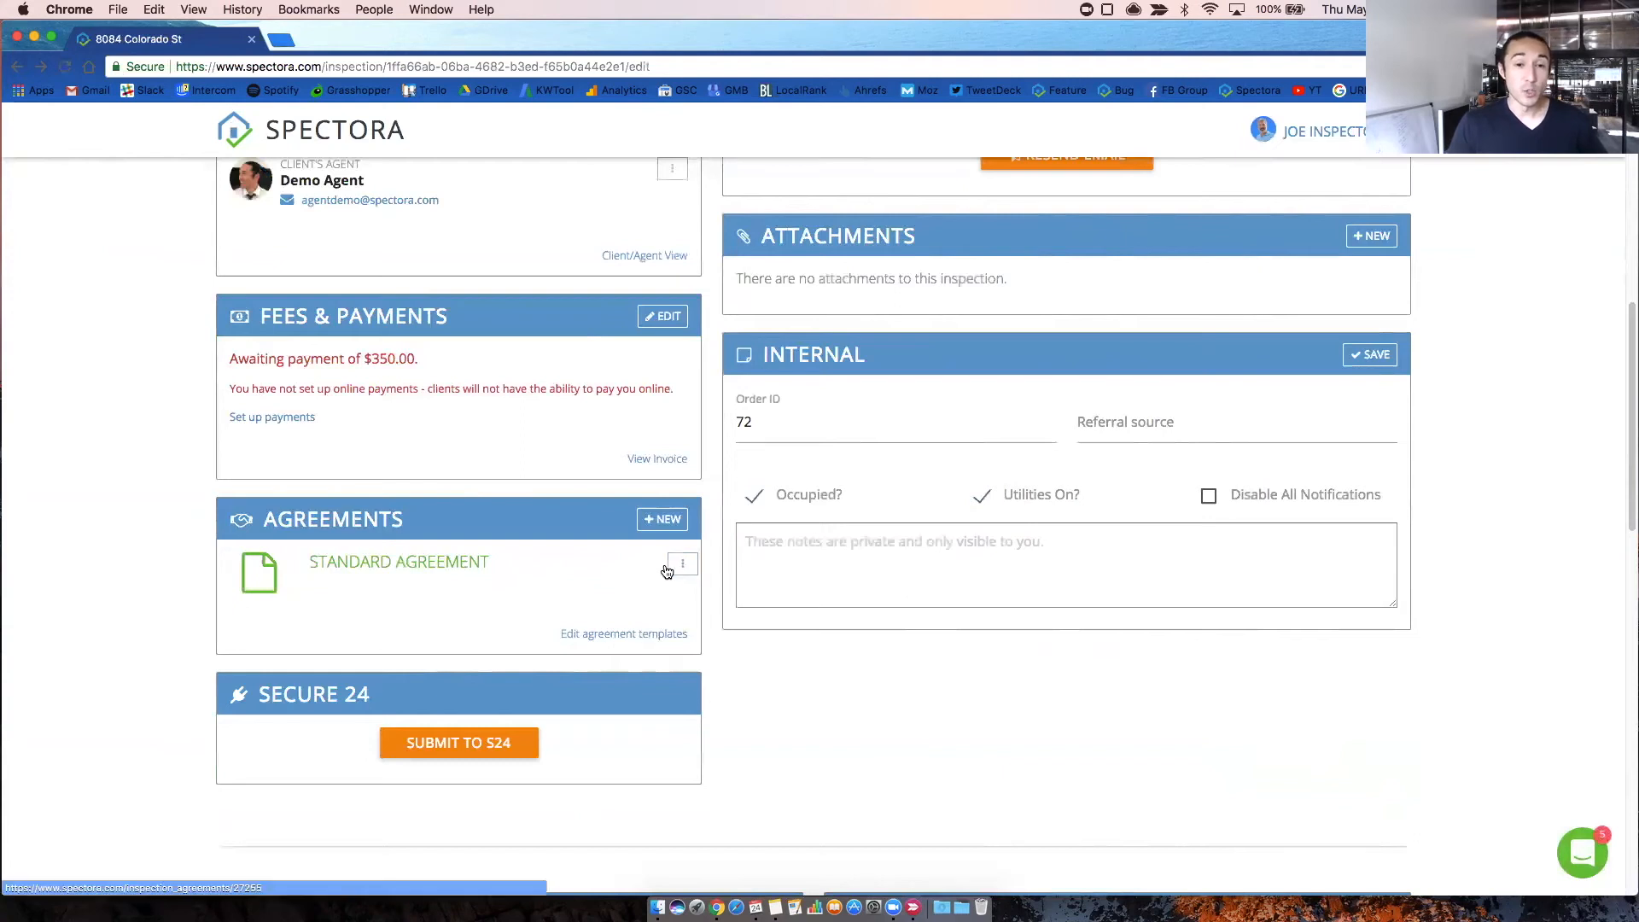
click(684, 563)
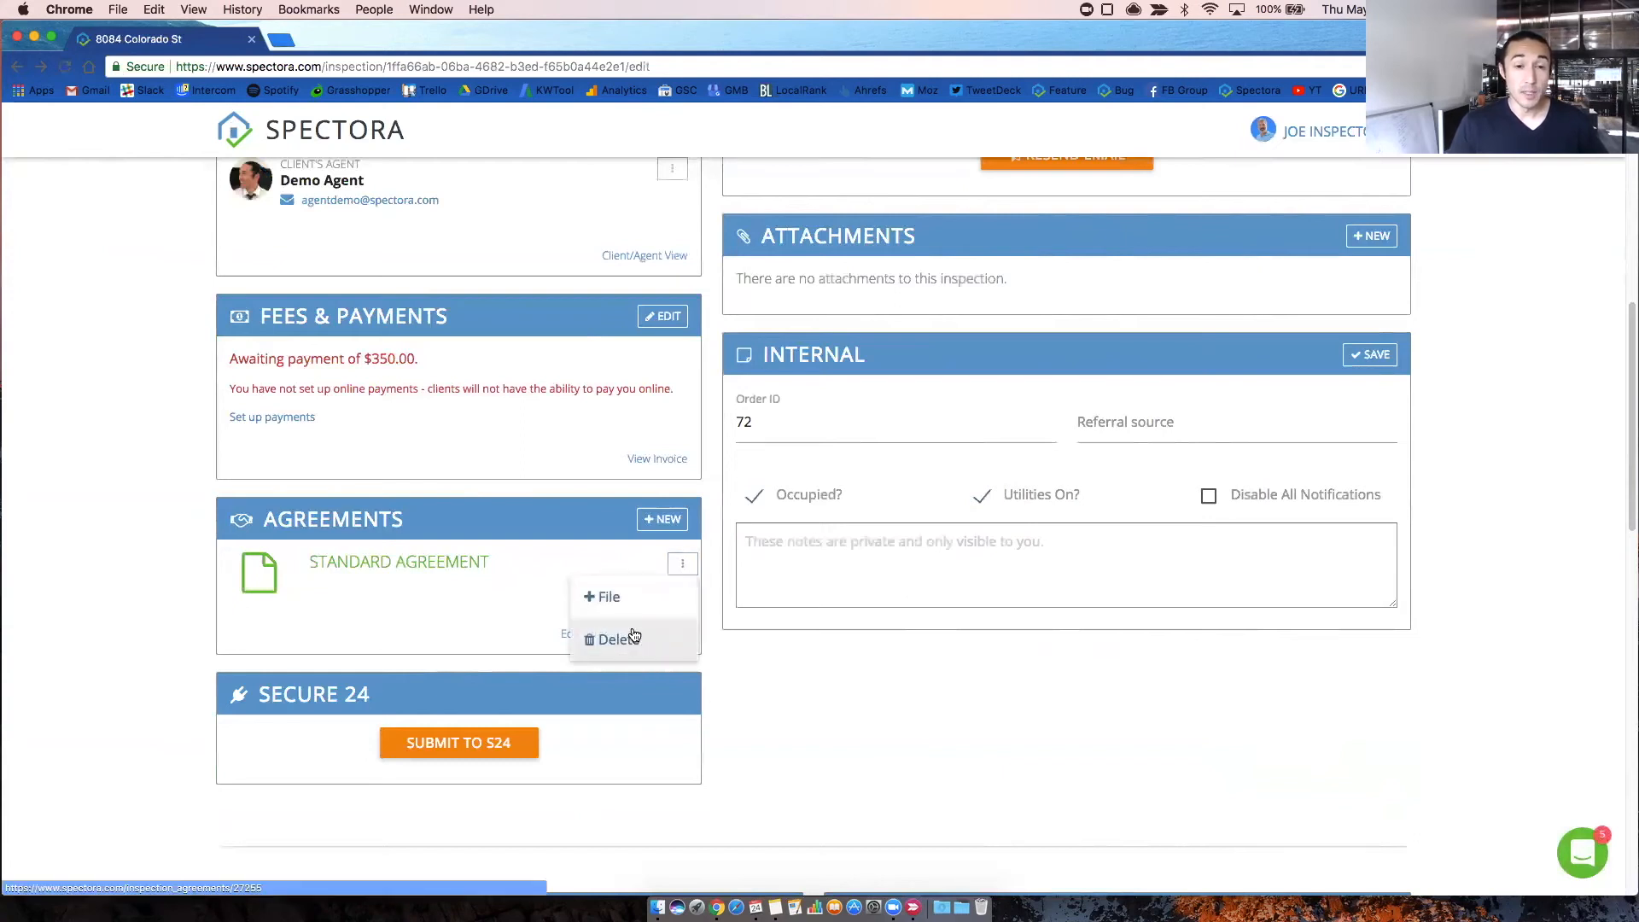
click(461, 621)
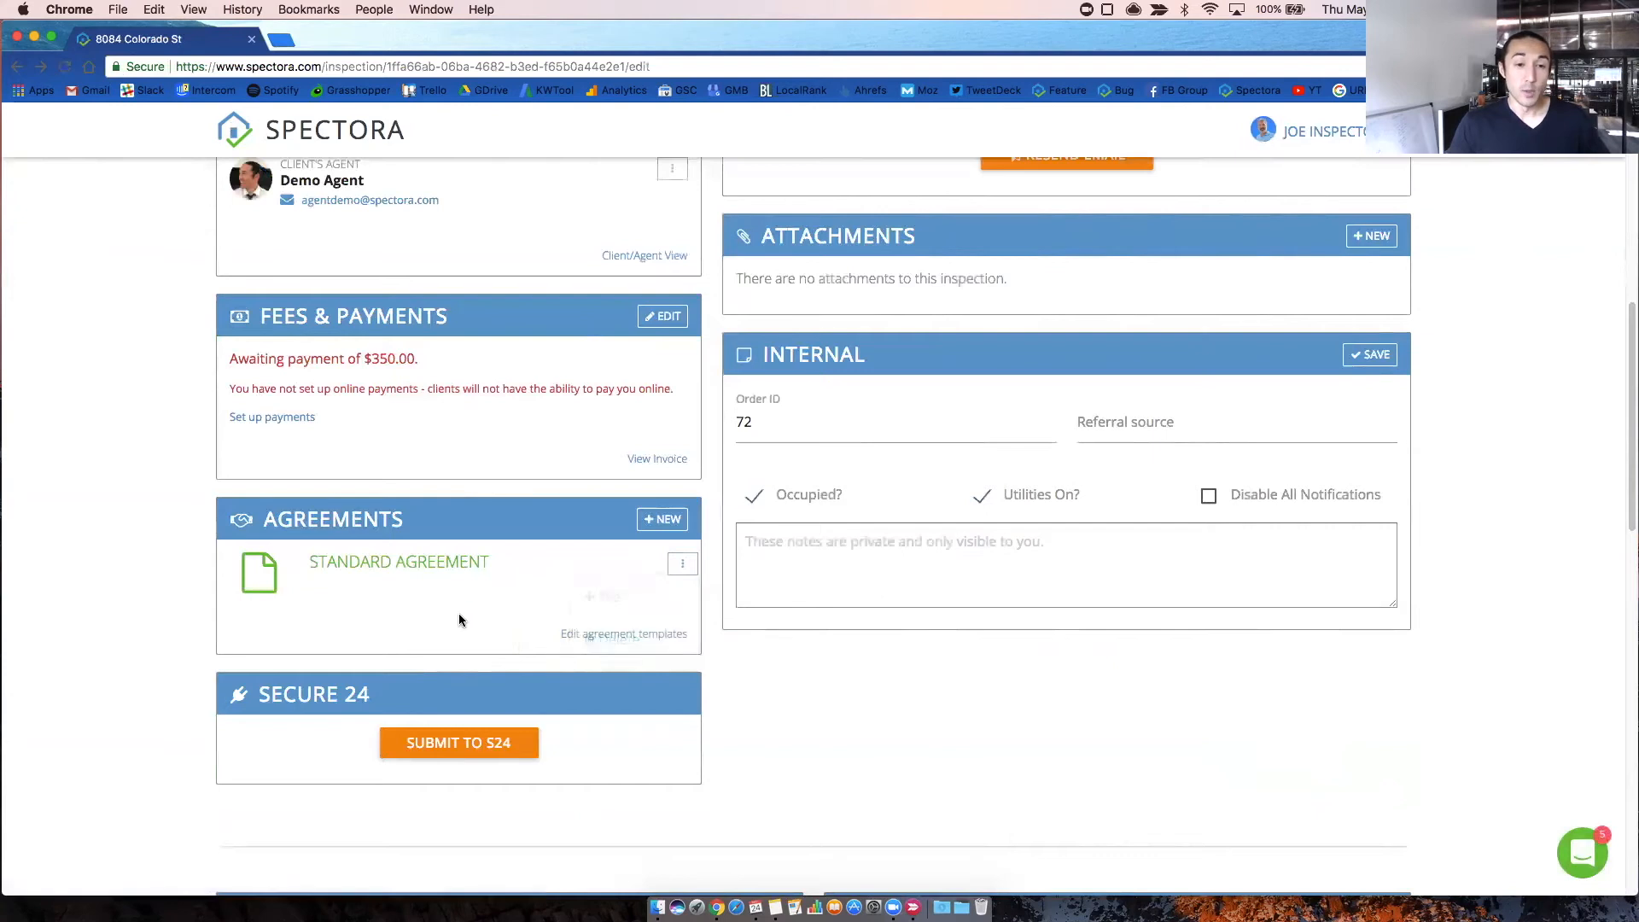
click(662, 519)
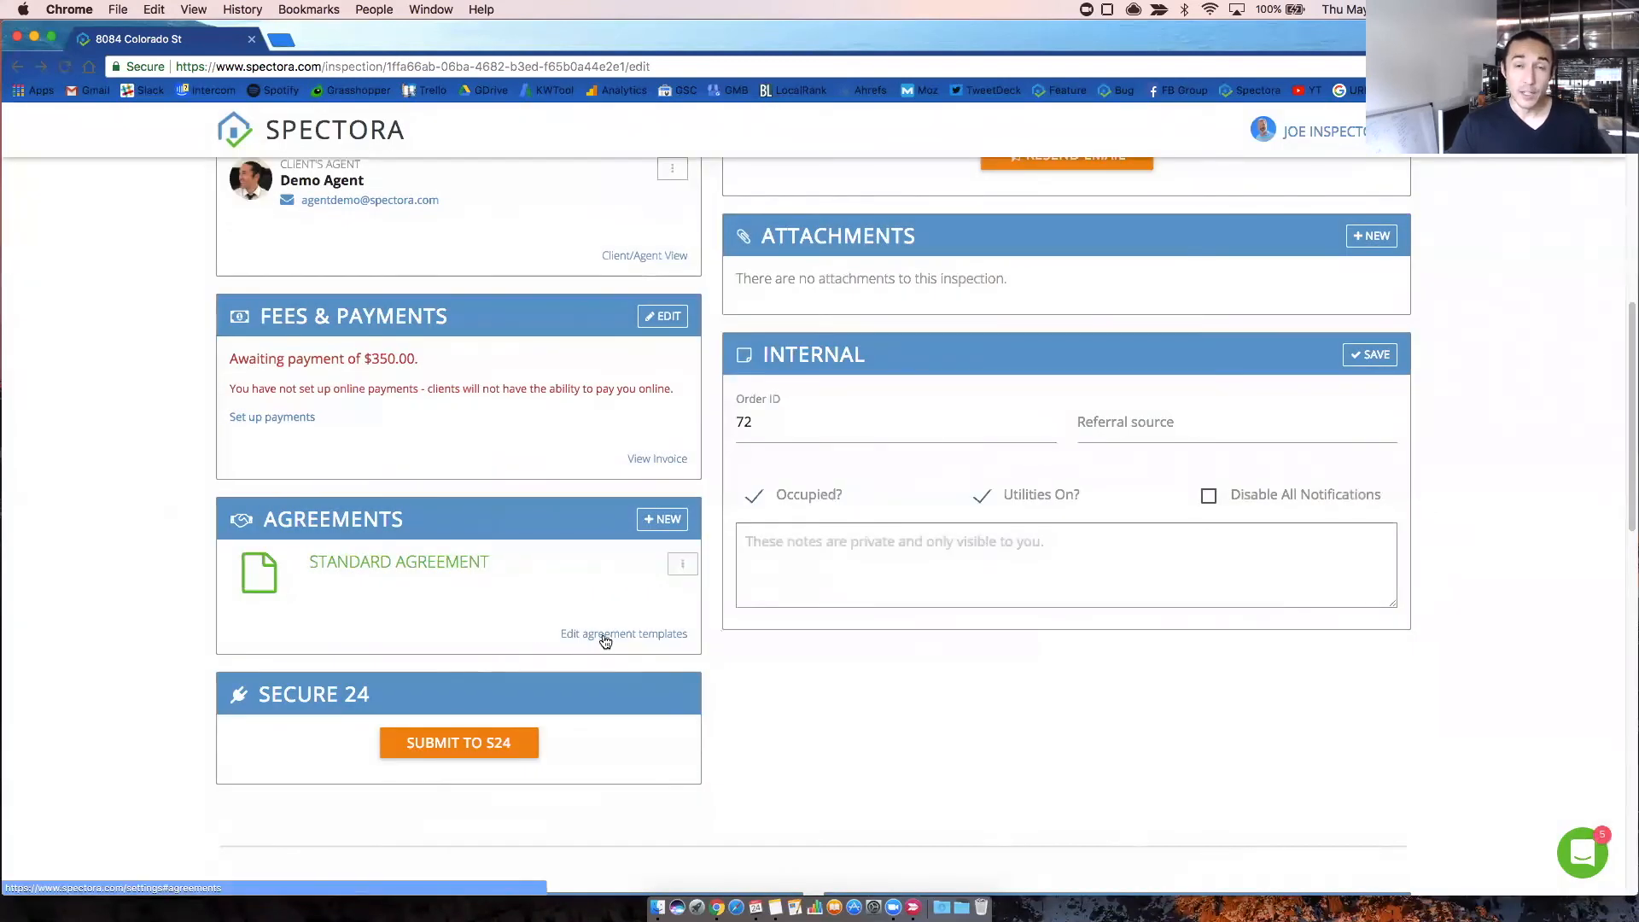
mouse_move(600, 638)
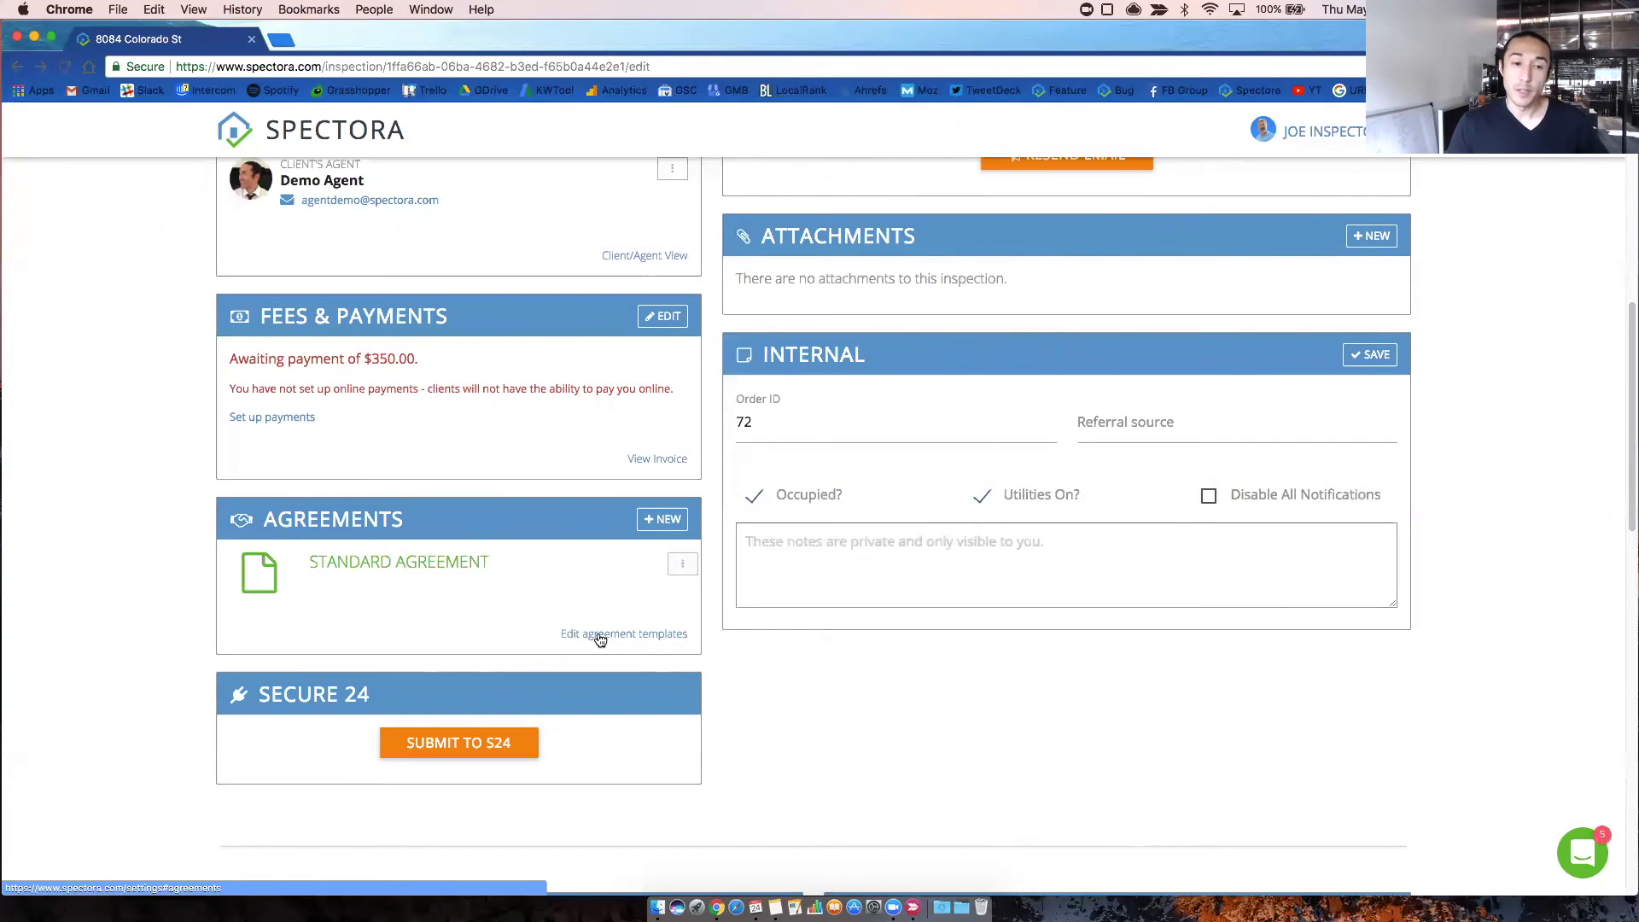
scroll(down, 3)
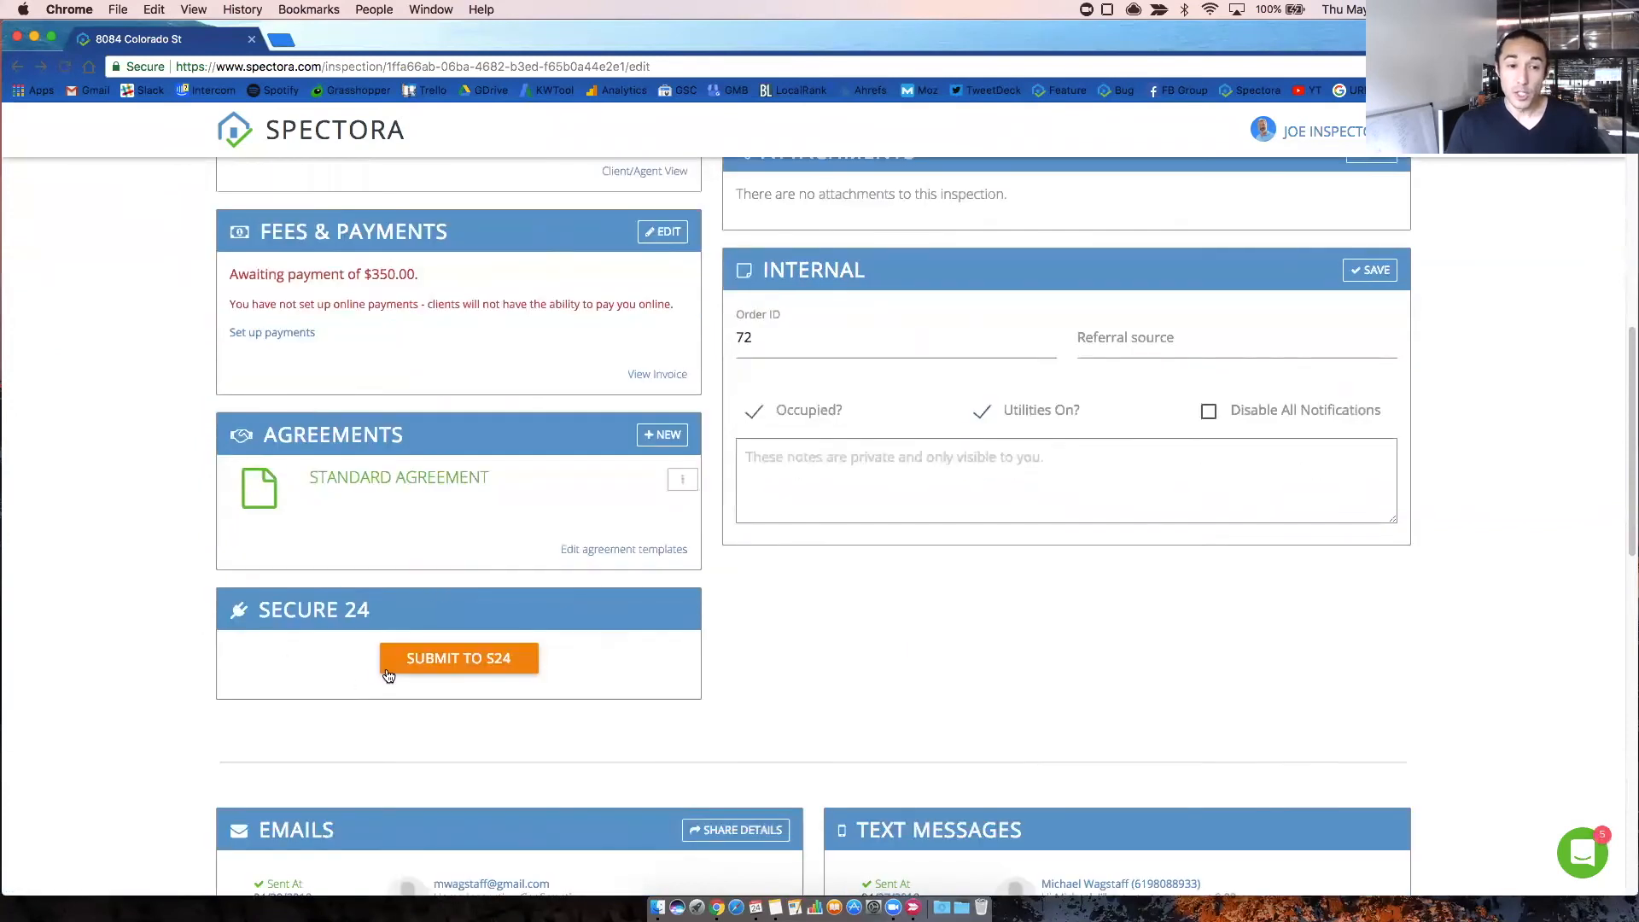
mouse_move(328, 622)
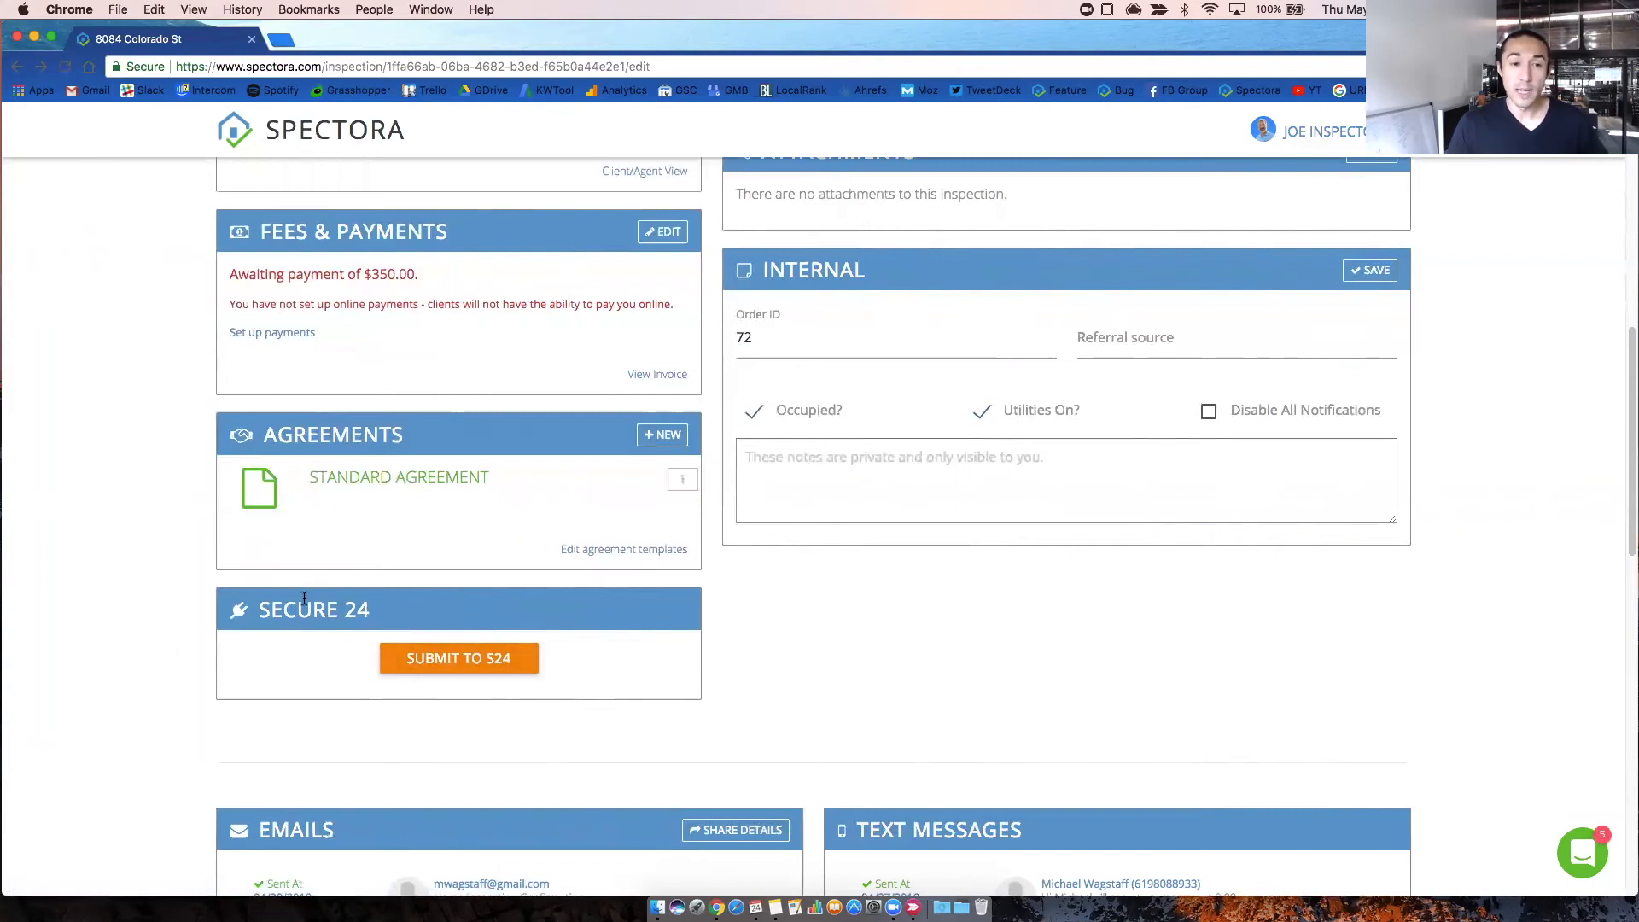
mouse_move(557, 742)
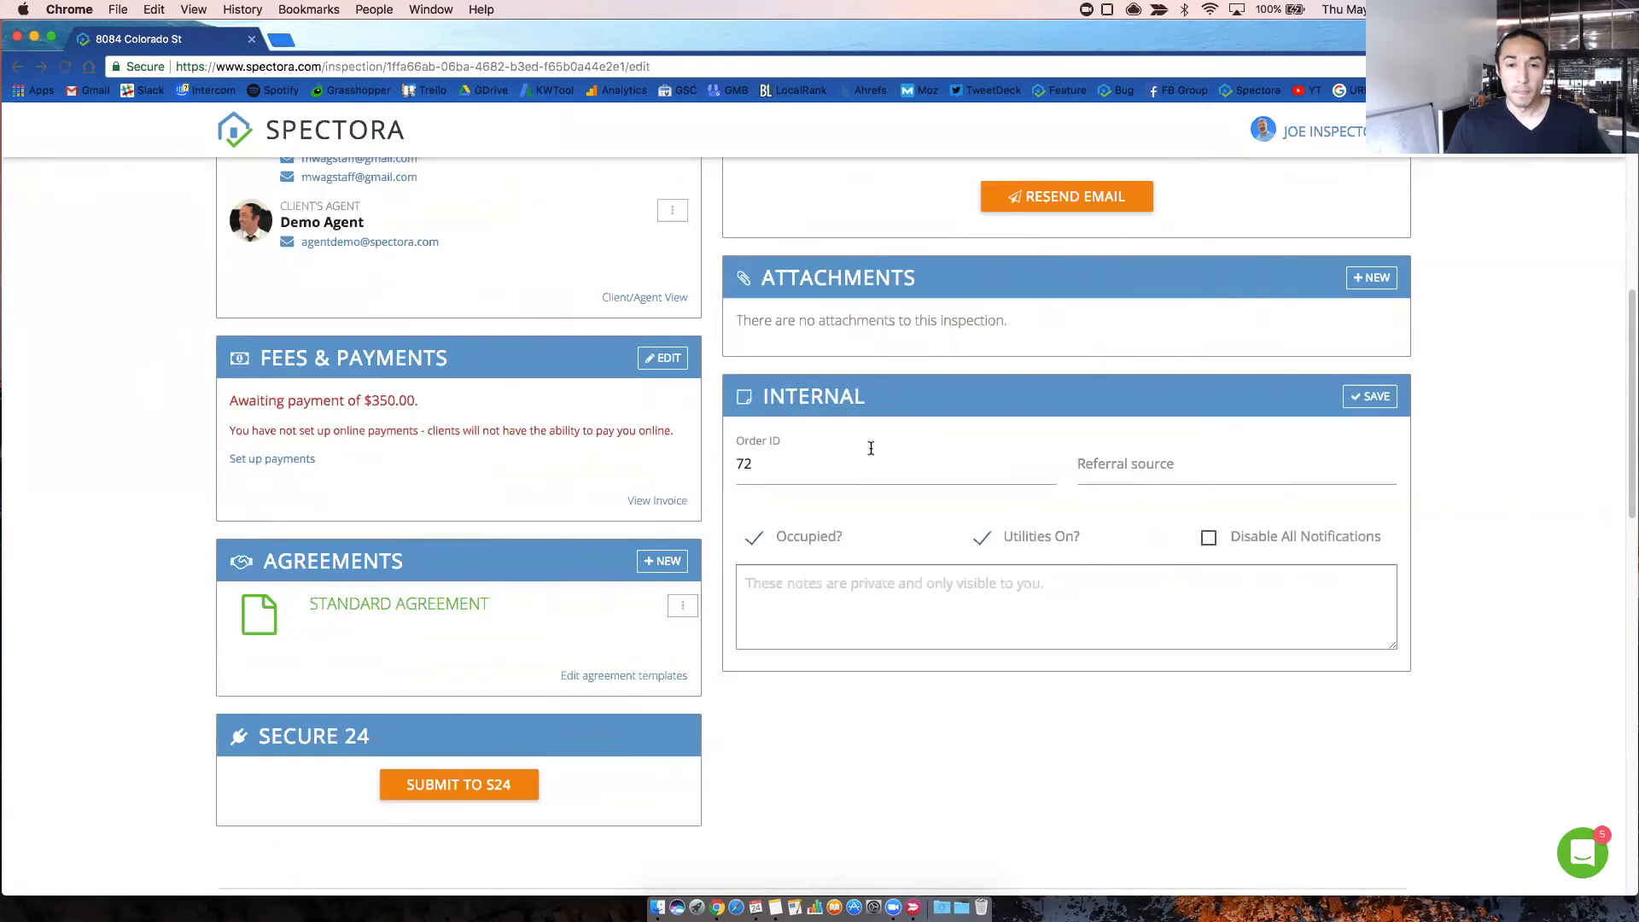
mouse_move(1096, 406)
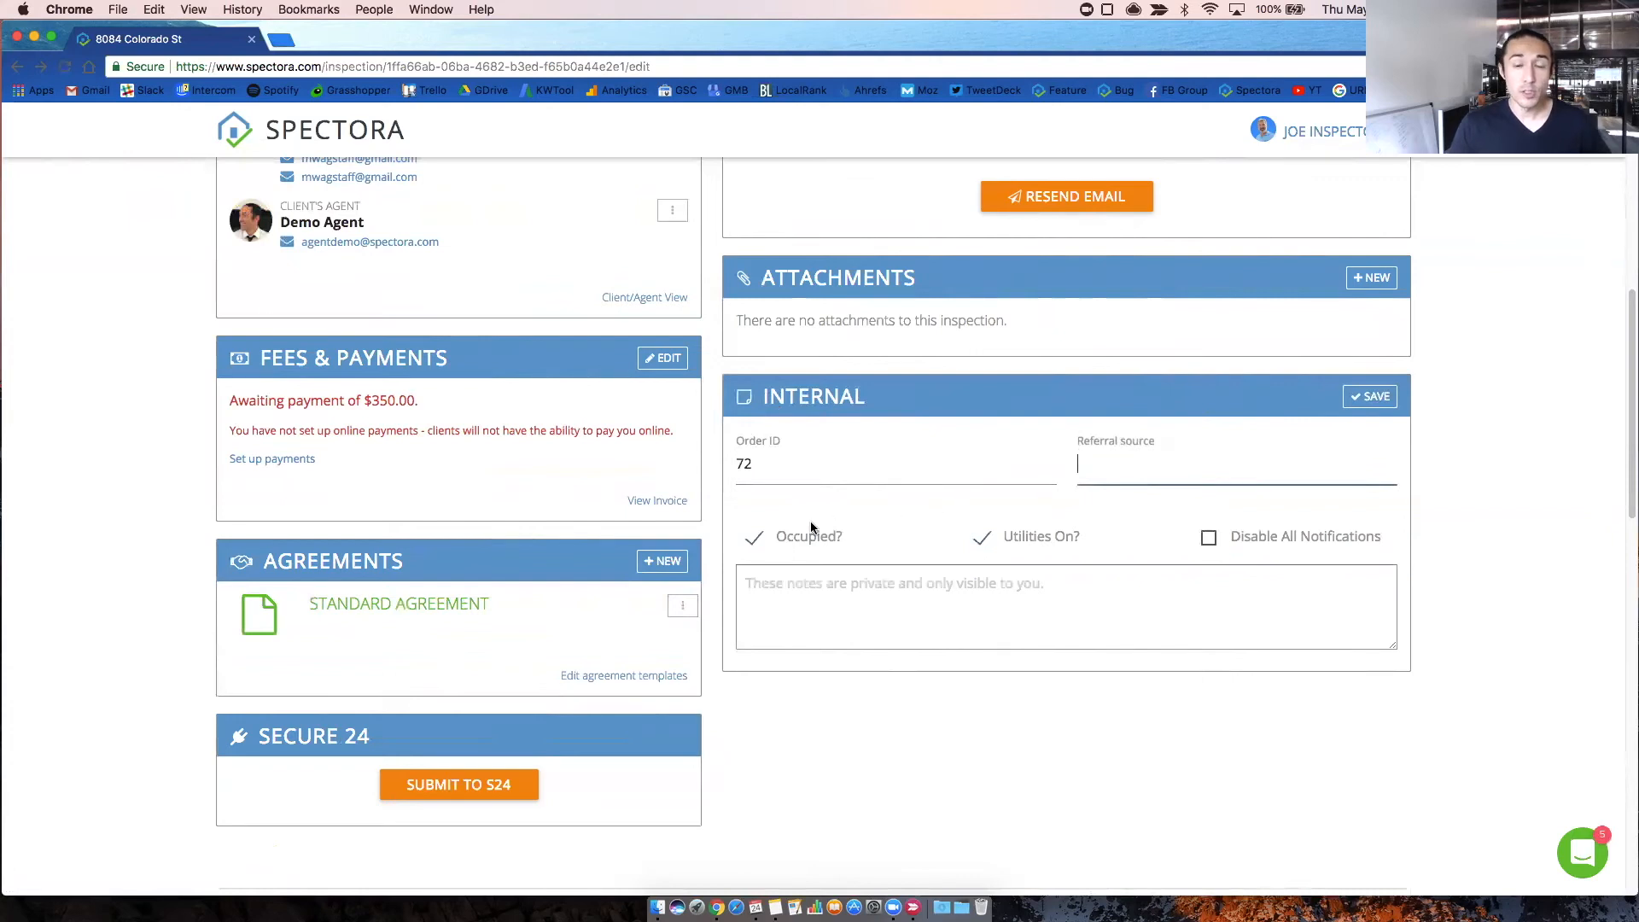
mouse_move(1038, 545)
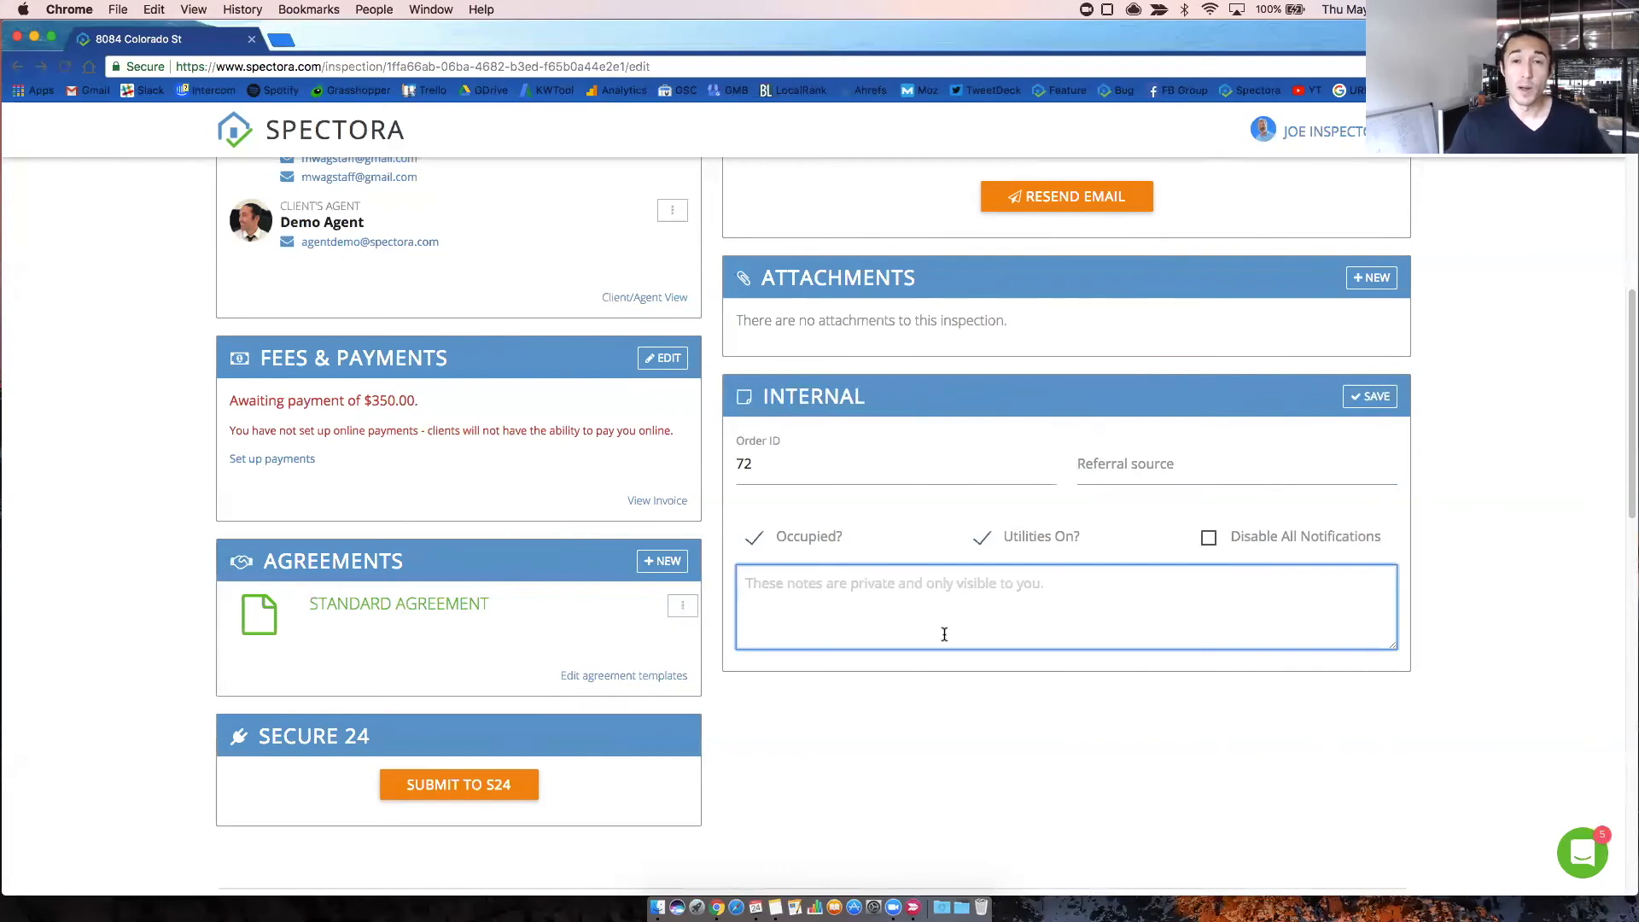
mouse_move(955, 632)
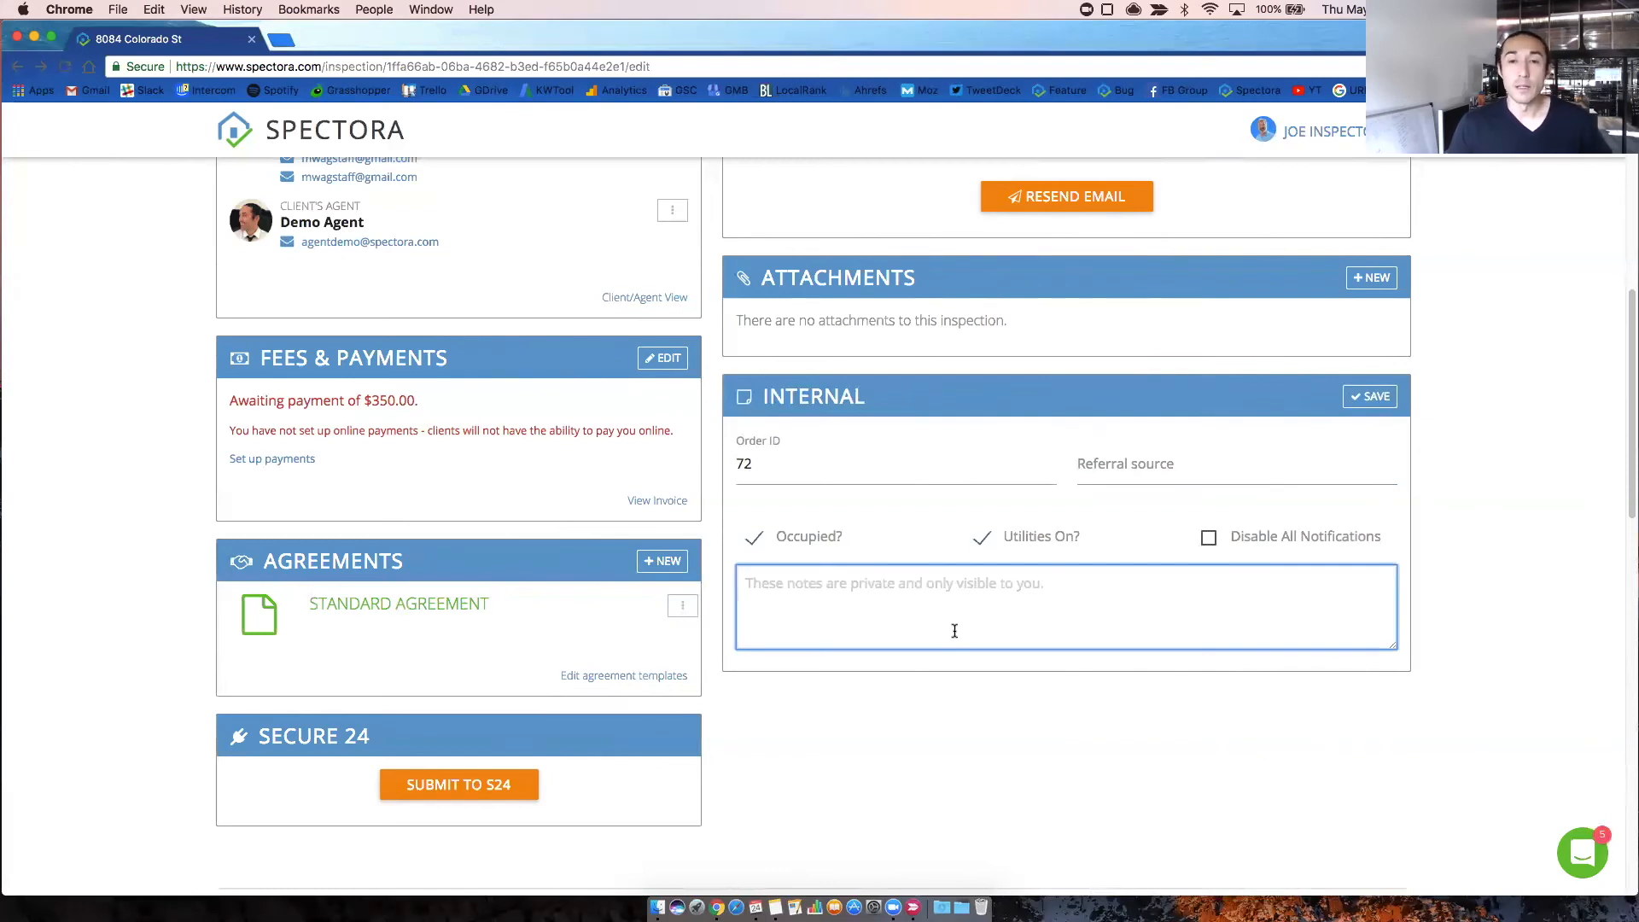
scroll(down, 3)
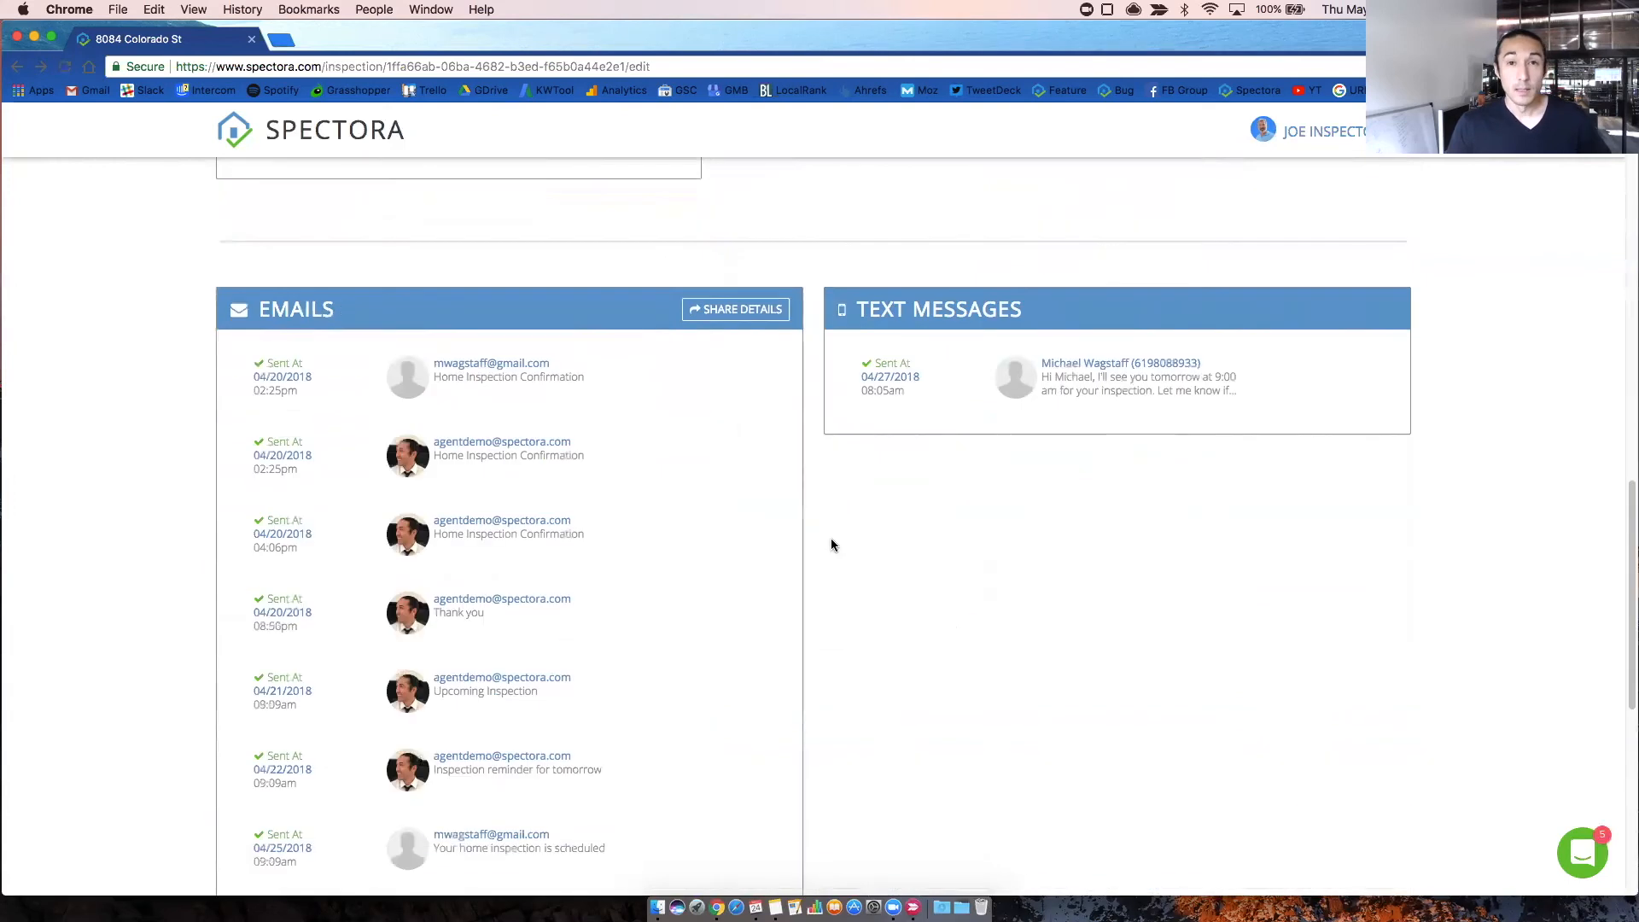
mouse_move(821, 547)
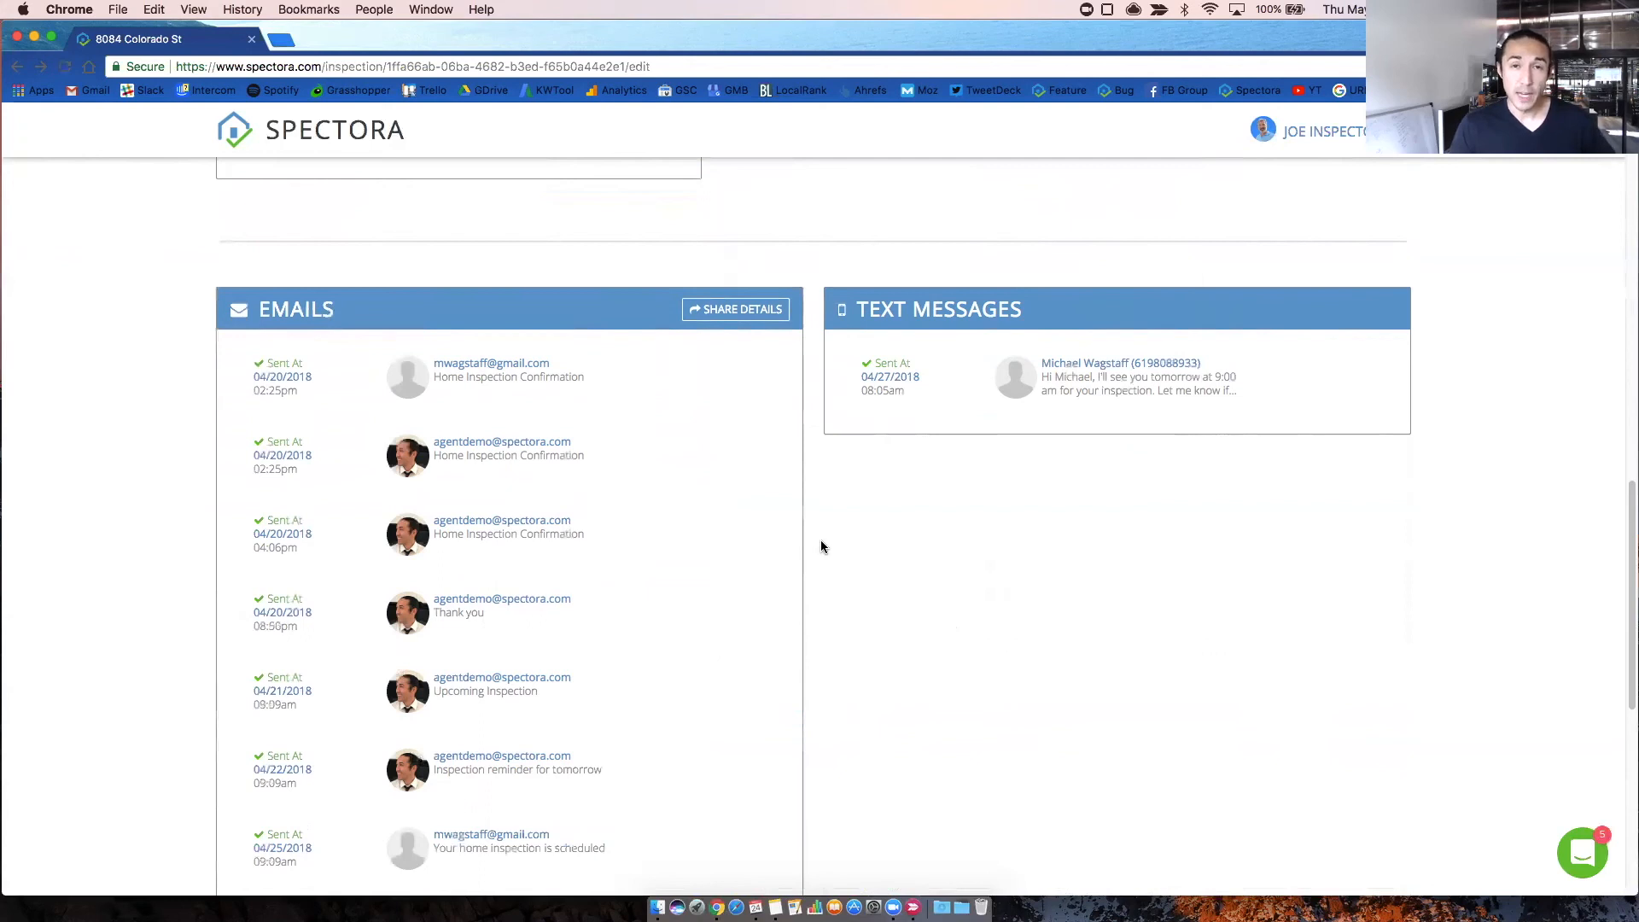
mouse_move(834, 539)
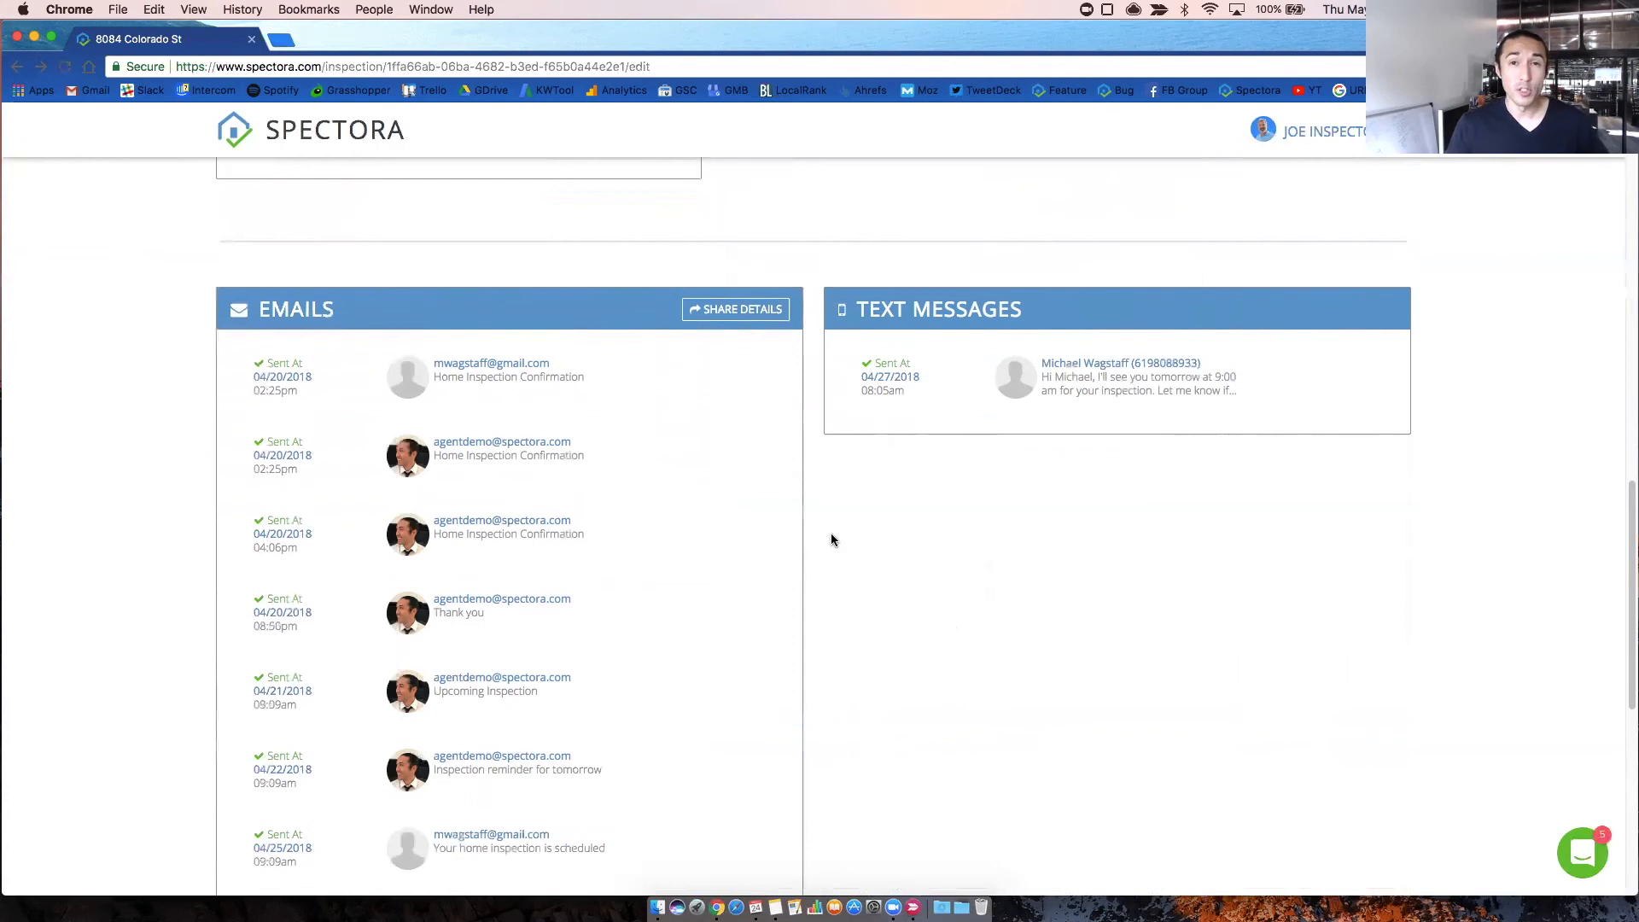
mouse_move(534, 445)
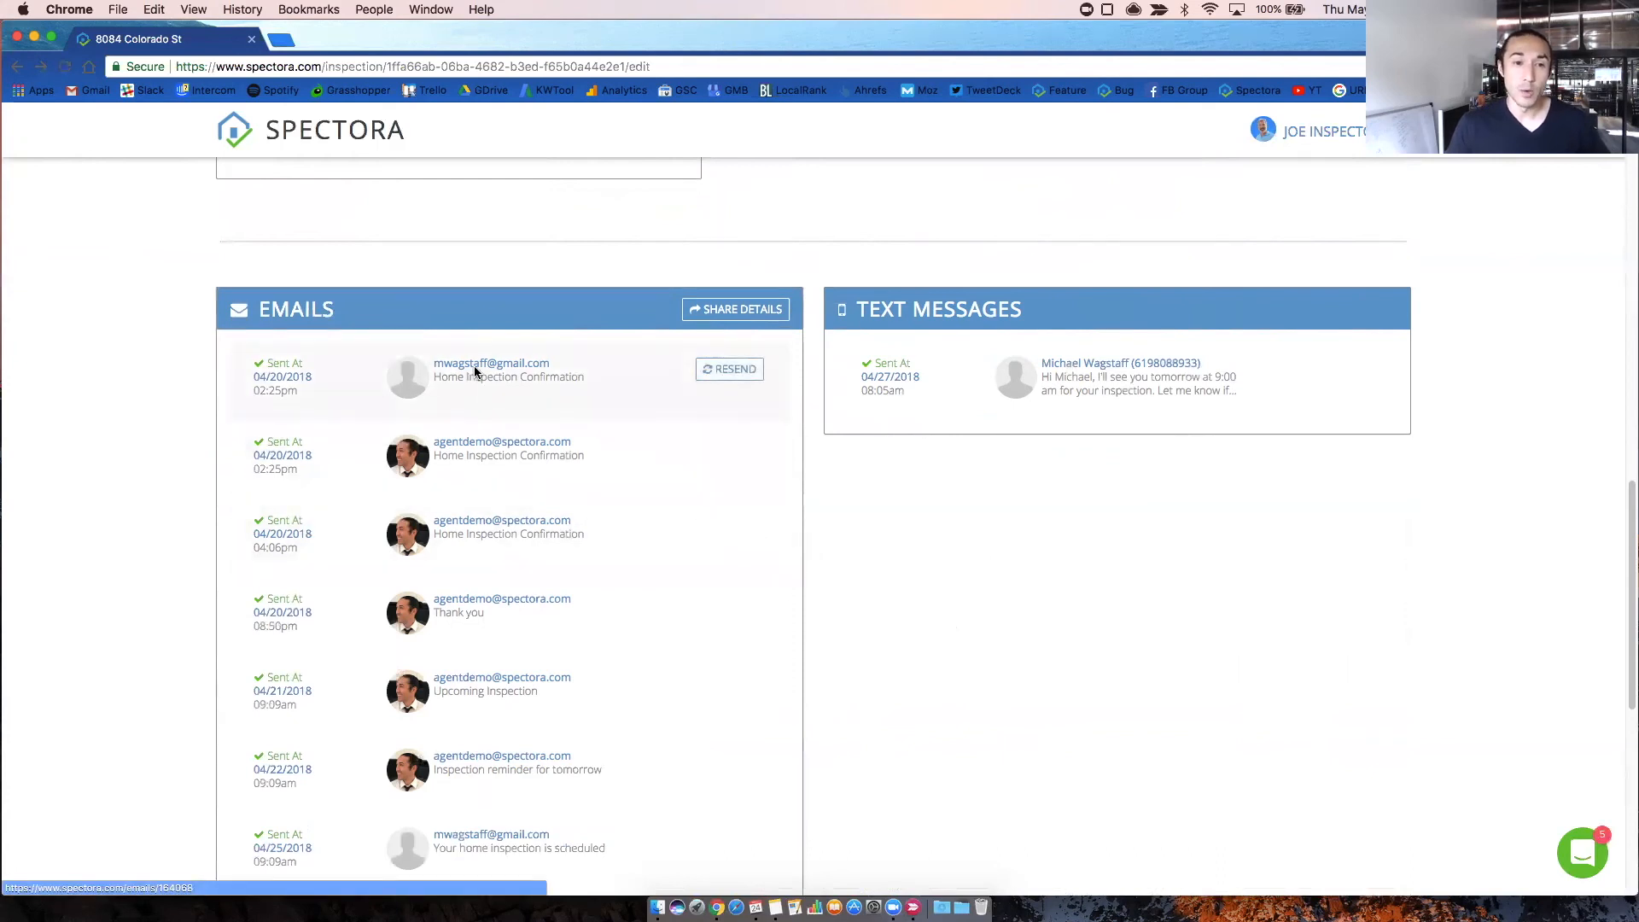
click(509, 376)
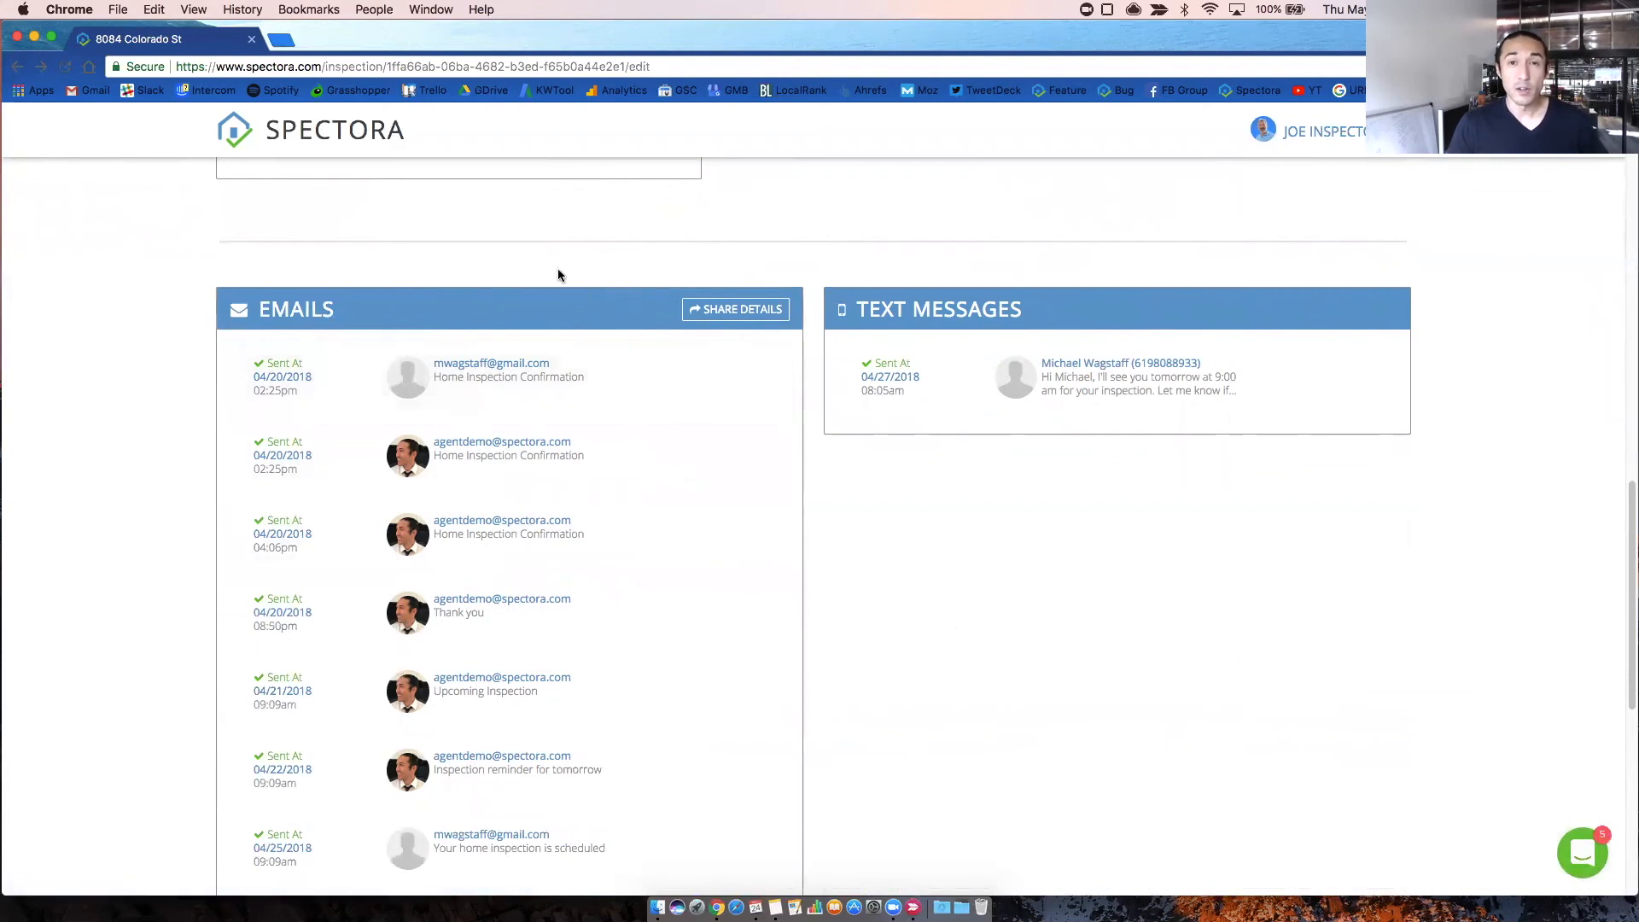
mouse_move(571, 270)
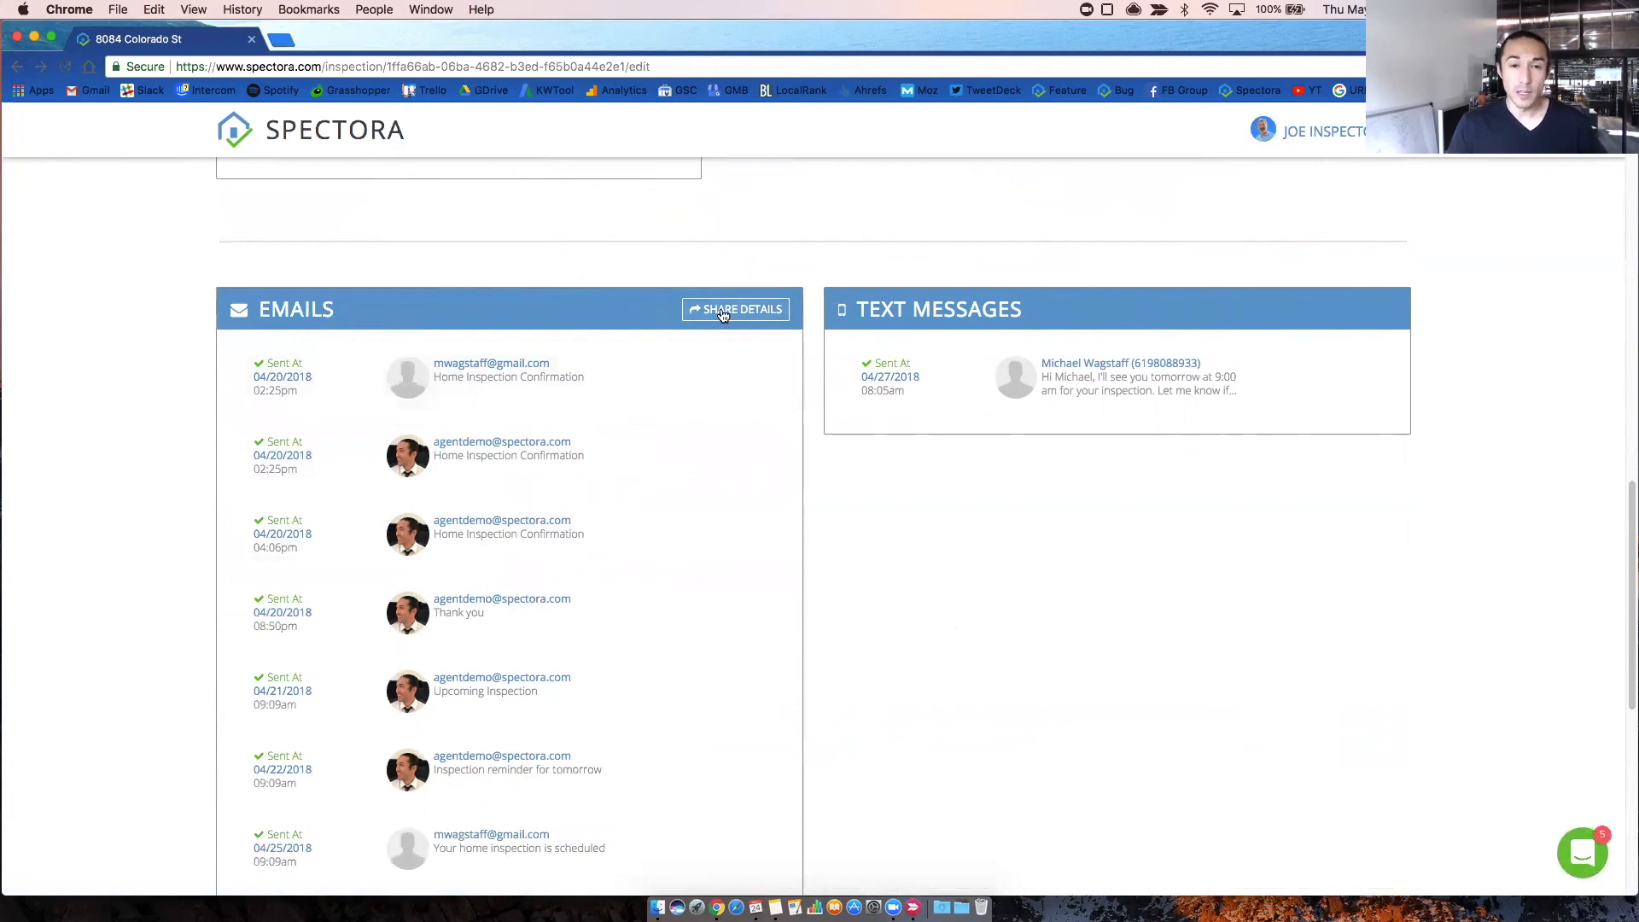
click(736, 309)
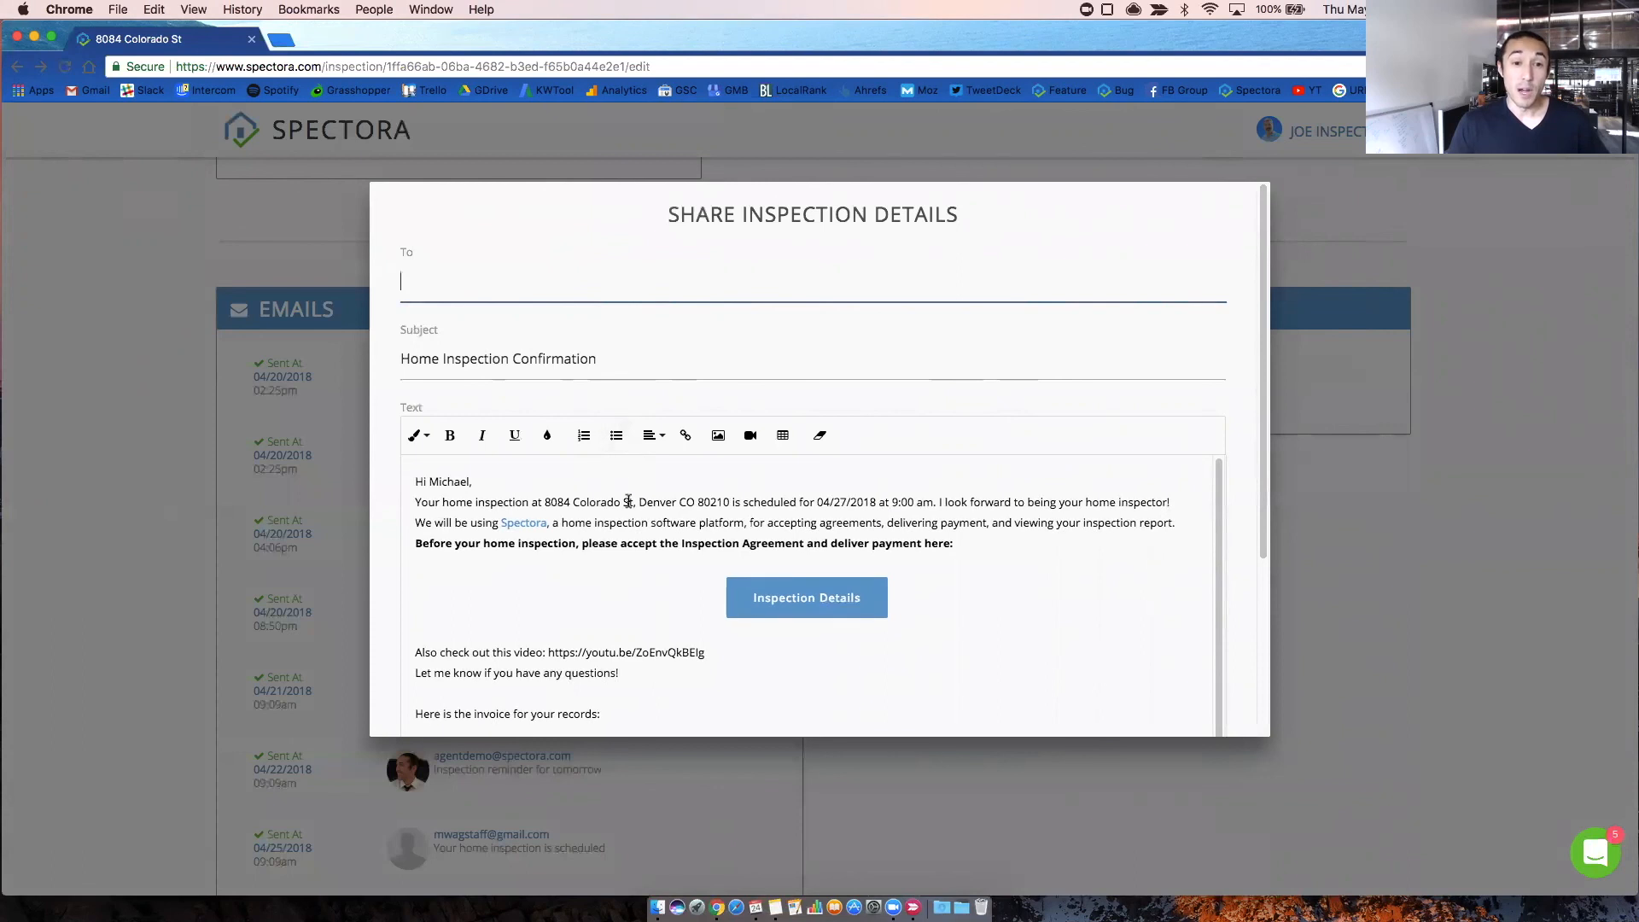
scroll(down, 3)
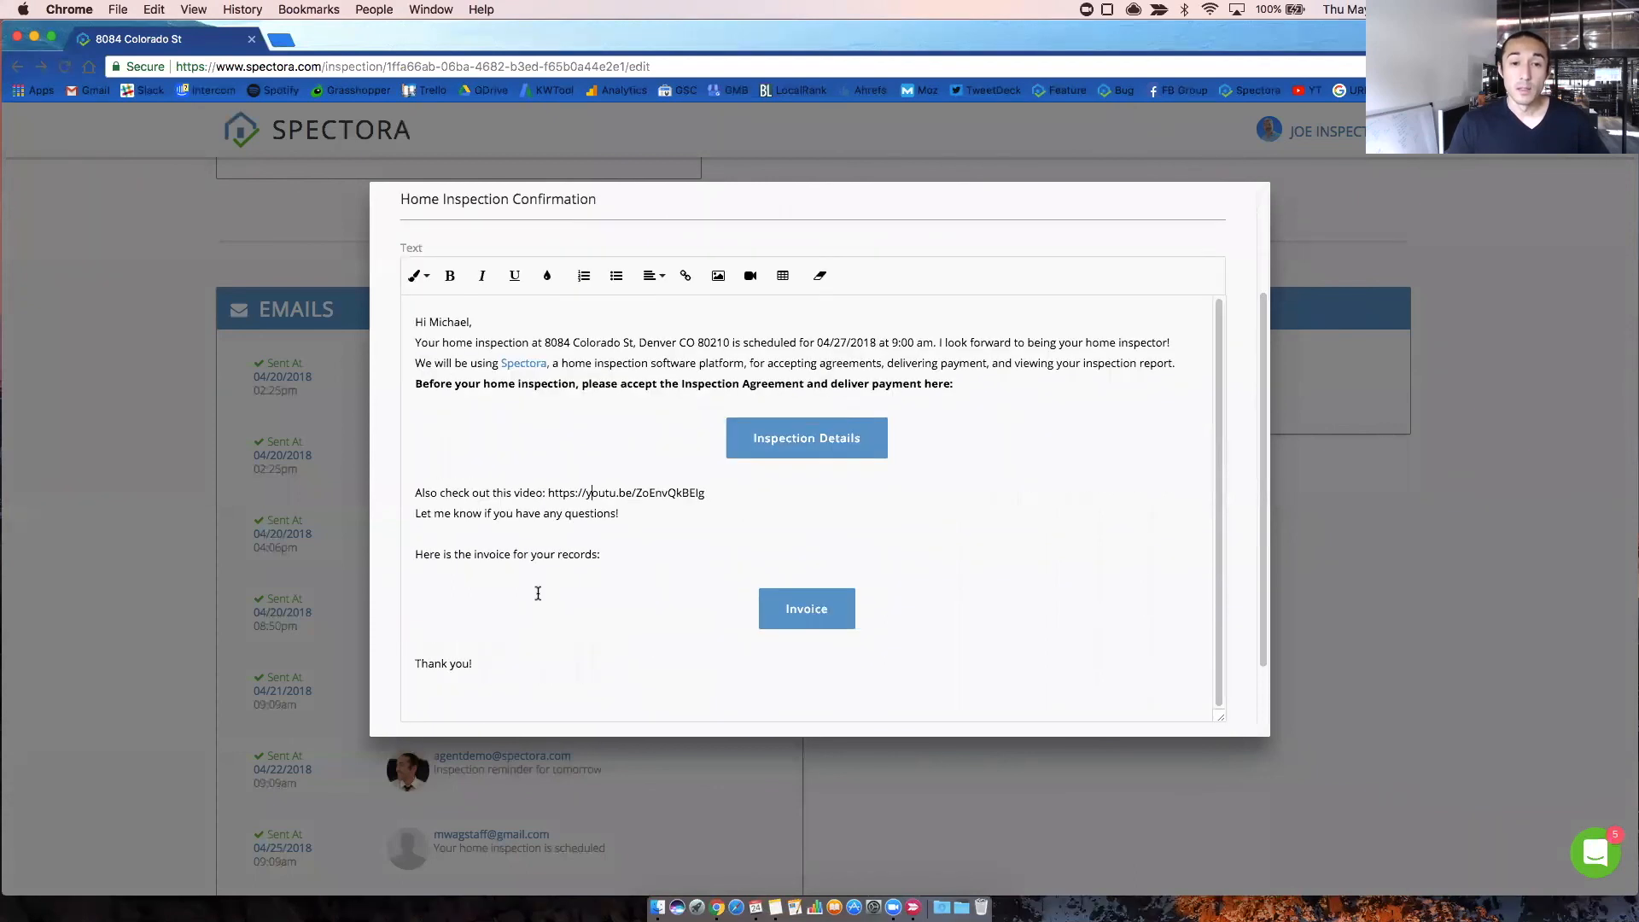
scroll(down, 3)
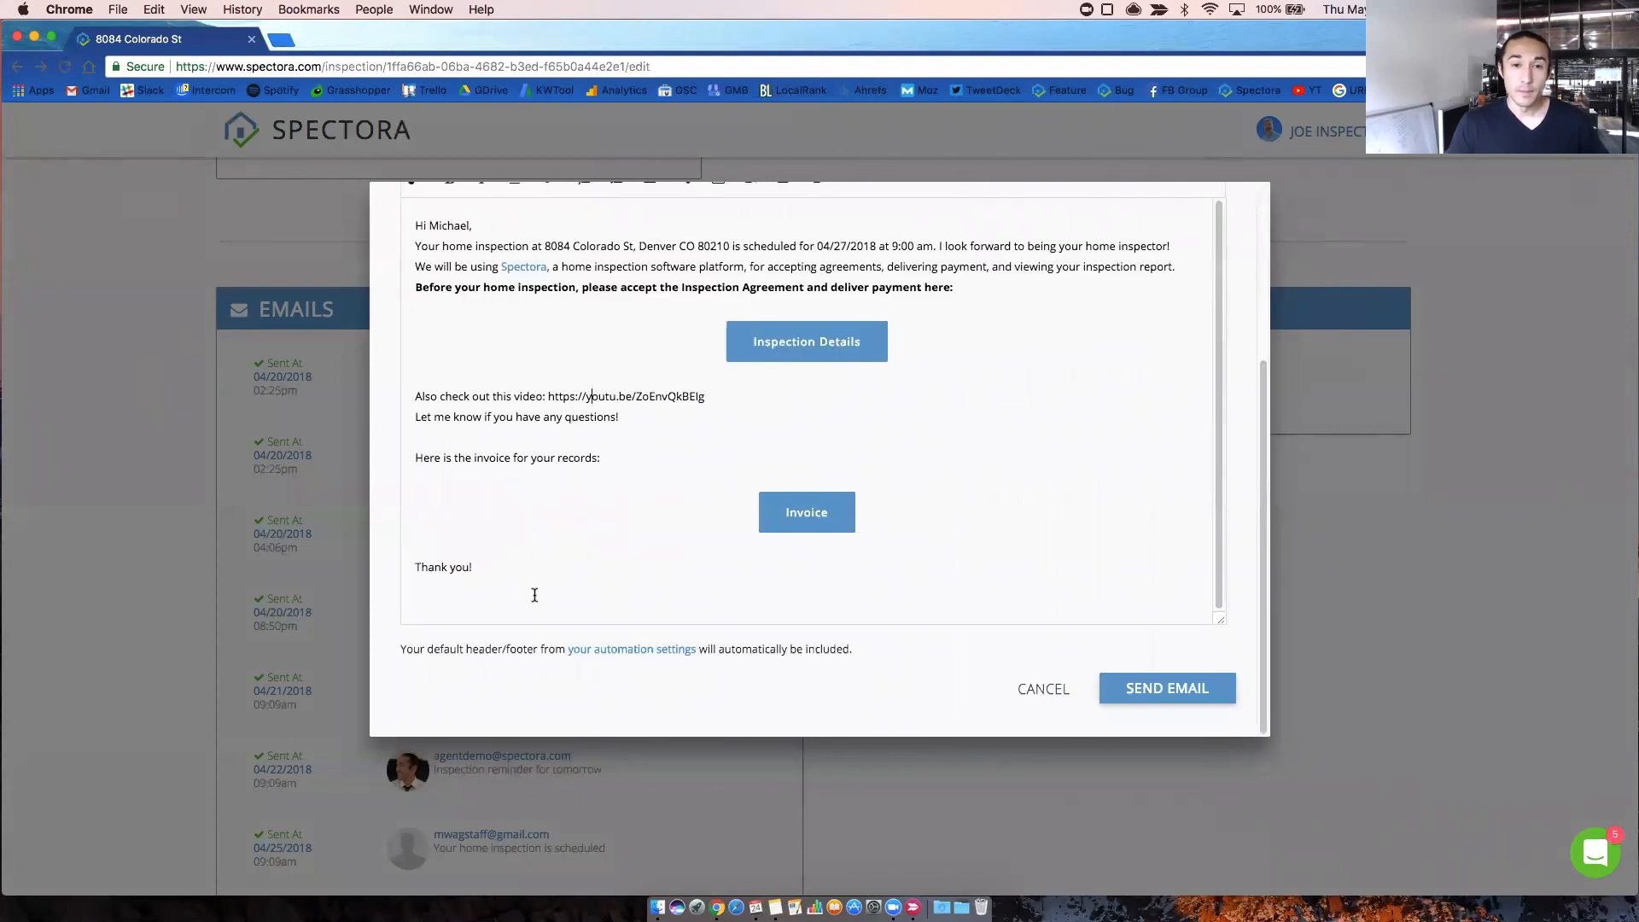
click(1043, 688)
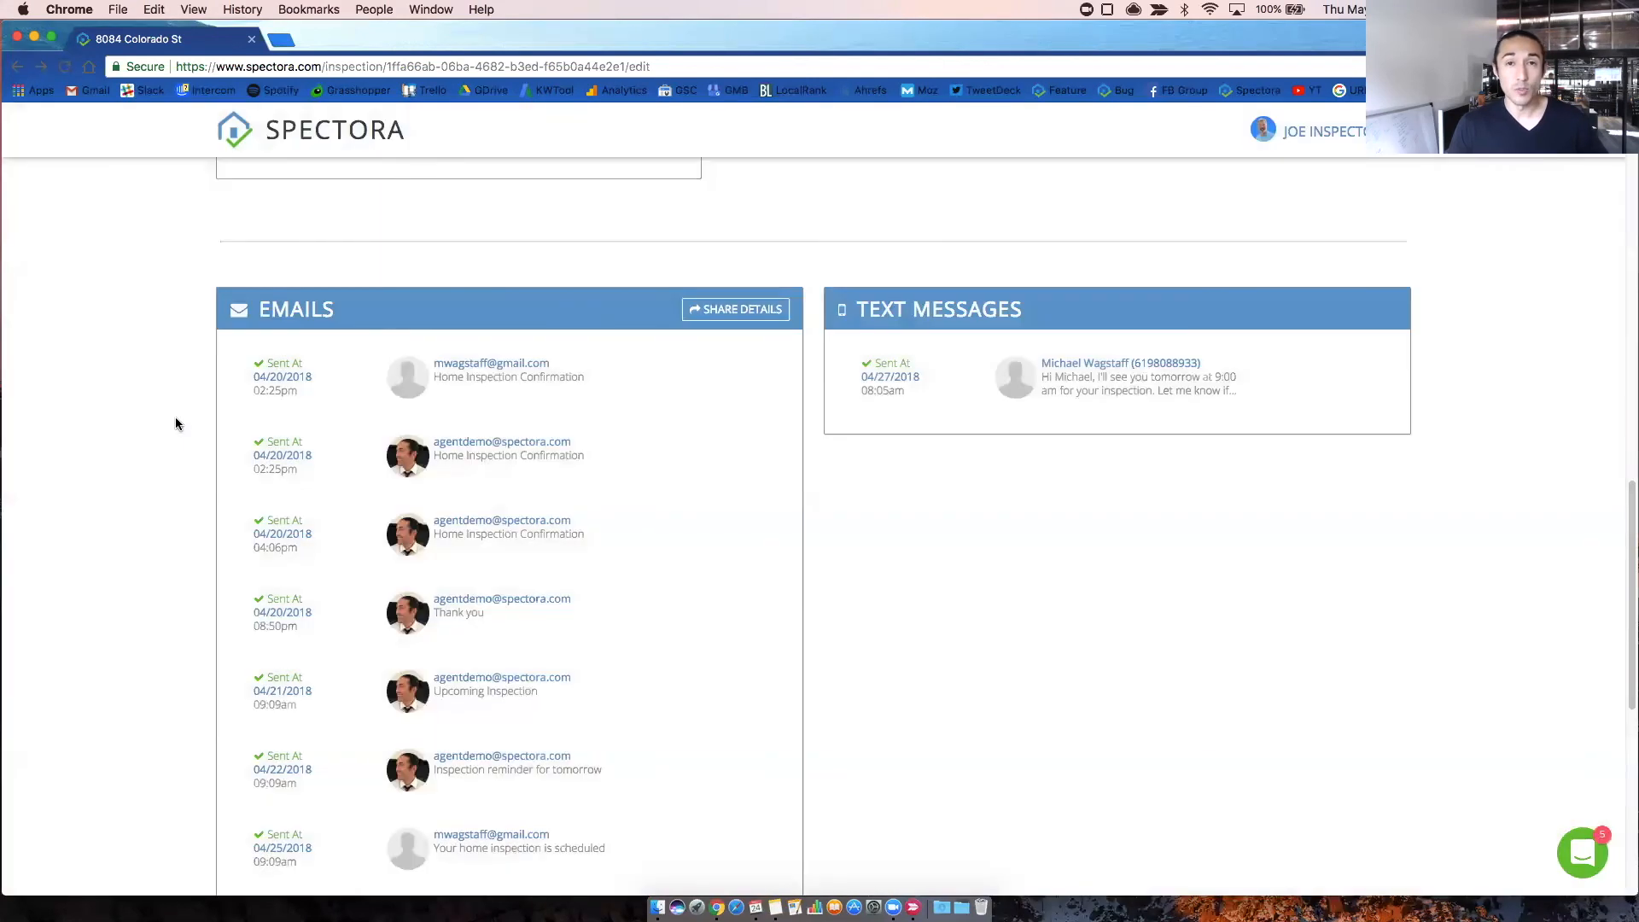
mouse_move(727, 317)
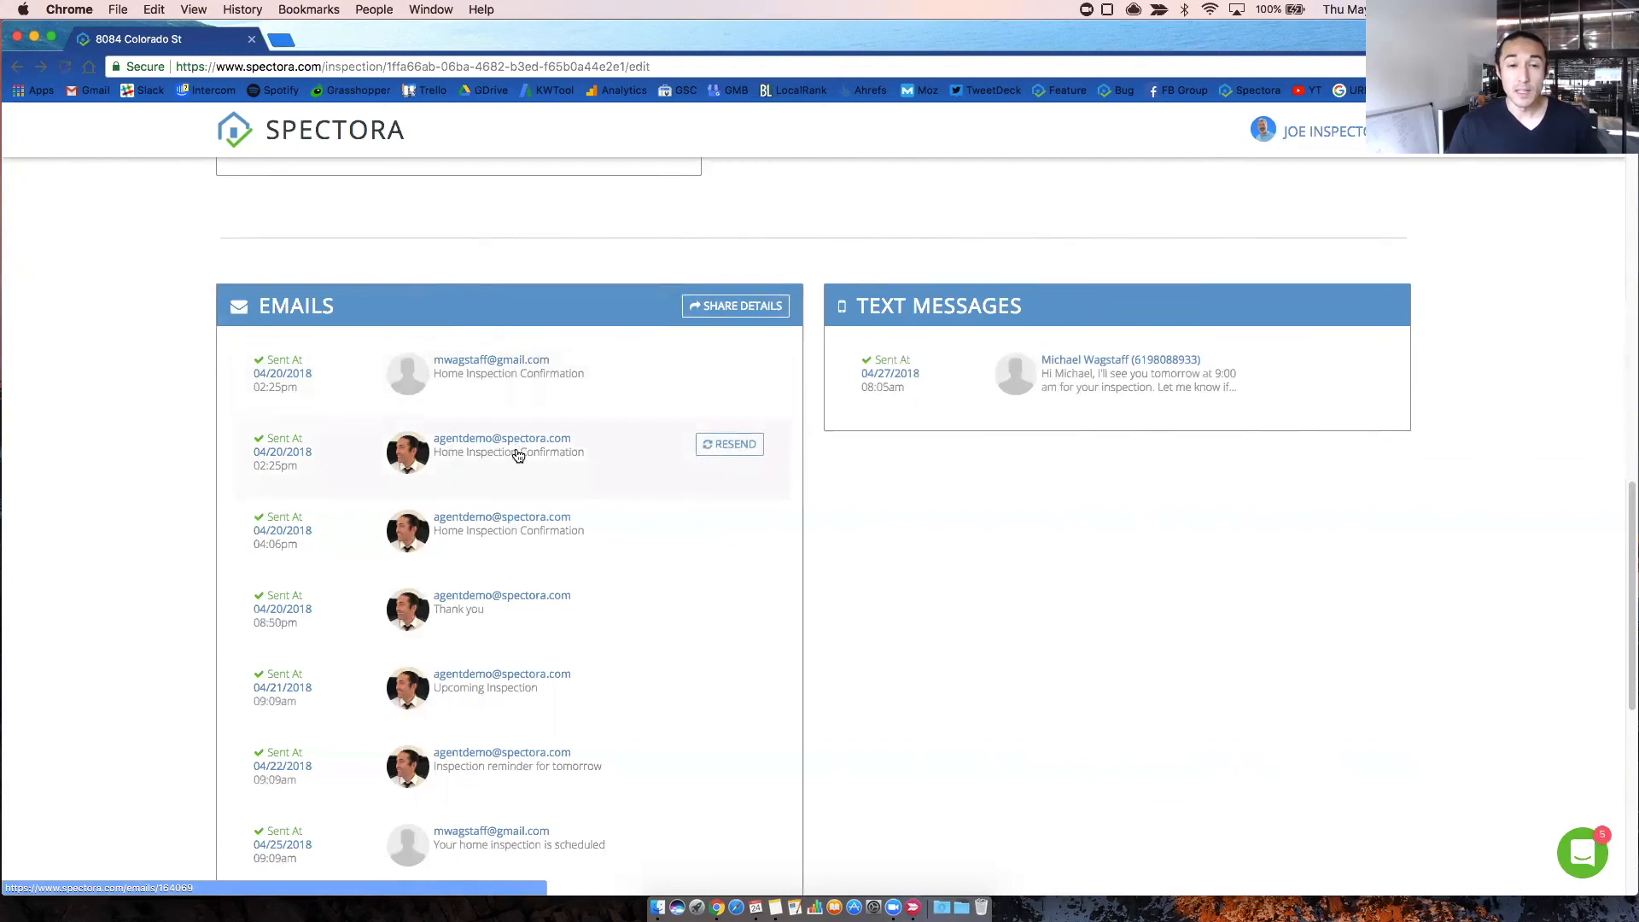
scroll(down, 3)
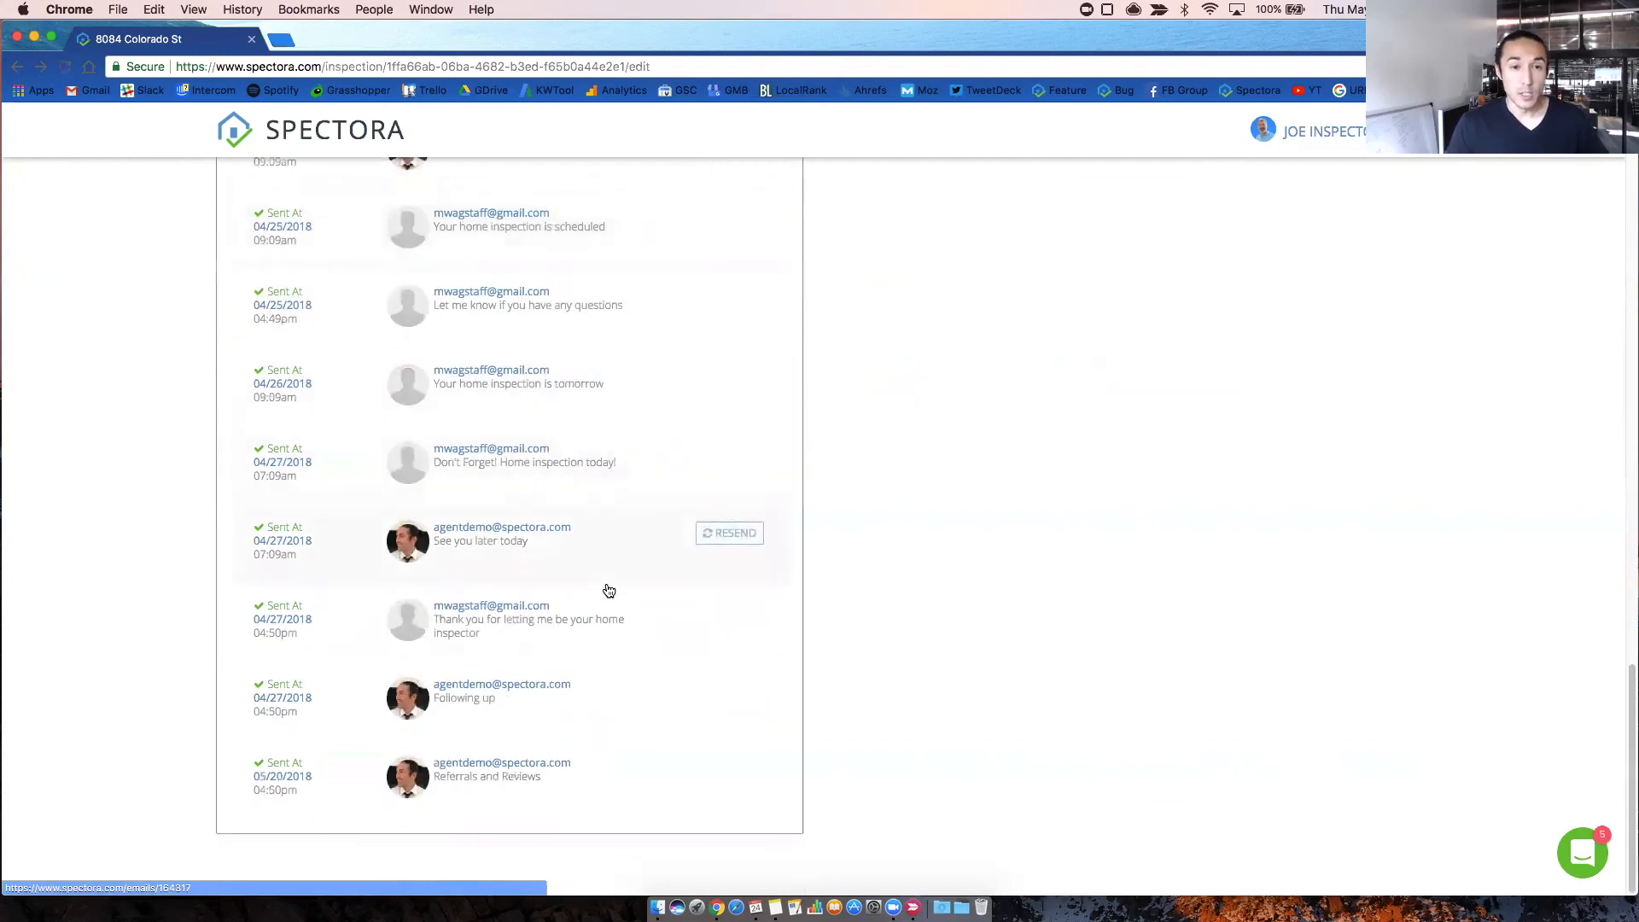